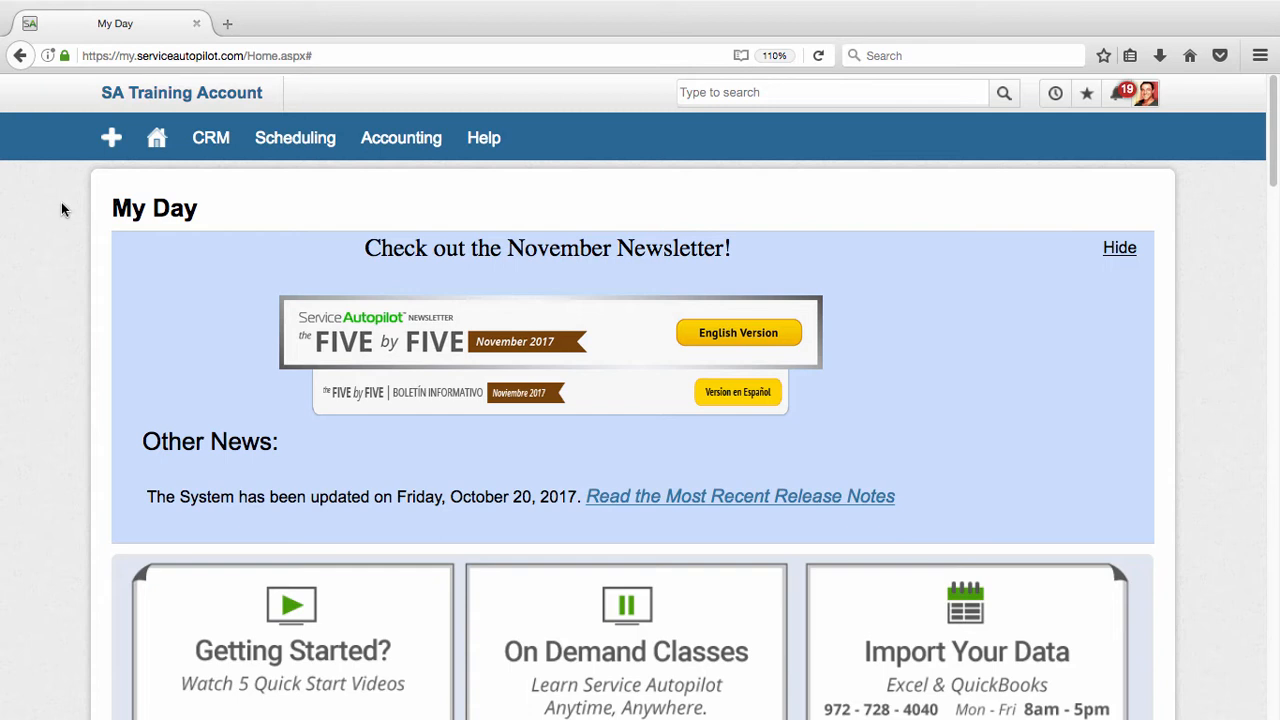
mouse_move(508, 194)
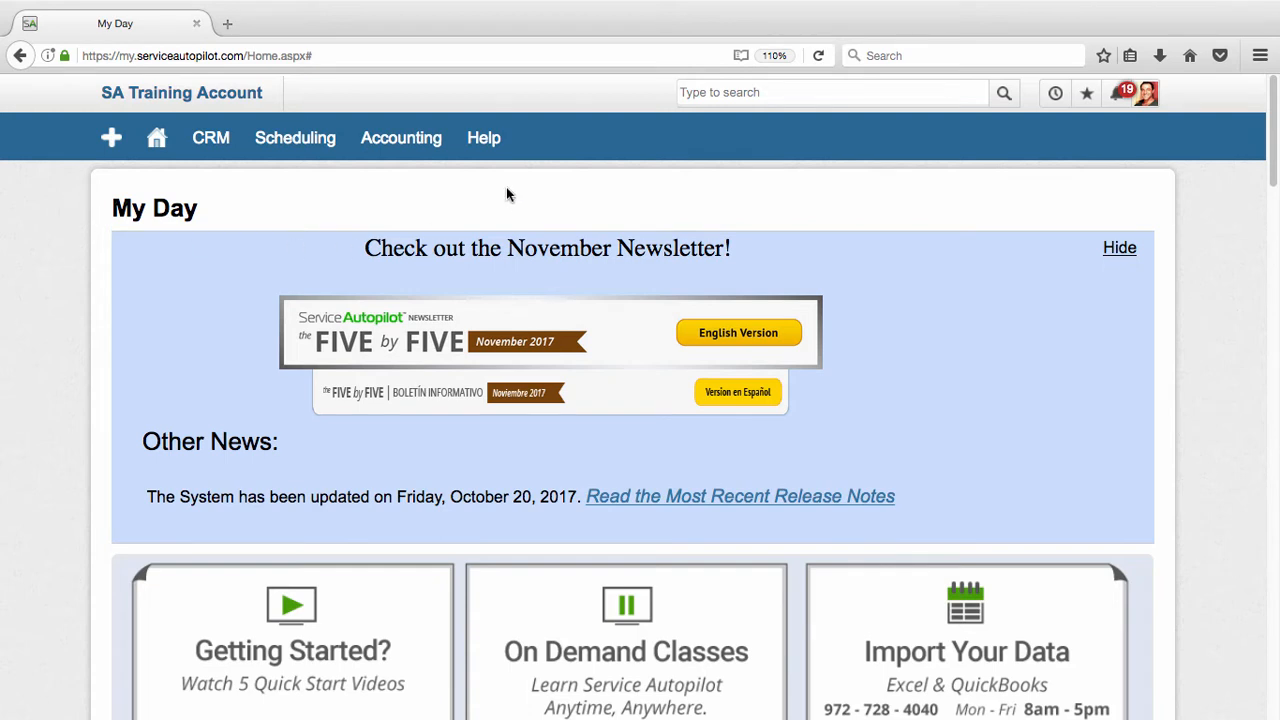
Show the Help menu with Training, Questions, Contact Us and Newsletters options.
left_click(484, 136)
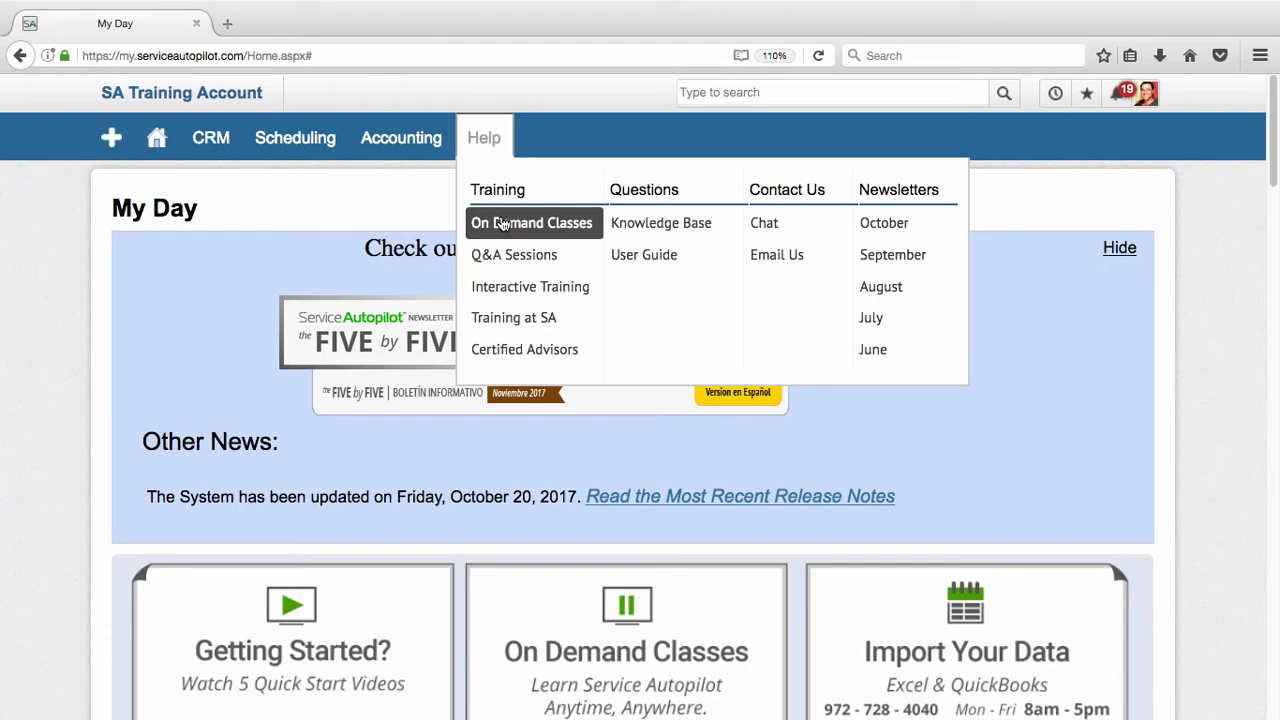
View the On Demand Classes help page and browse its introductory, mobile app and feature video classes.
left_click(532, 222)
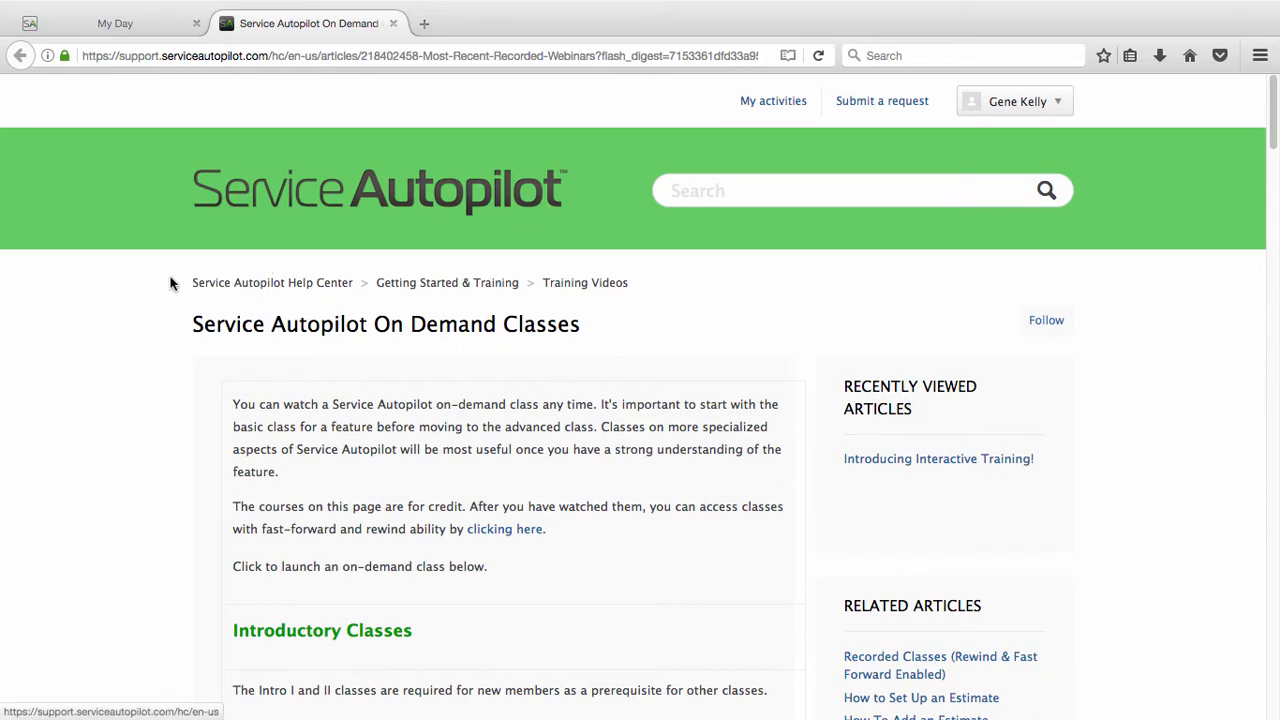
mouse_move(1200, 268)
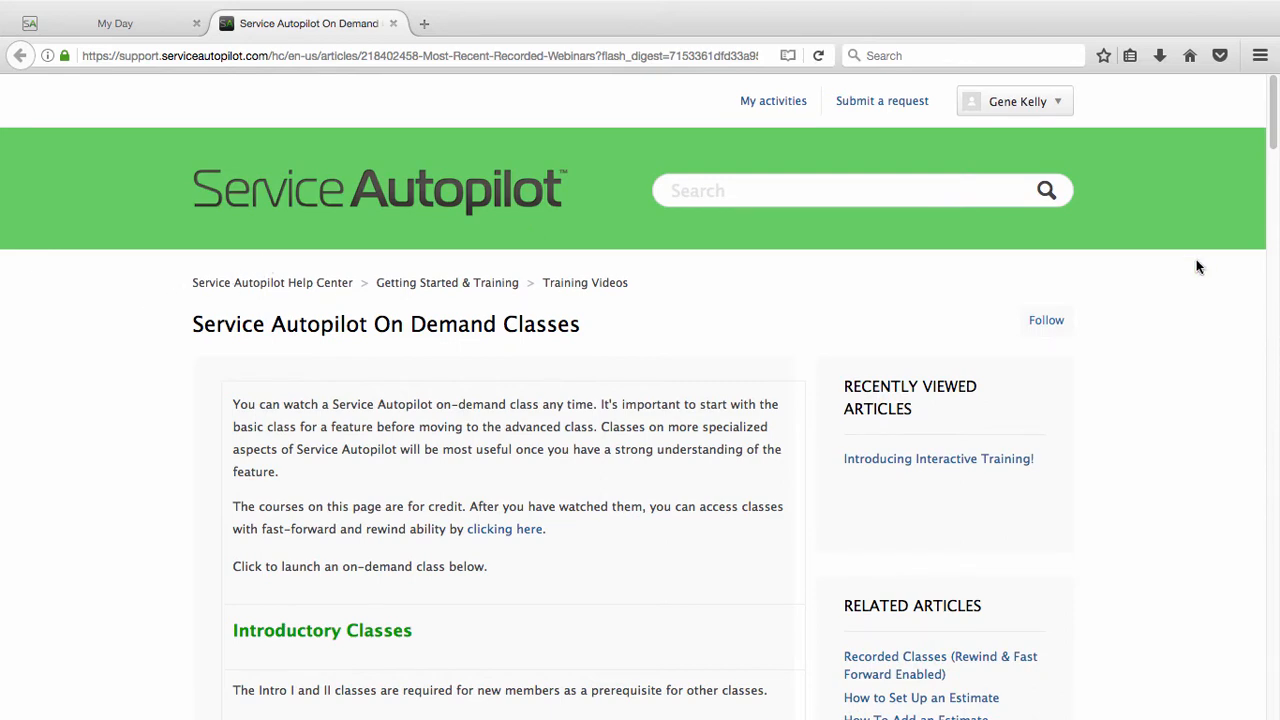
scroll("down", 3)
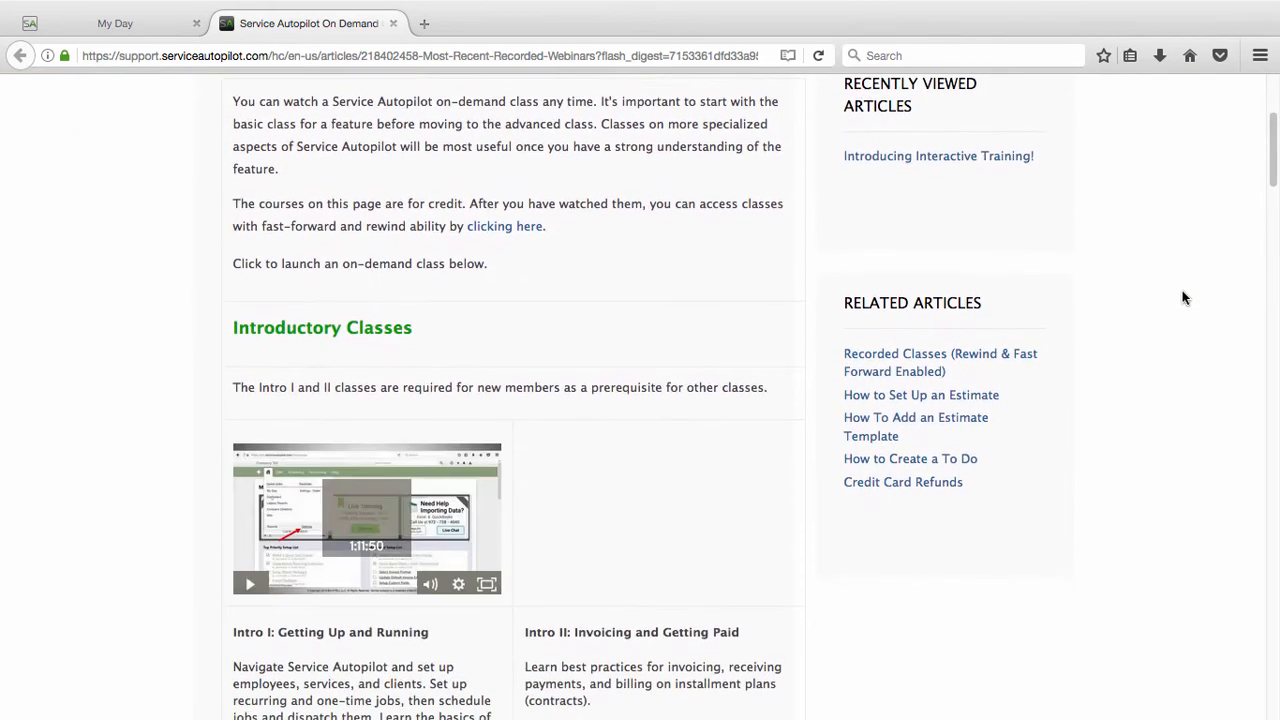
scroll("down", 3)
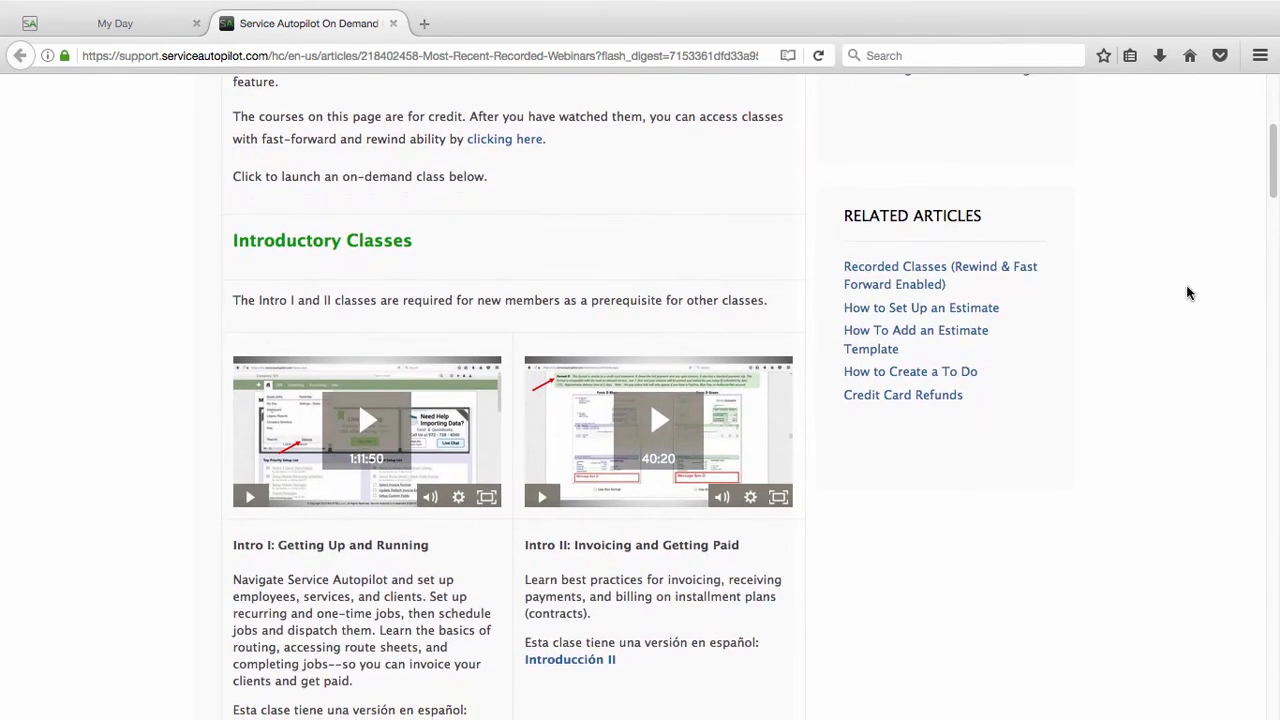
scroll("down", 3)
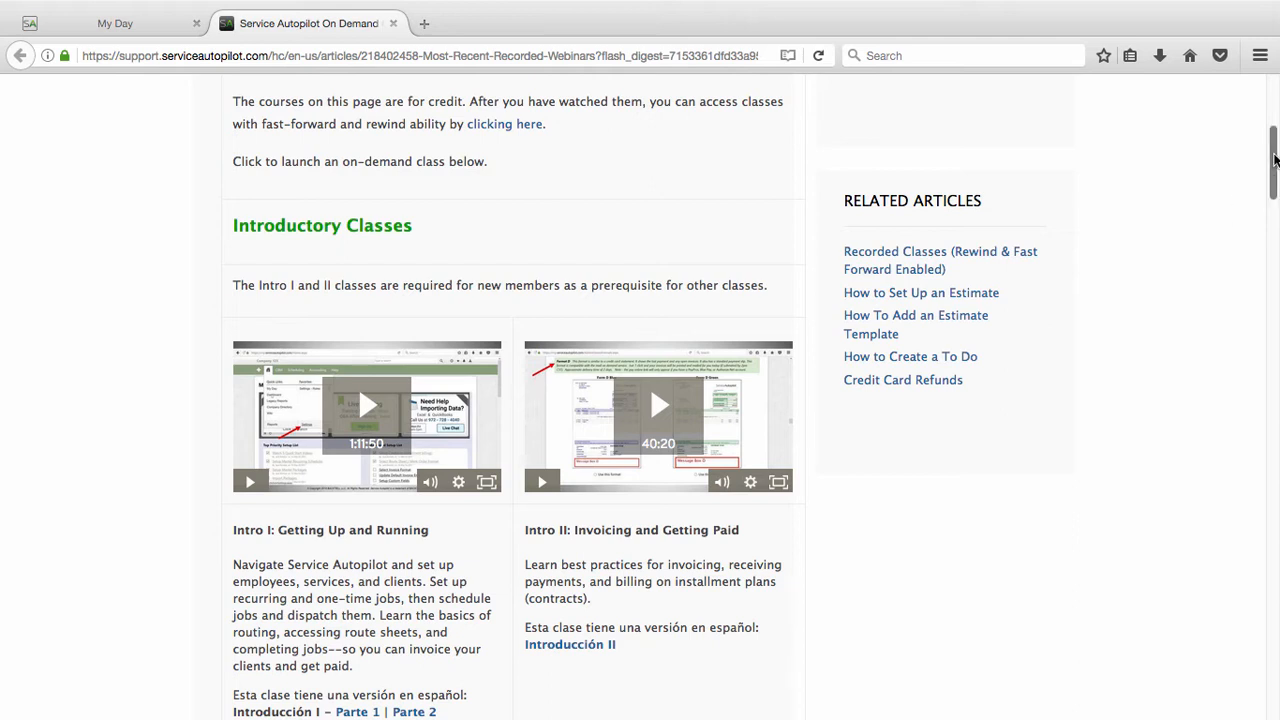
scroll("down", 3)
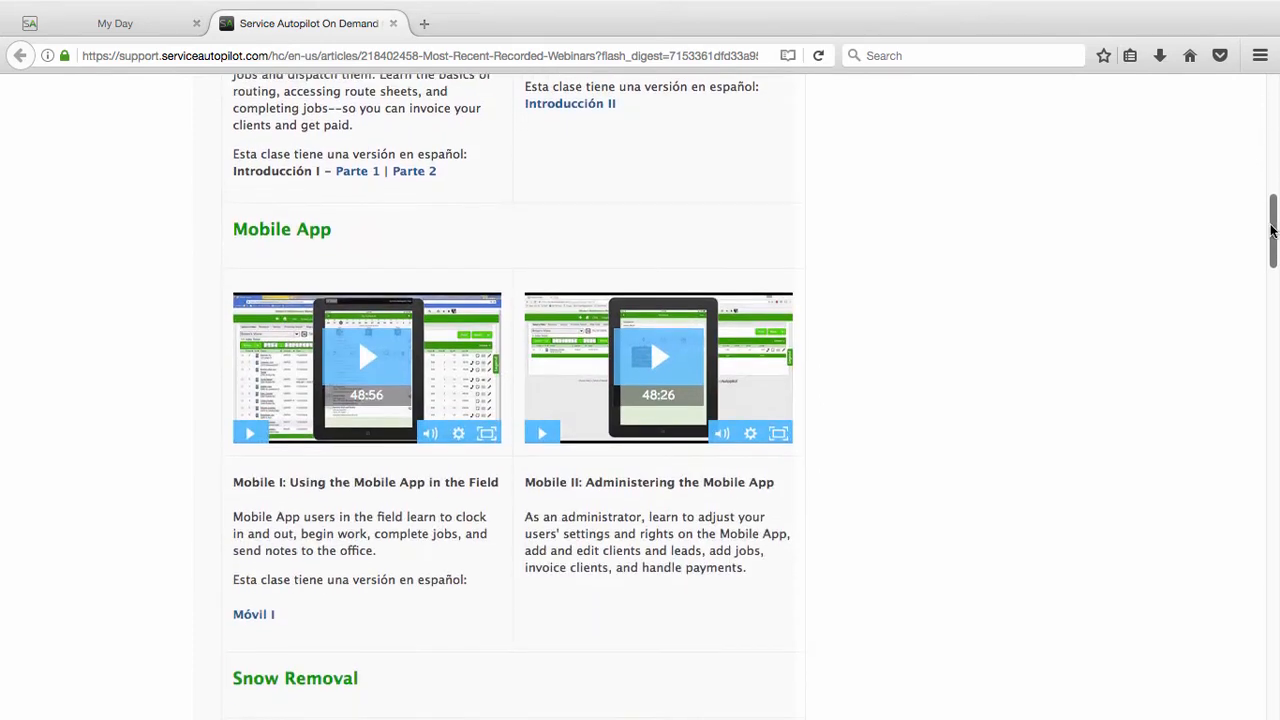
scroll("down", 3)
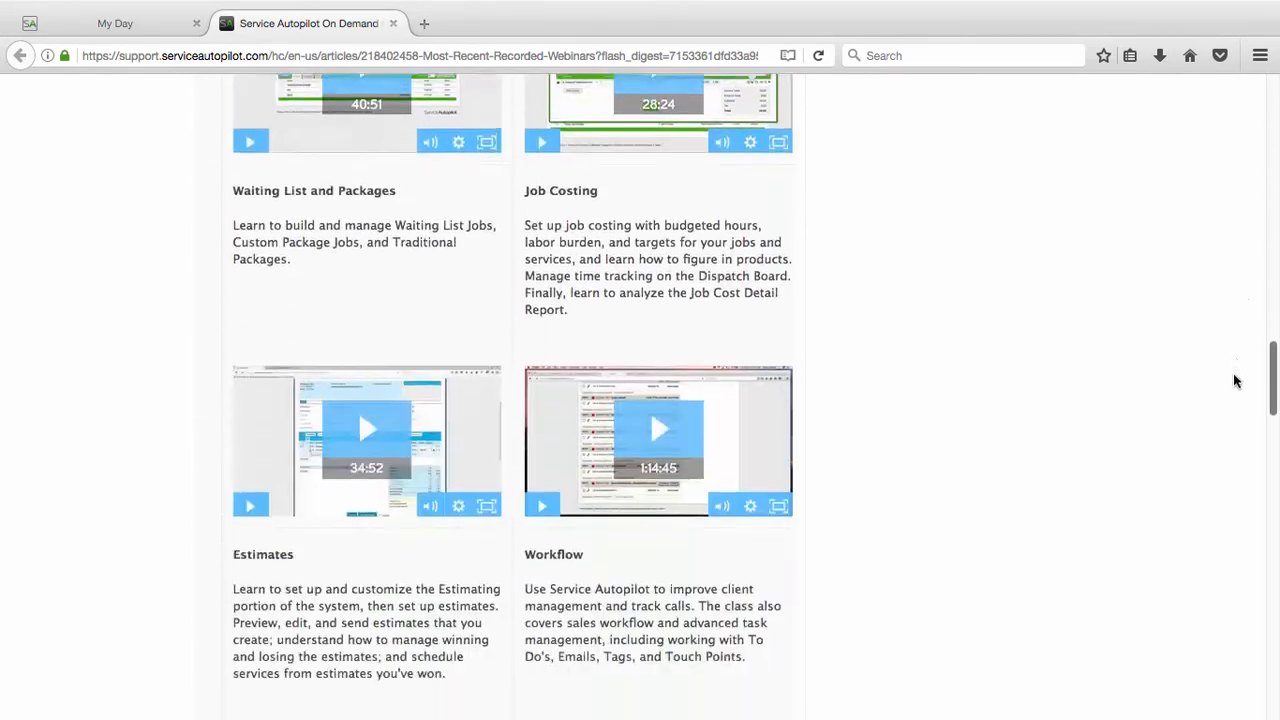
scroll("down", 3)
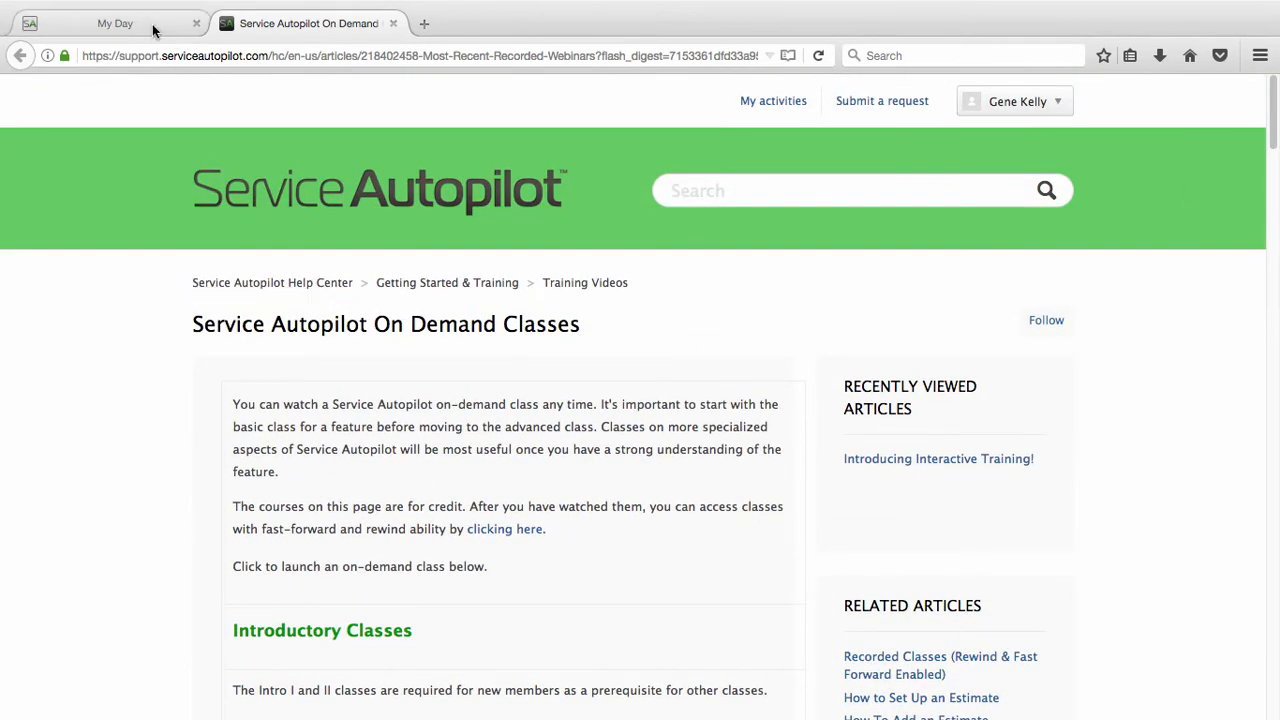
Bring up the Interactive Training article and the Training in Dallas page in their own tabs.
left_click(114, 24)
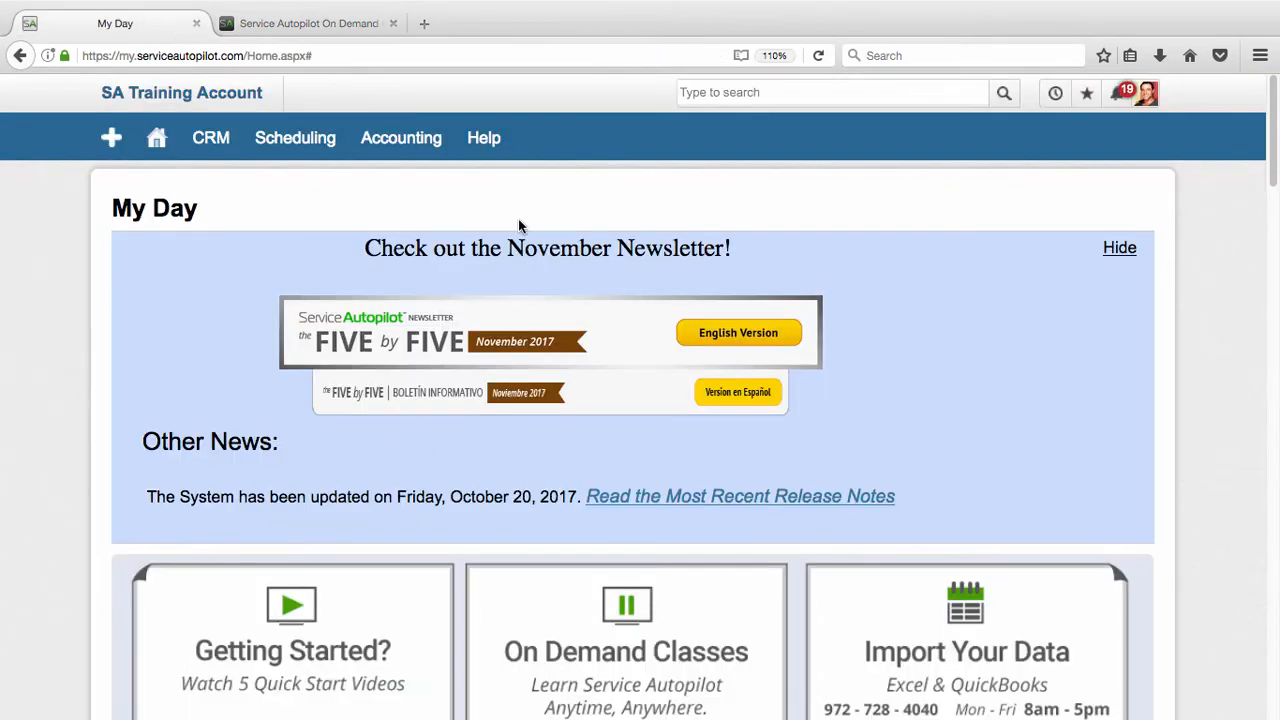
left_click(484, 136)
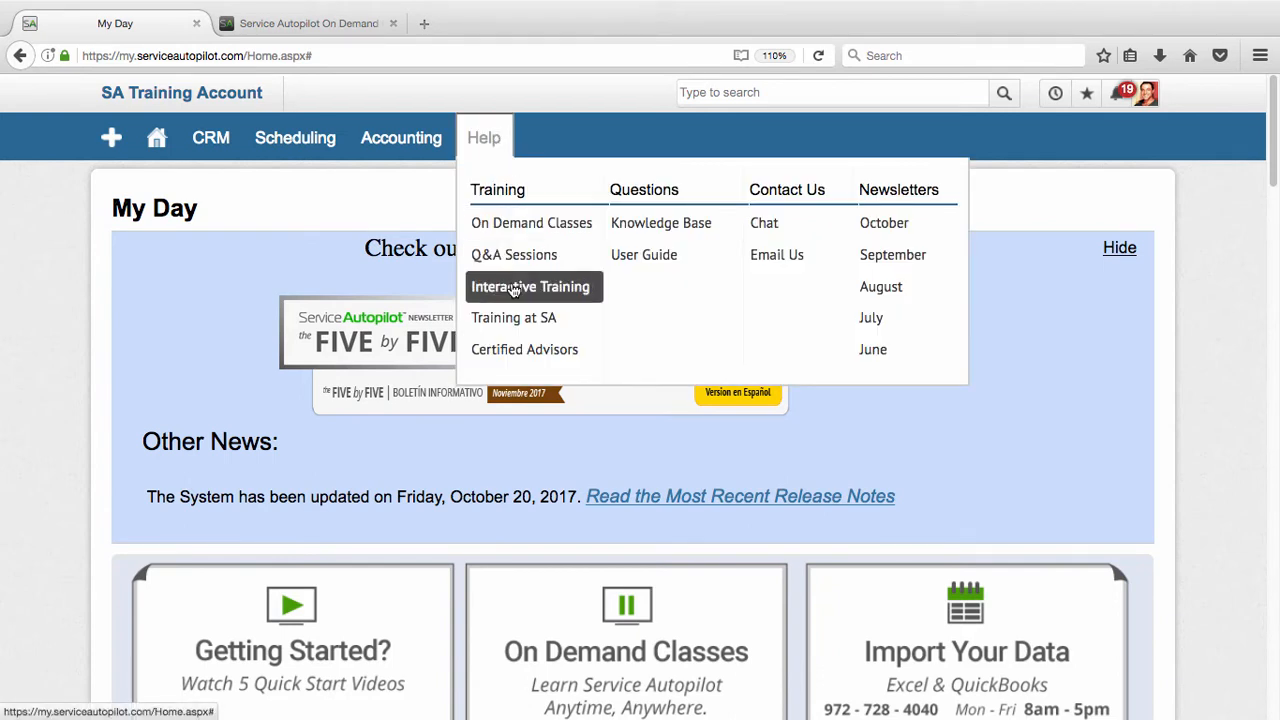
left_click(532, 286)
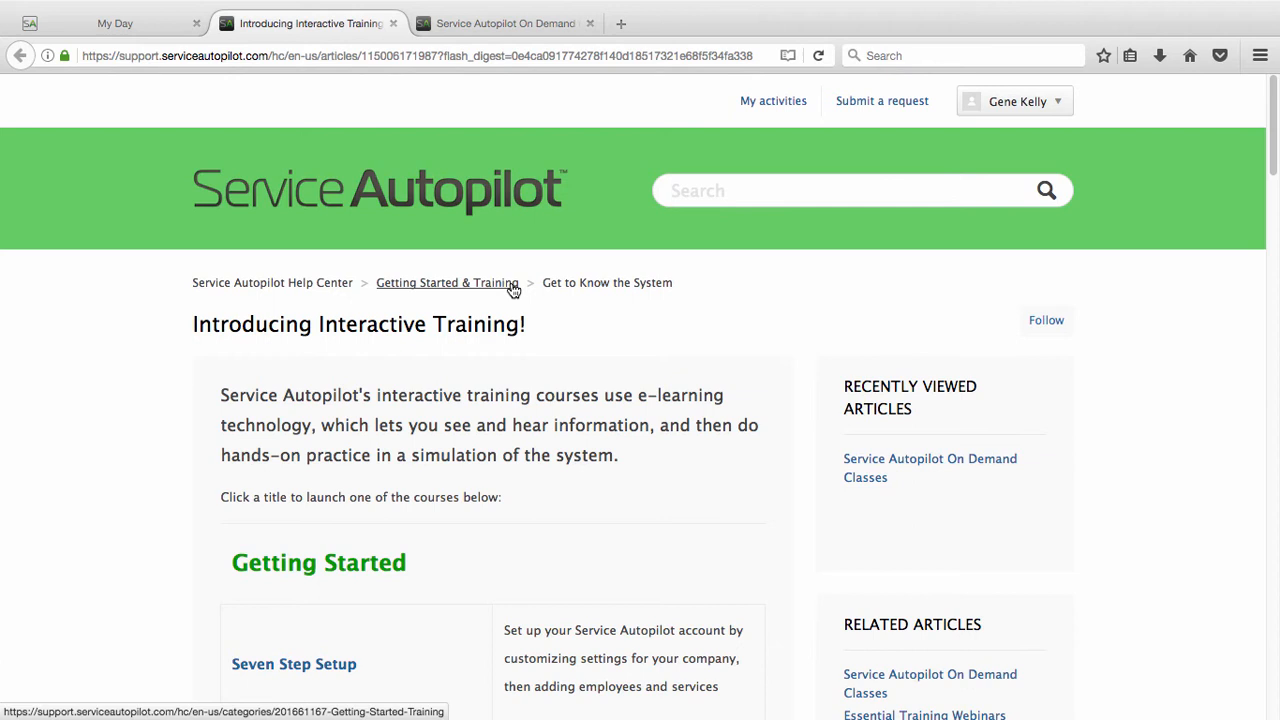
mouse_move(114, 24)
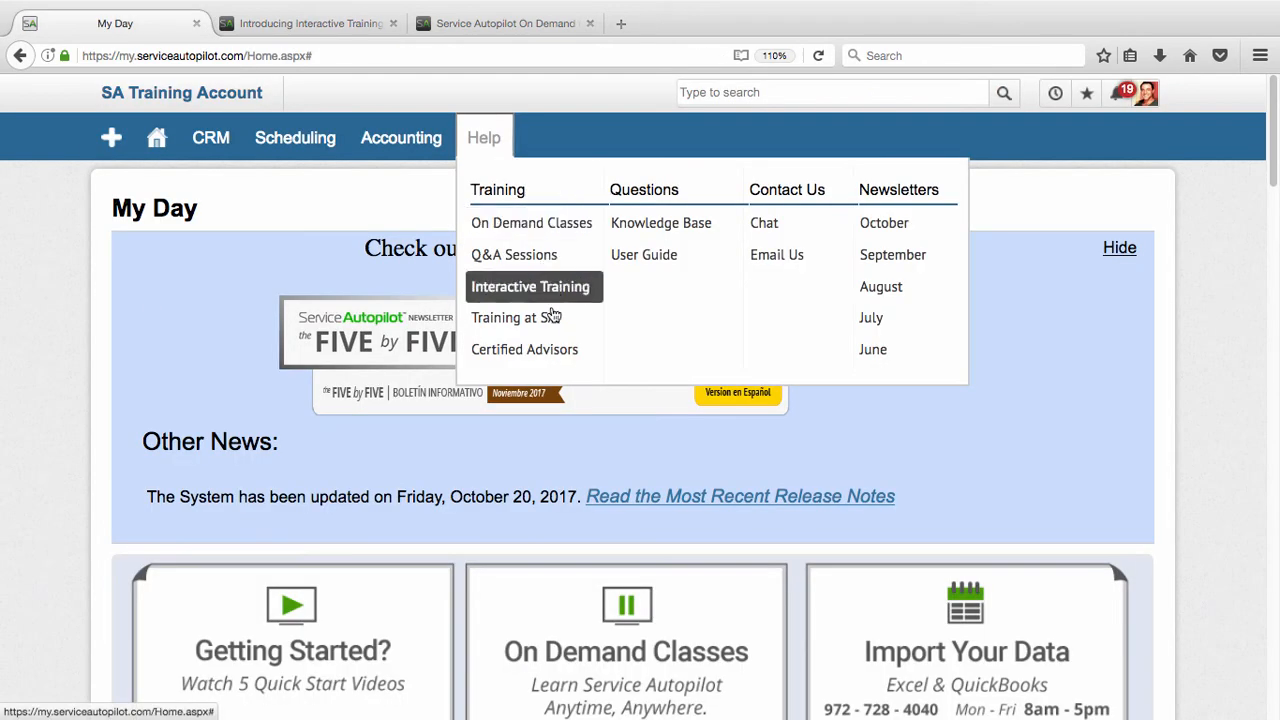
mouse_move(516, 316)
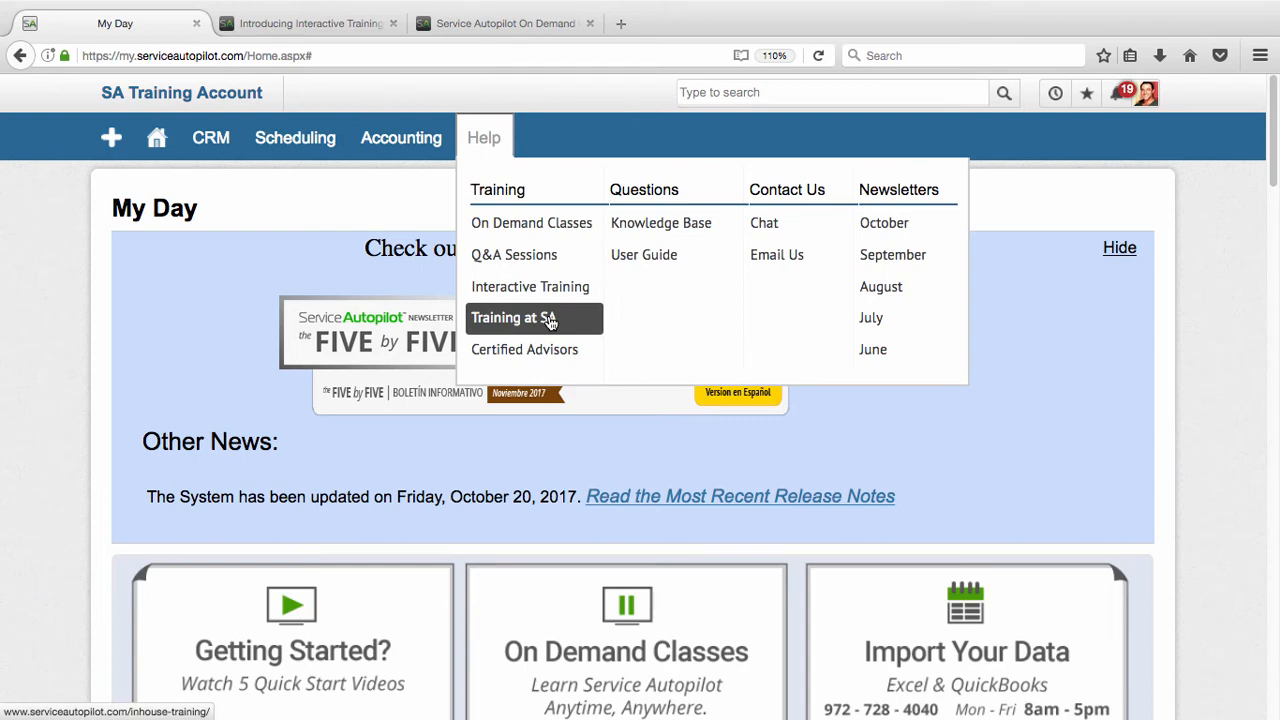
left_click(534, 316)
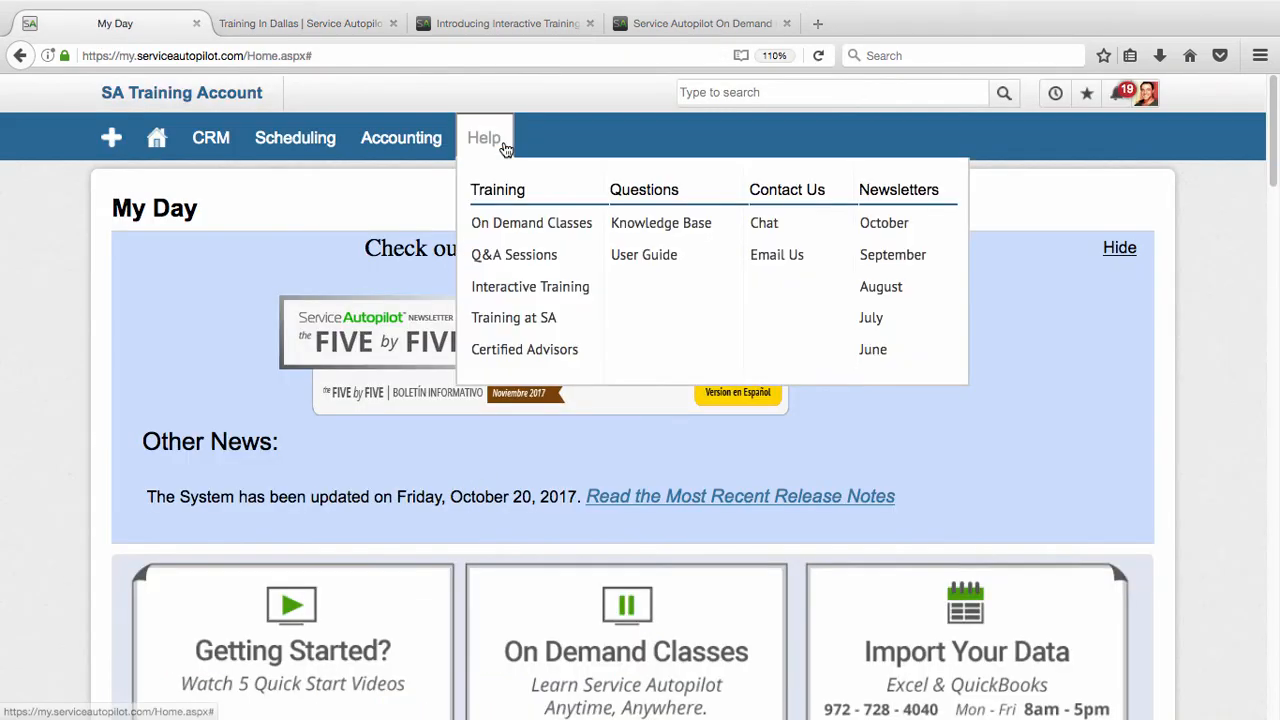
mouse_move(524, 348)
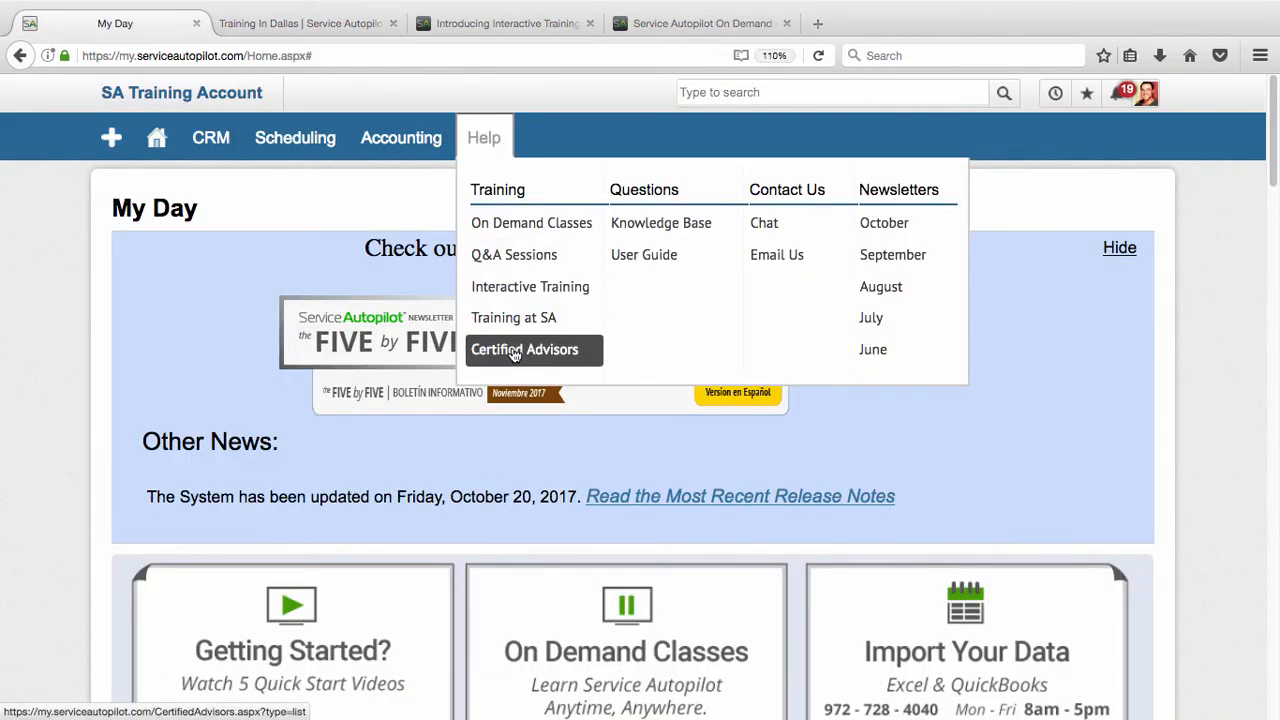
View the Certified Advisors list, browsing page 2 and back to page 1.
left_click(524, 348)
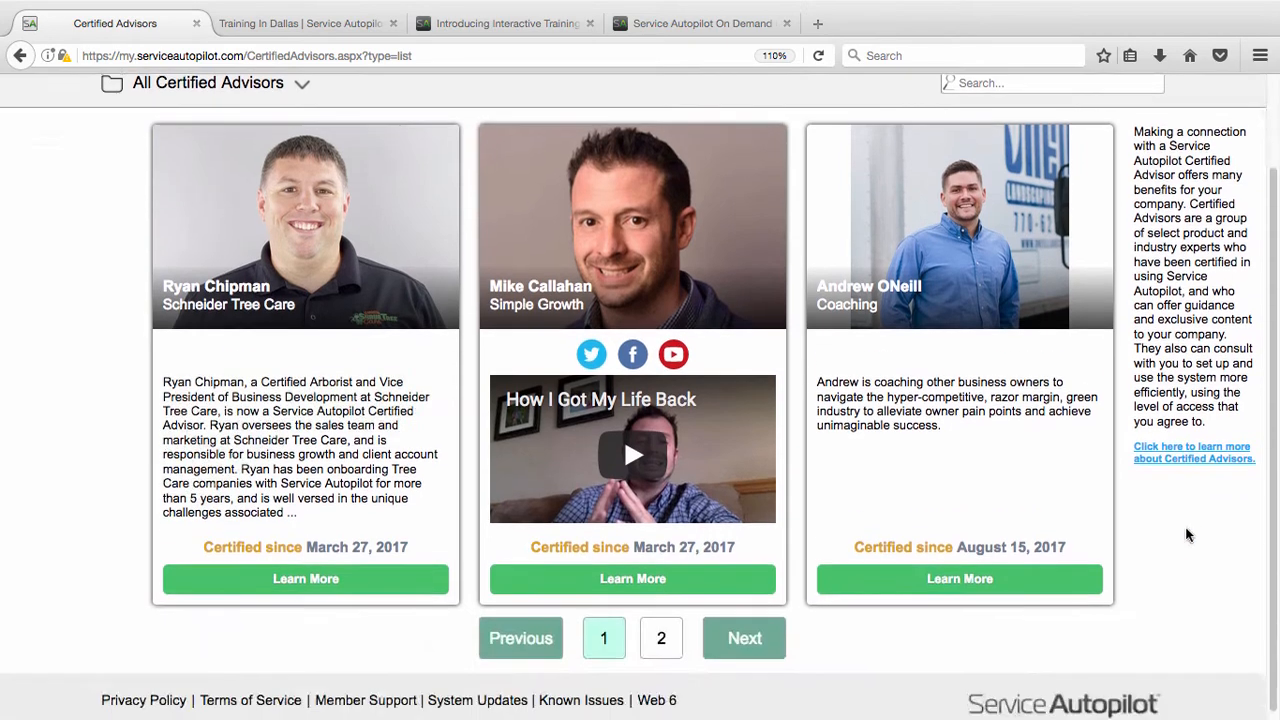
scroll("down", 3)
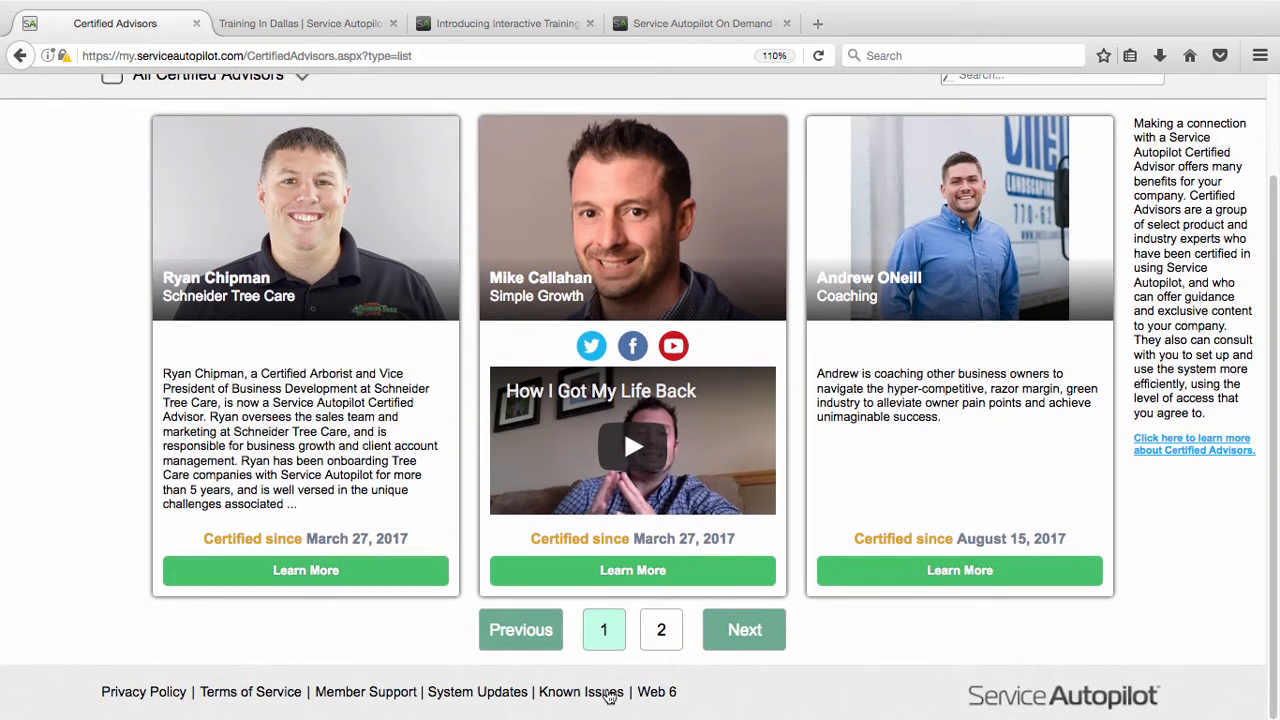
left_click(660, 628)
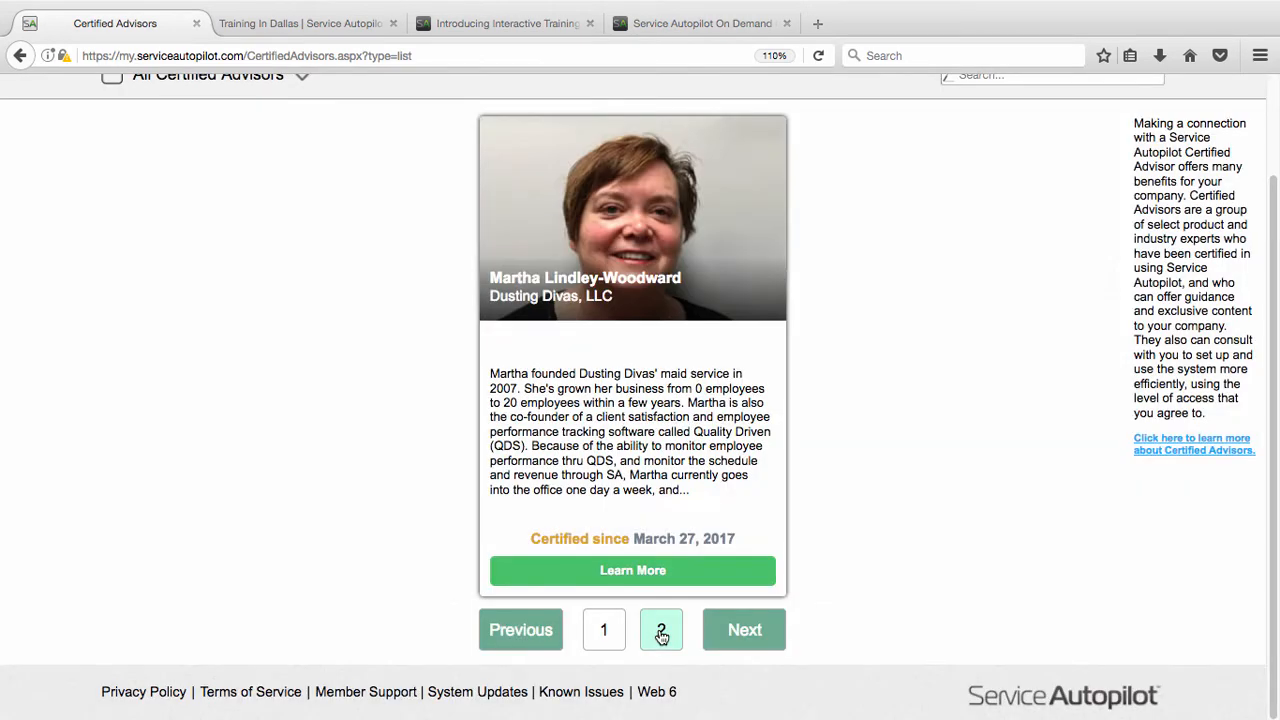
left_click(660, 628)
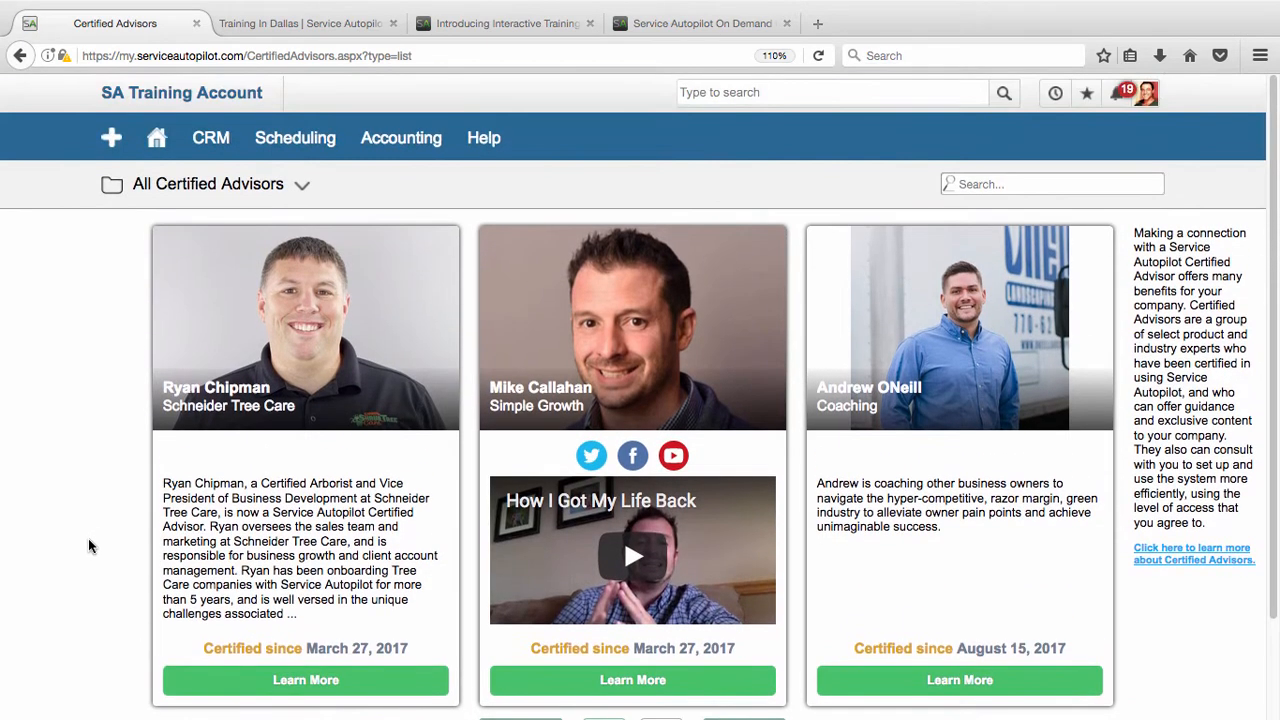
mouse_move(480, 206)
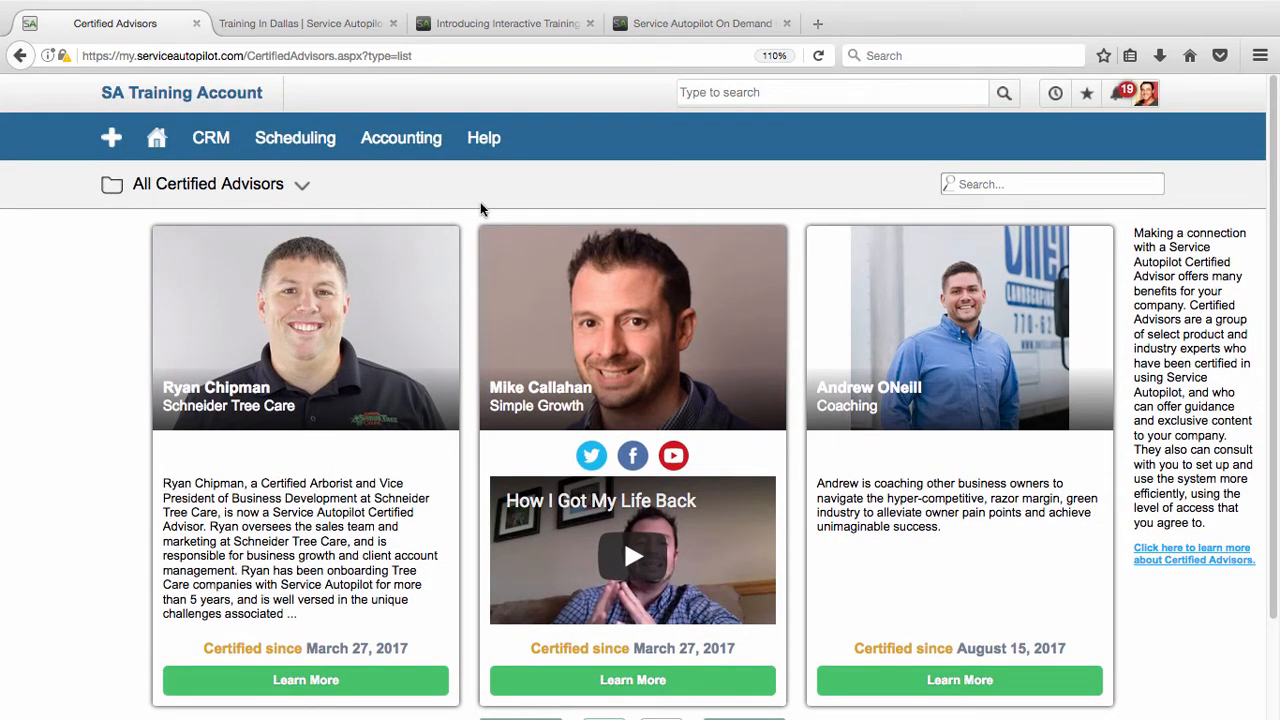
left_click(156, 136)
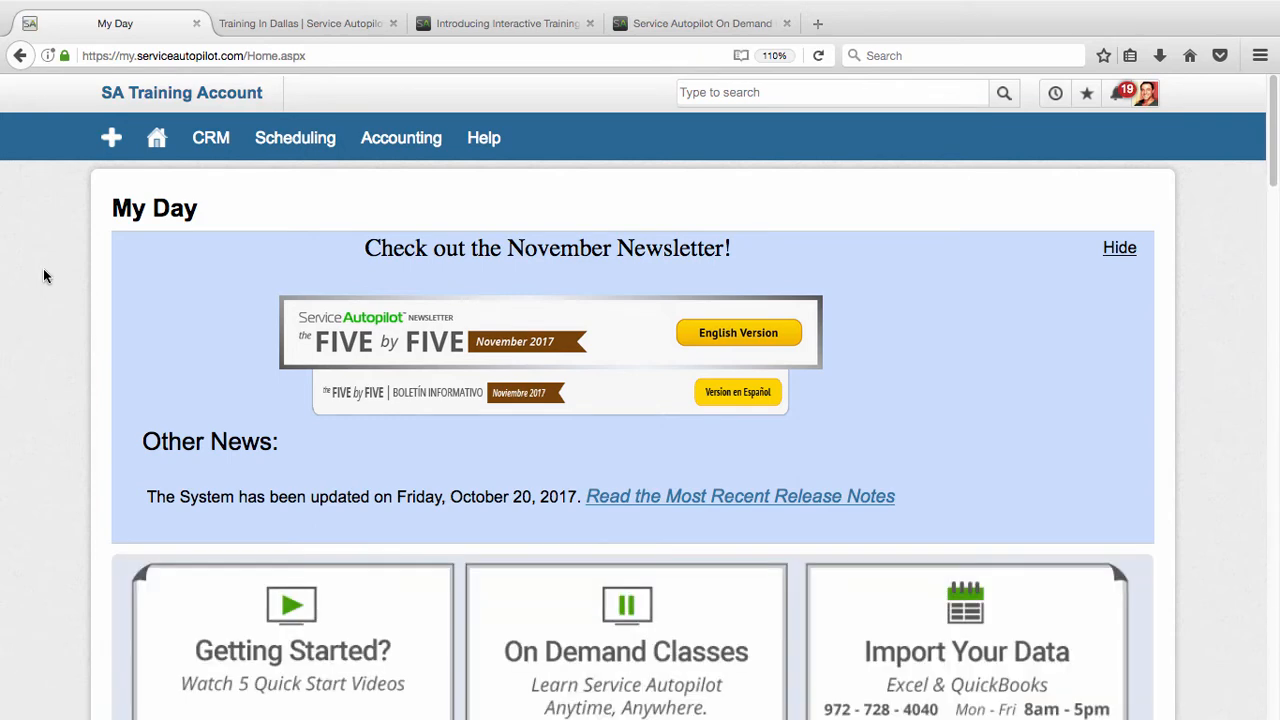
mouse_move(44, 296)
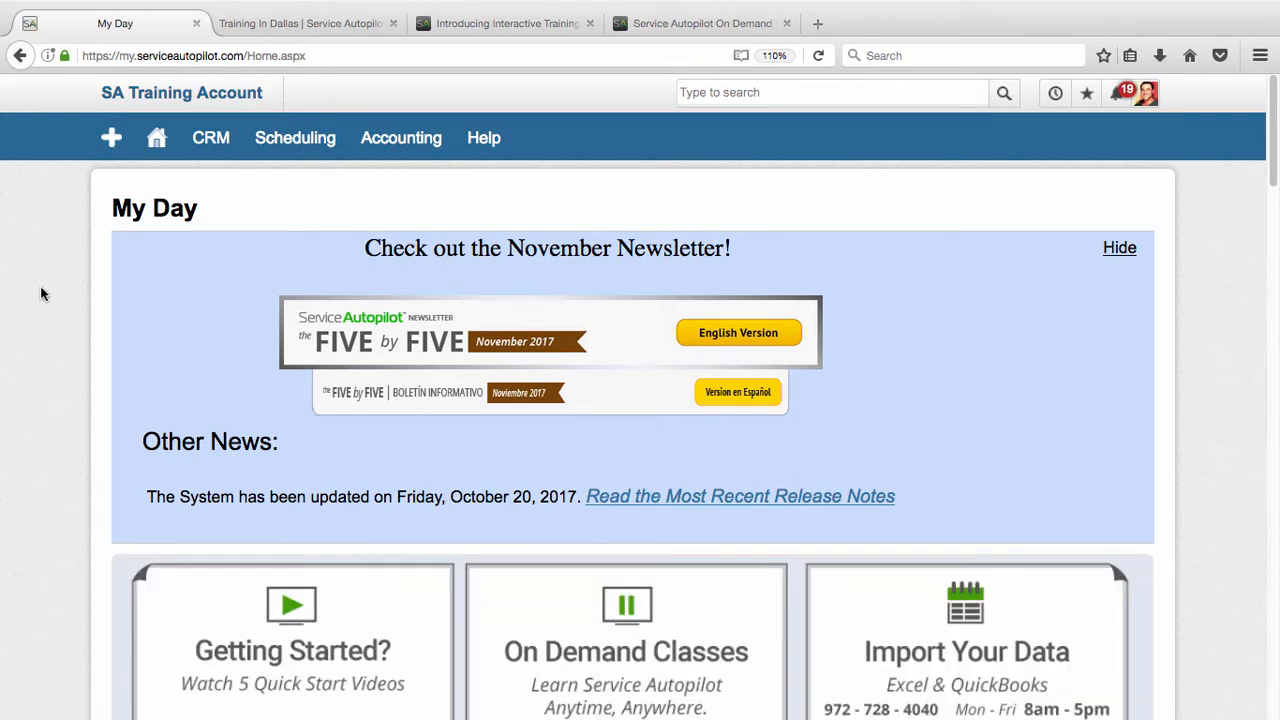
mouse_move(830, 562)
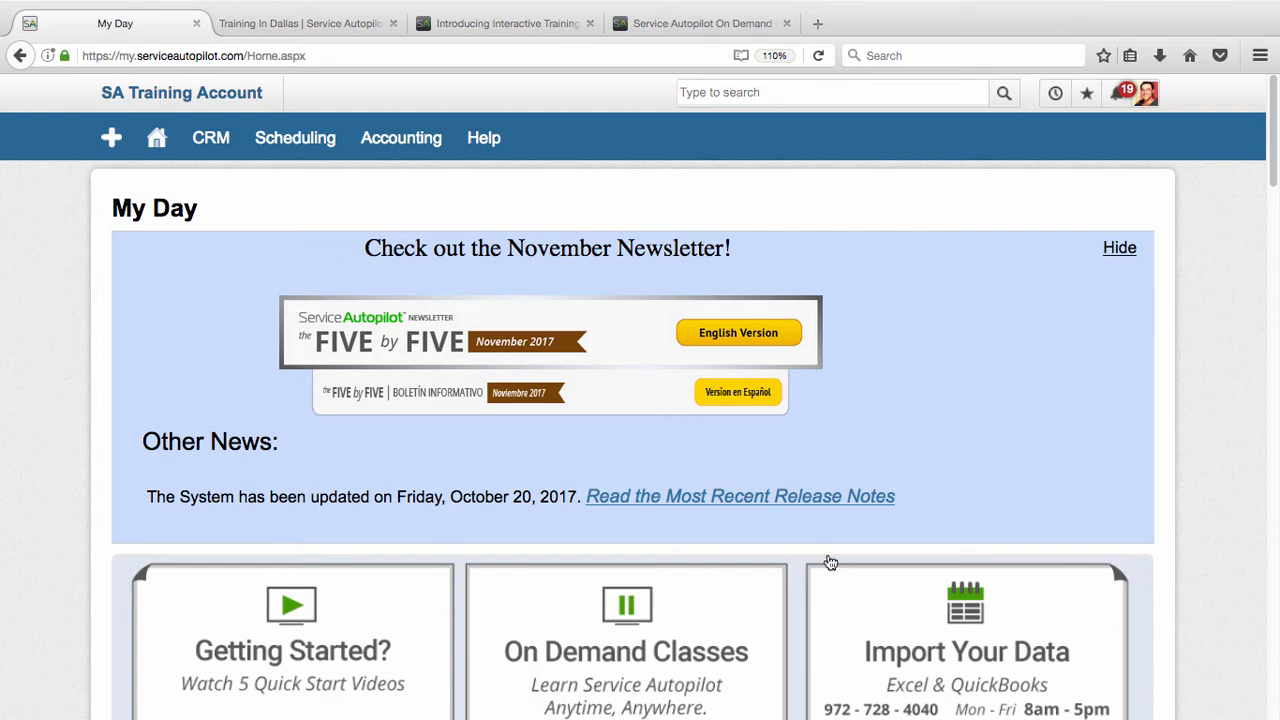
mouse_move(590, 316)
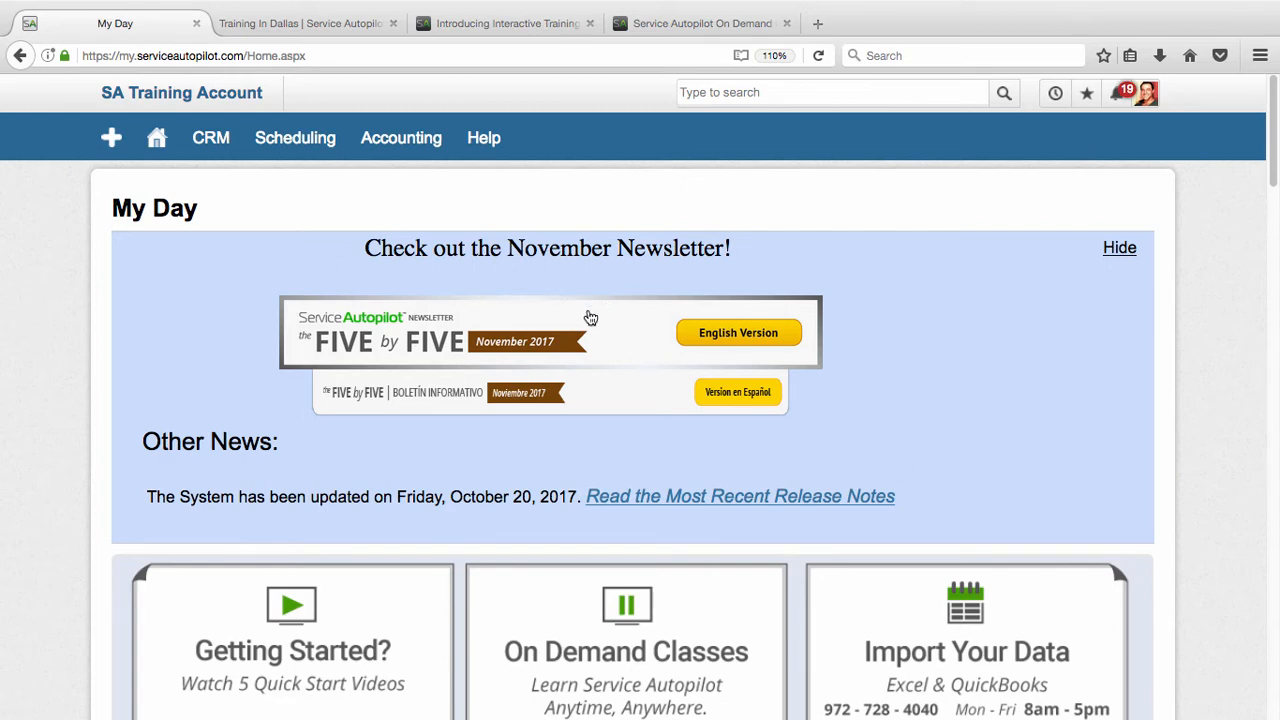
mouse_move(596, 478)
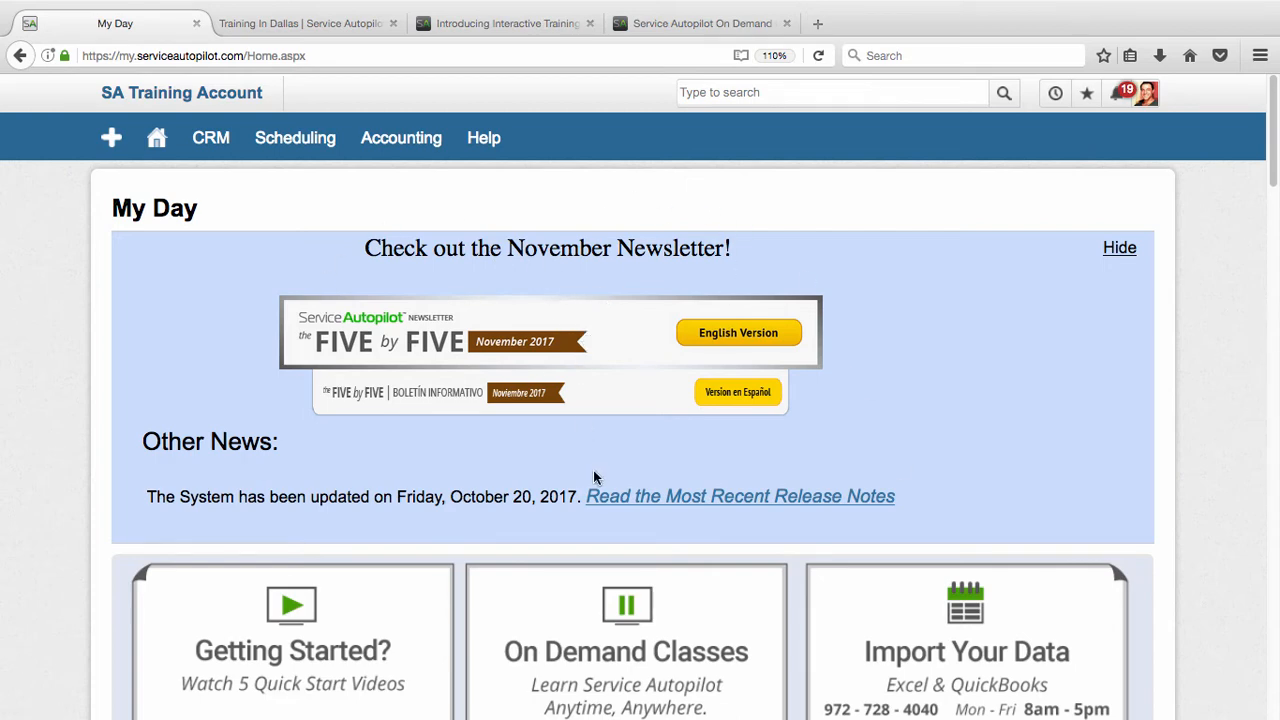
mouse_move(78, 392)
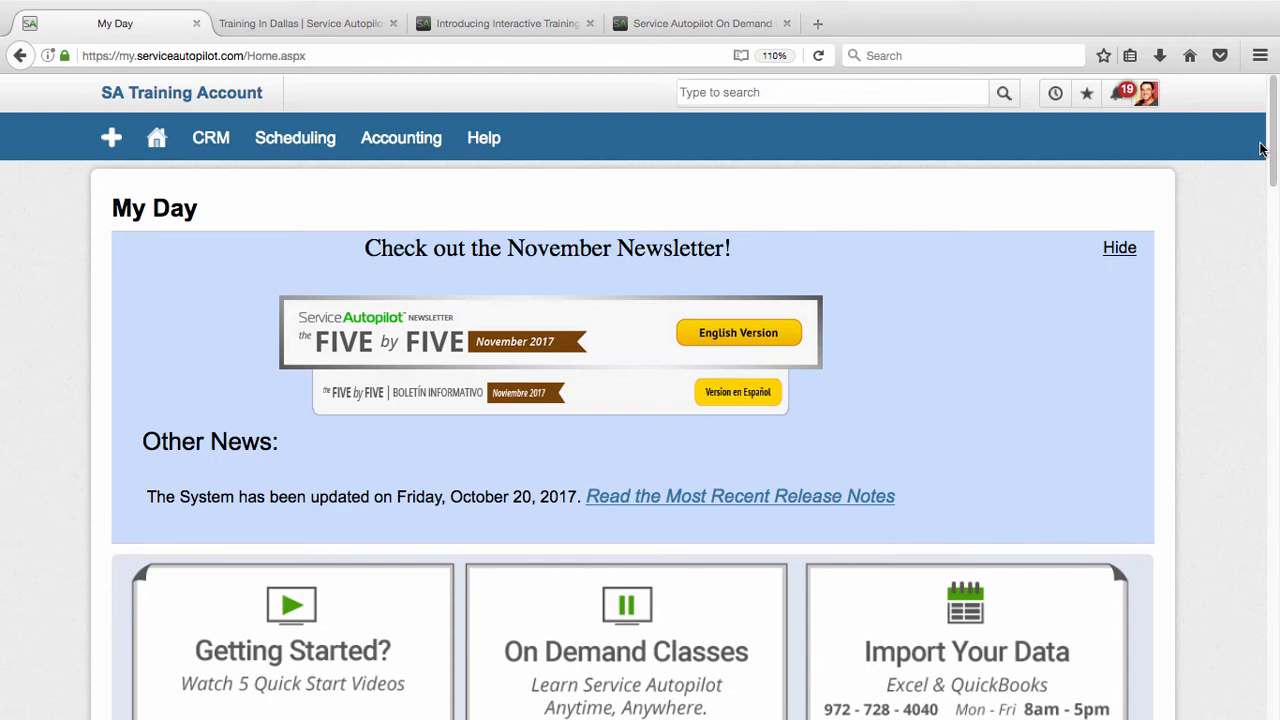
mouse_move(68, 322)
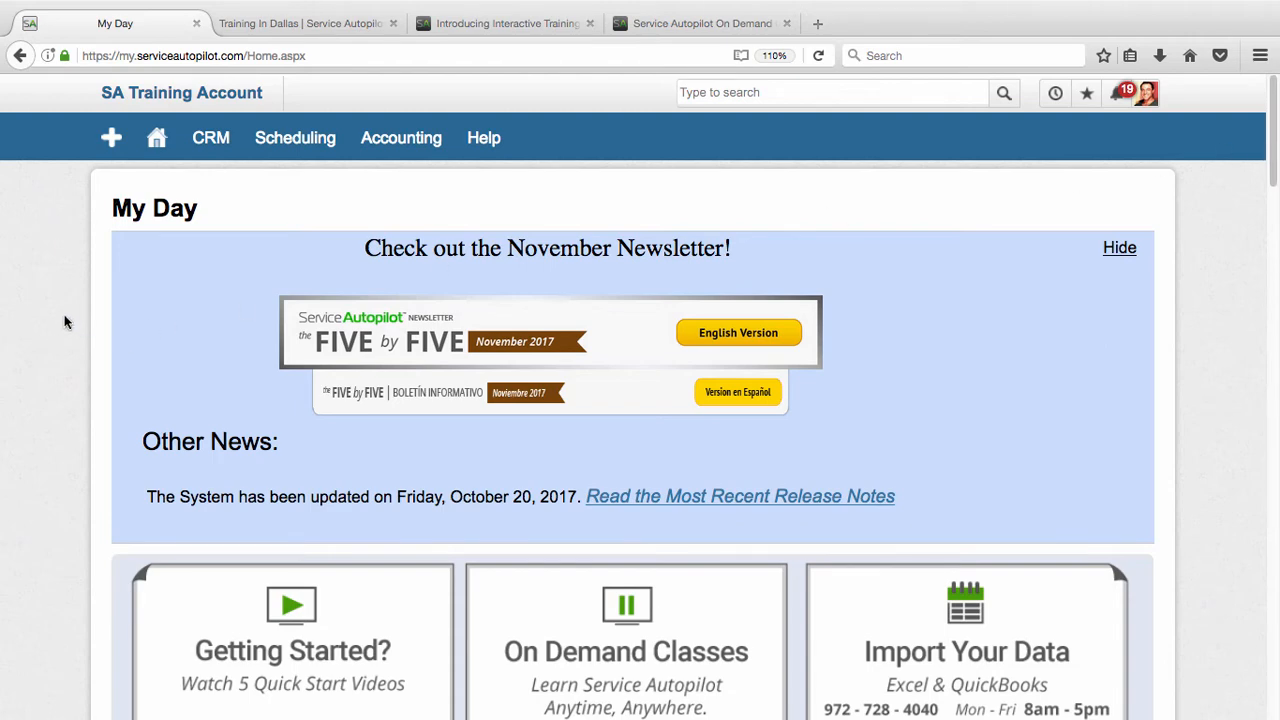
mouse_move(96, 224)
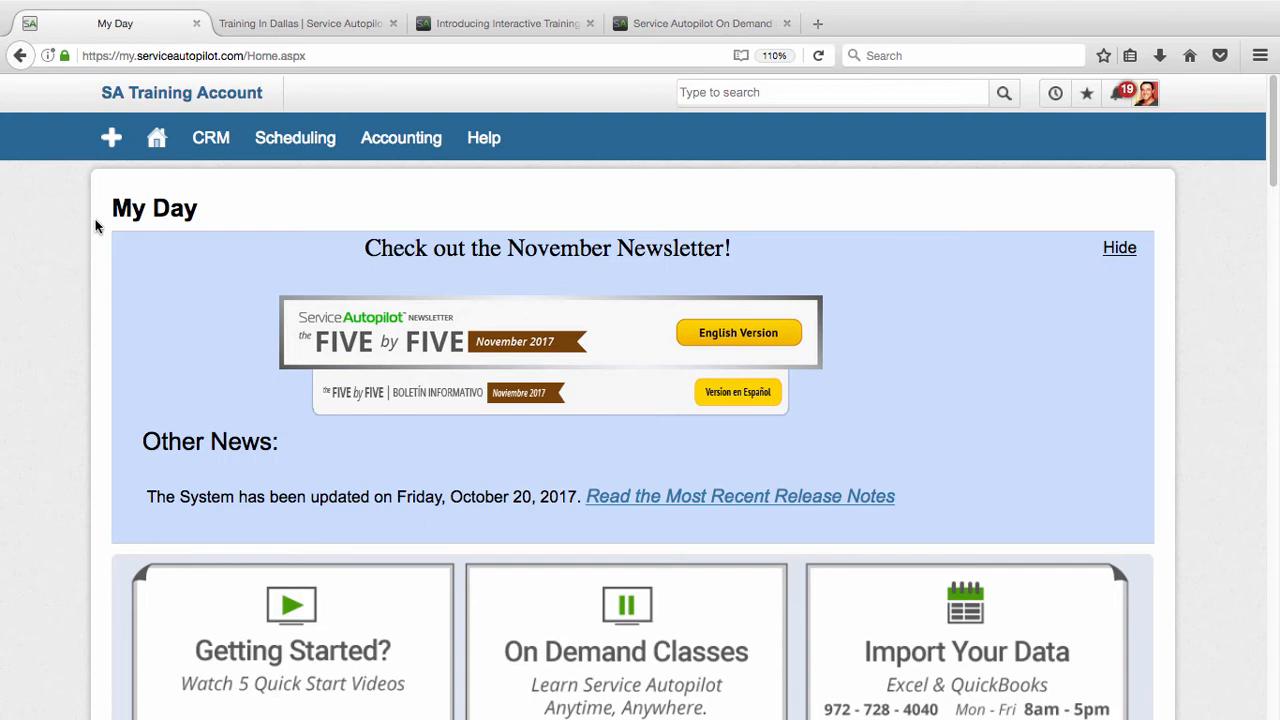
left_click(112, 136)
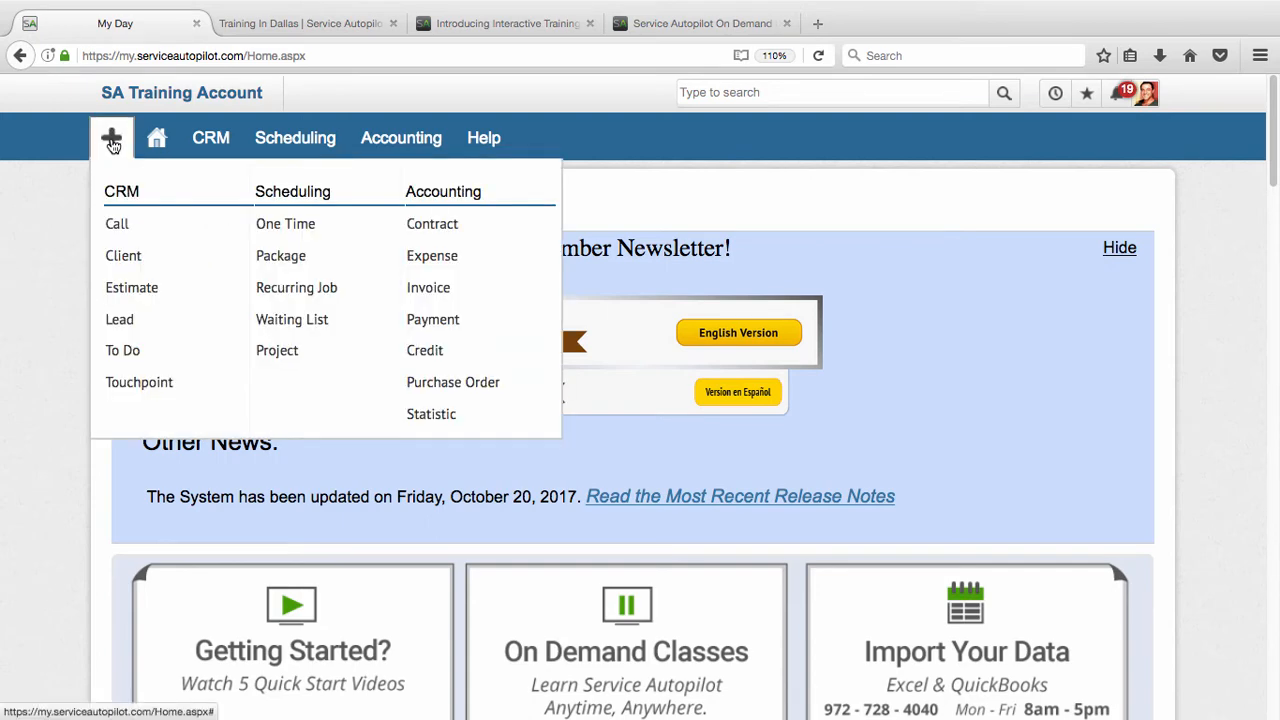
mouse_move(124, 256)
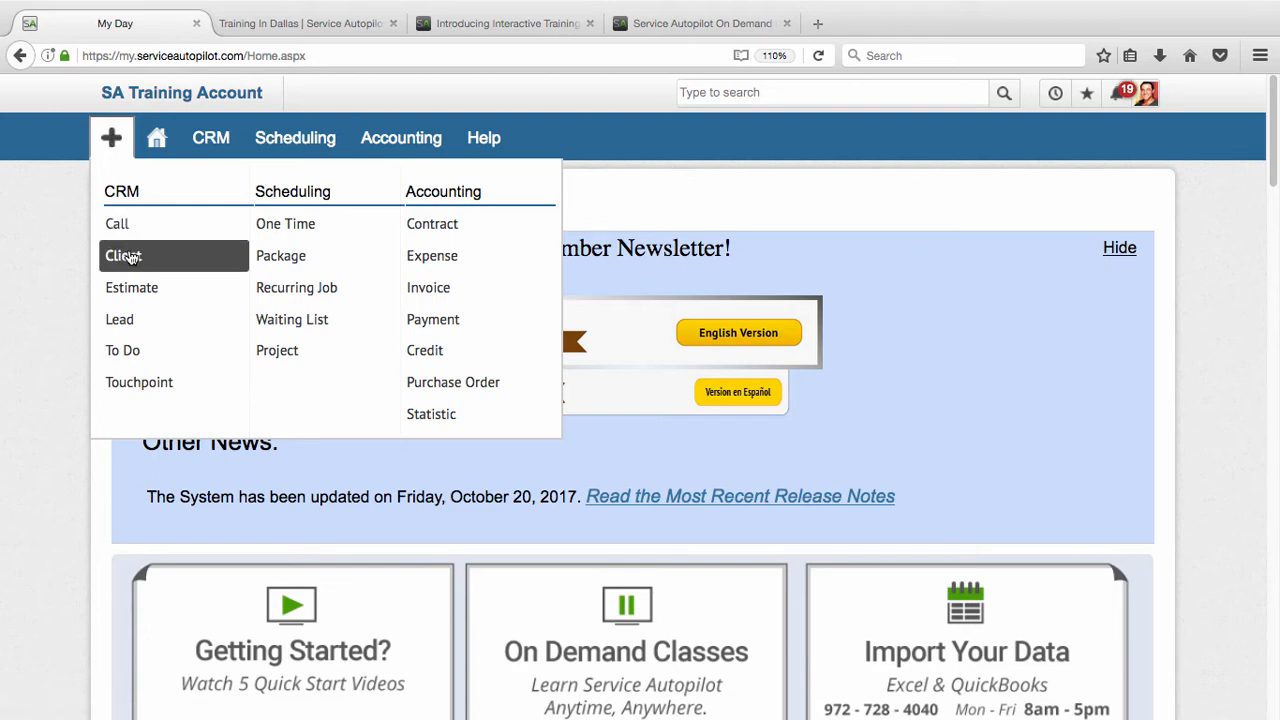
left_click(124, 256)
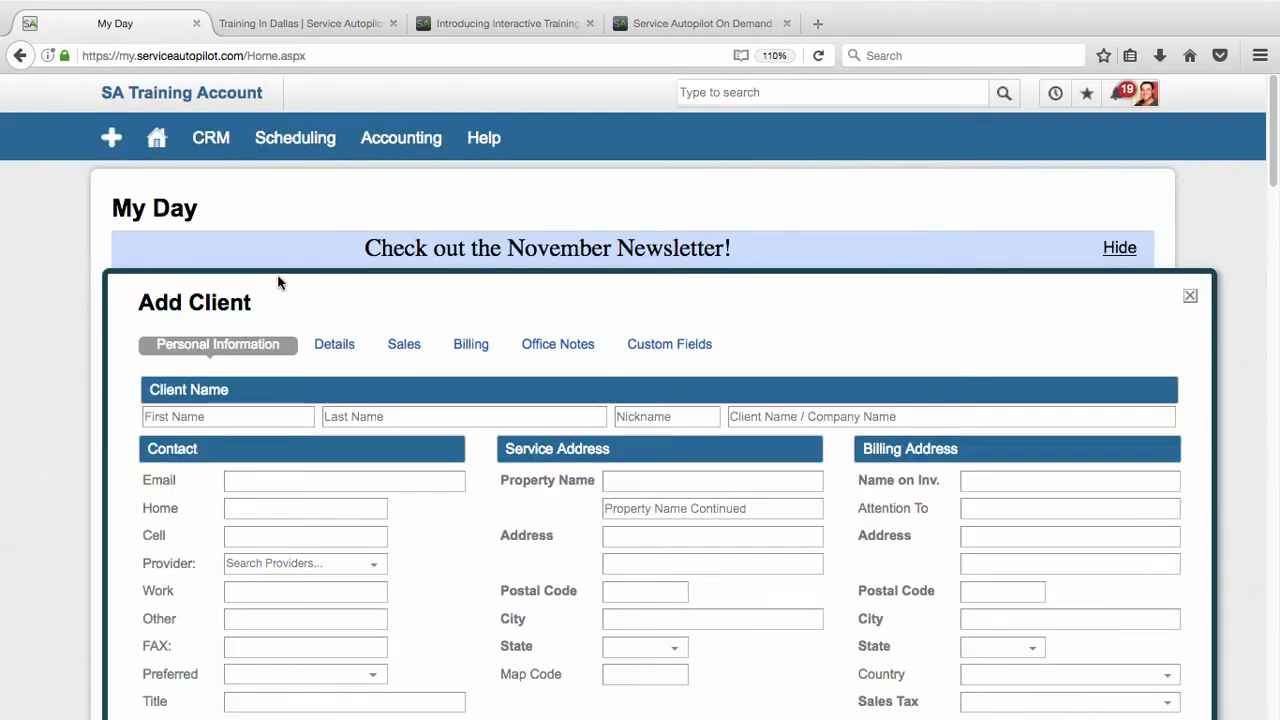
left_click(228, 416)
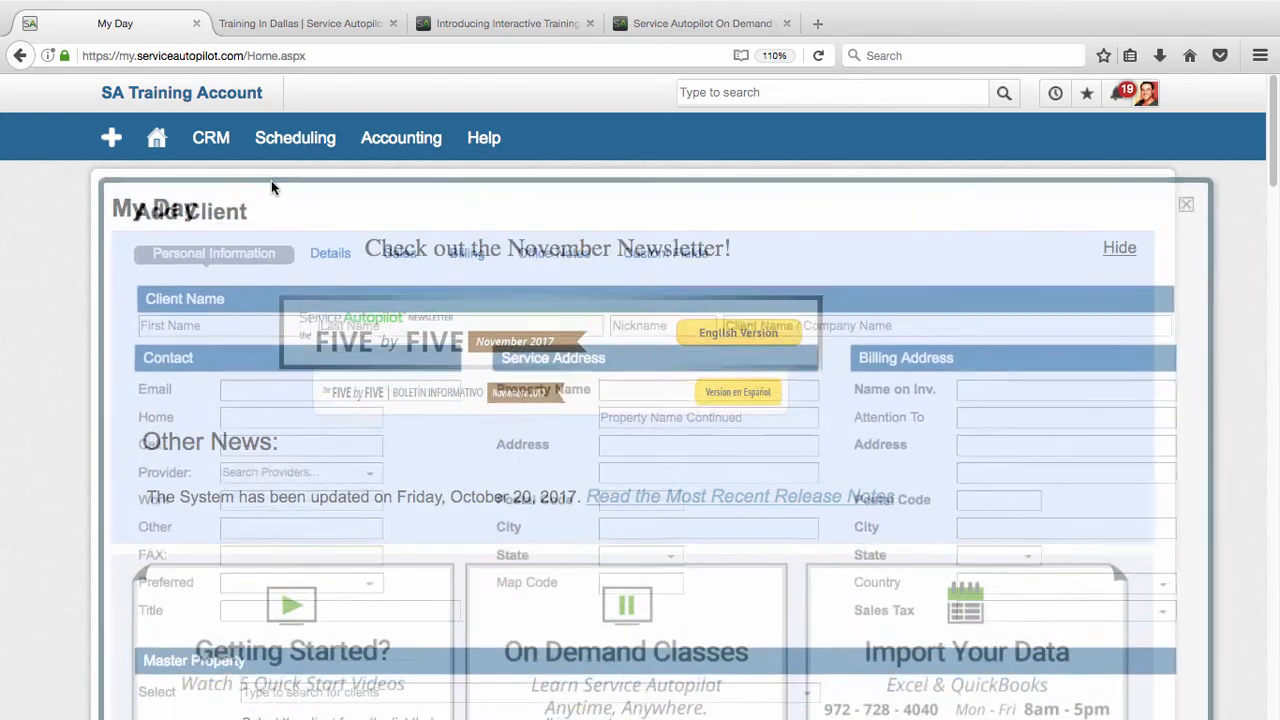
left_click(1120, 248)
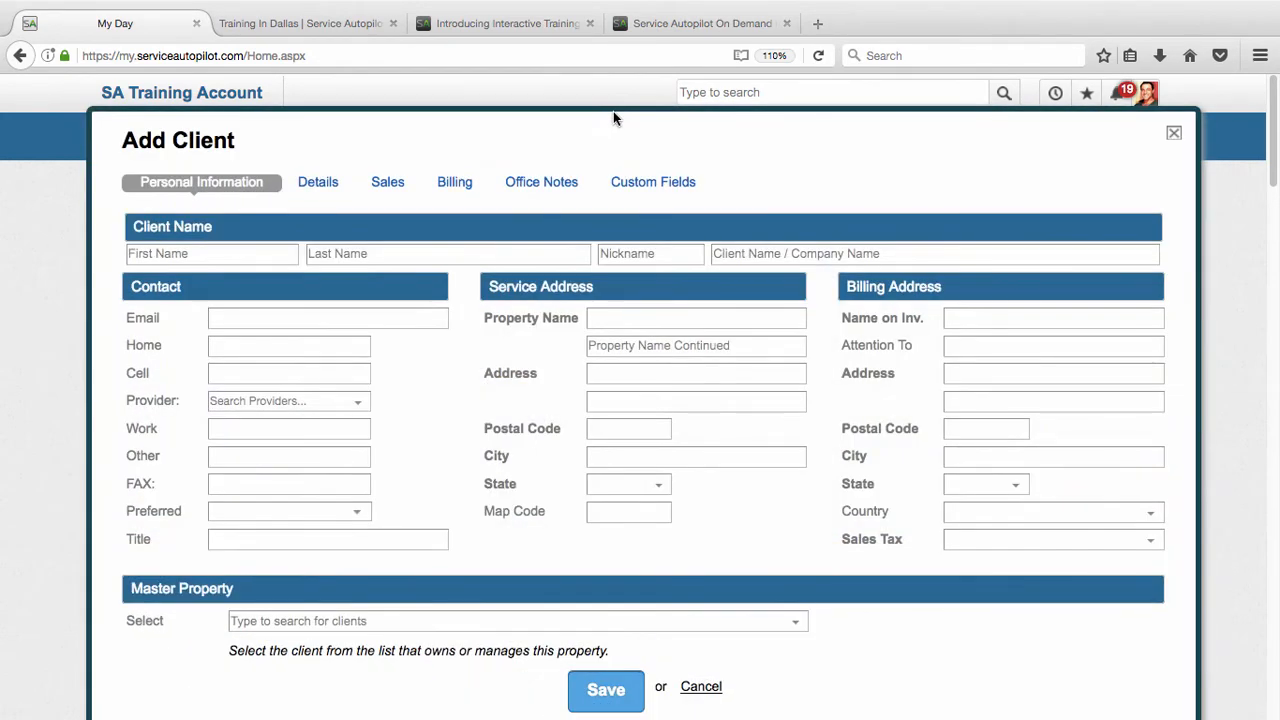
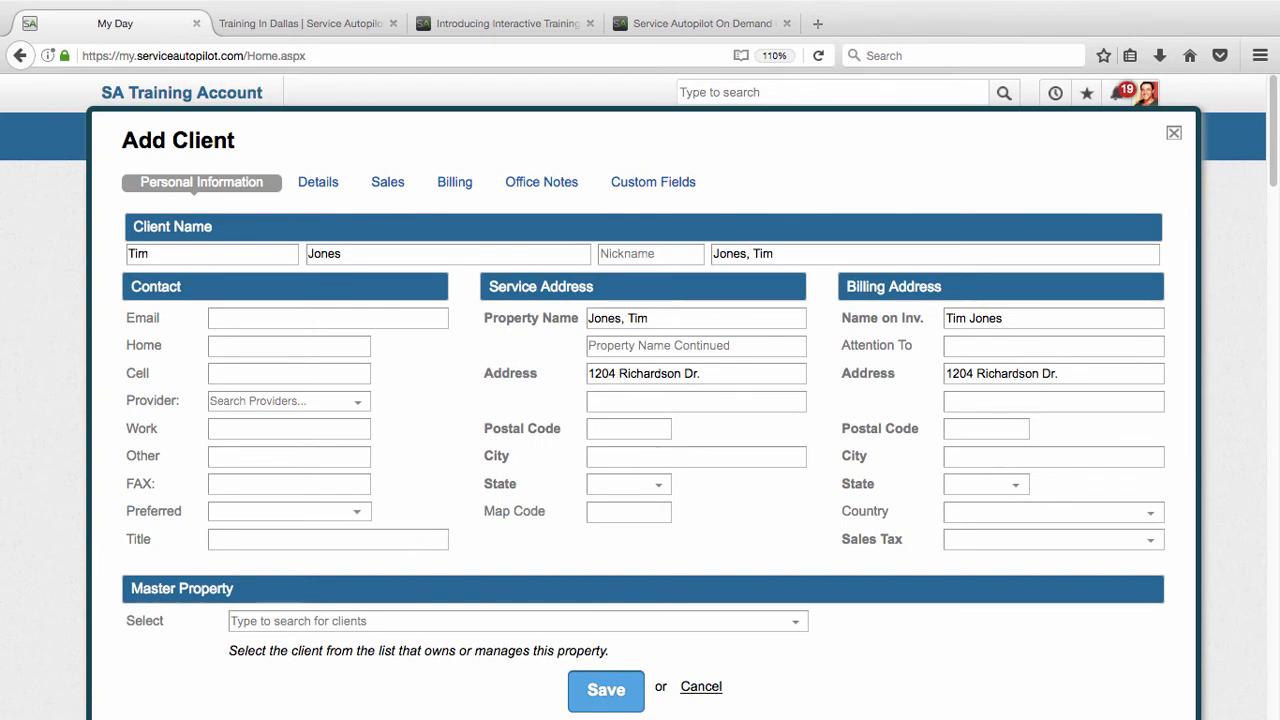
left_click(628, 428)
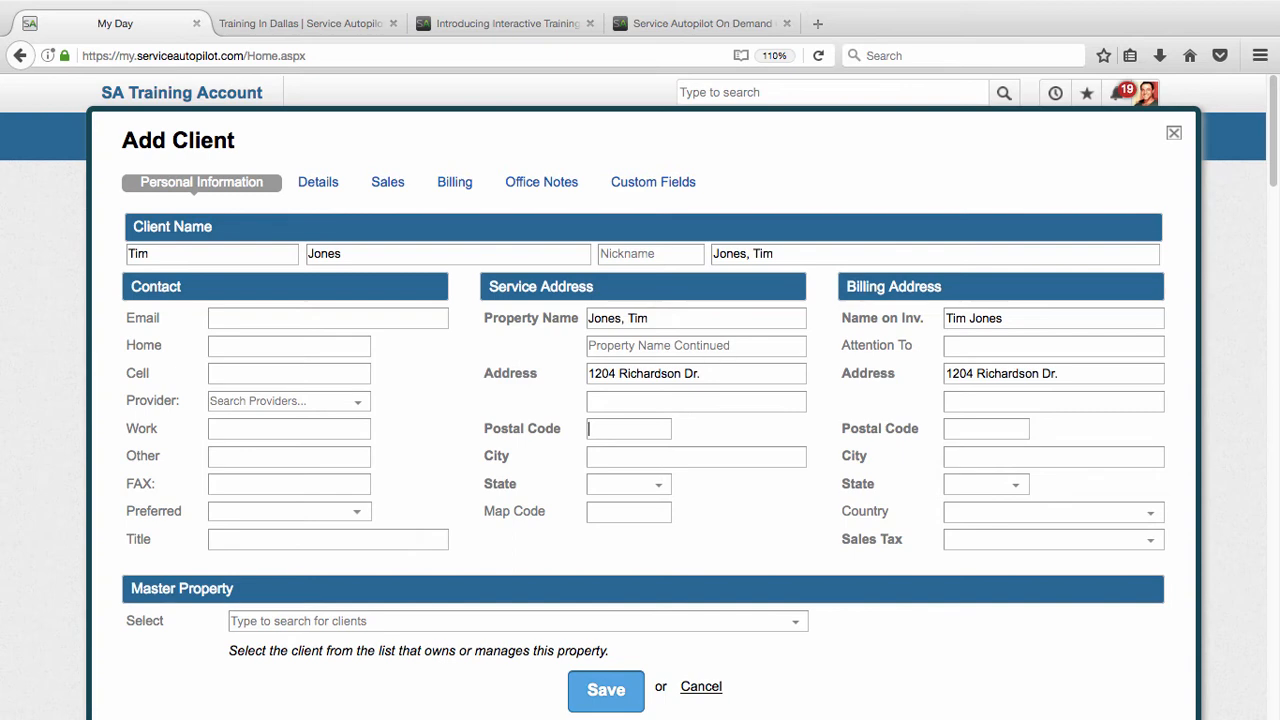
type("75080")
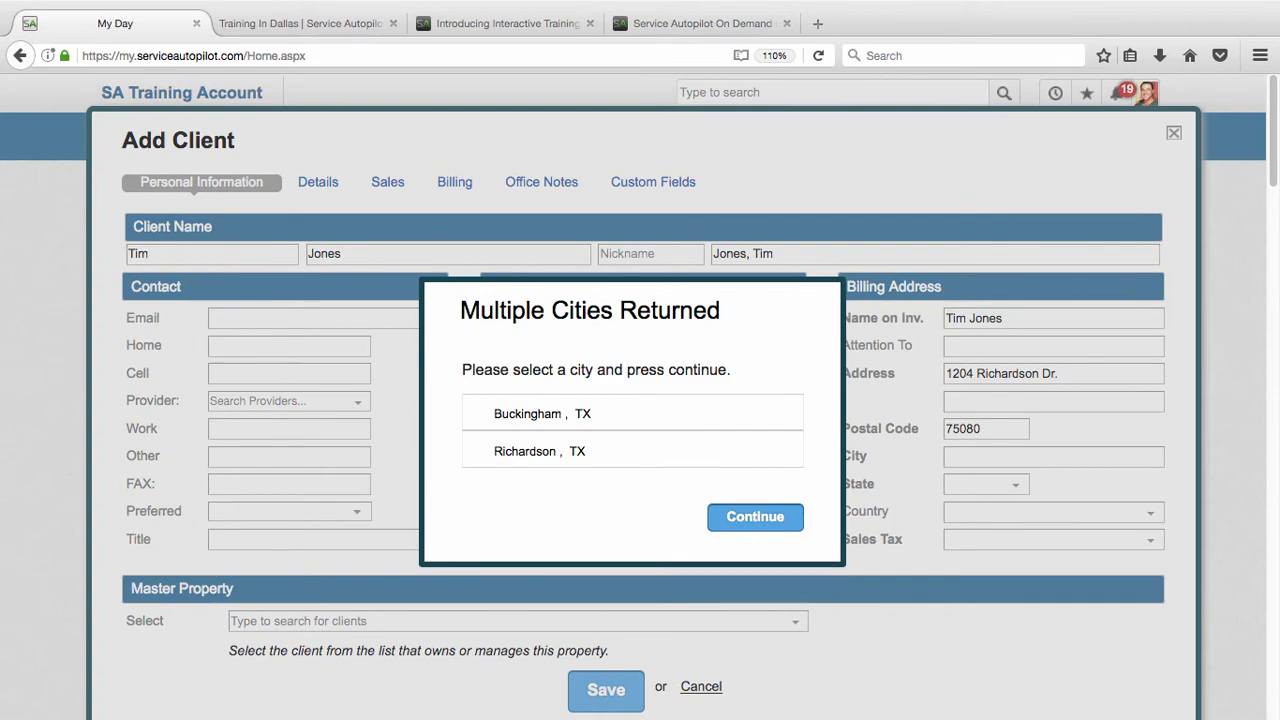
left_click(540, 452)
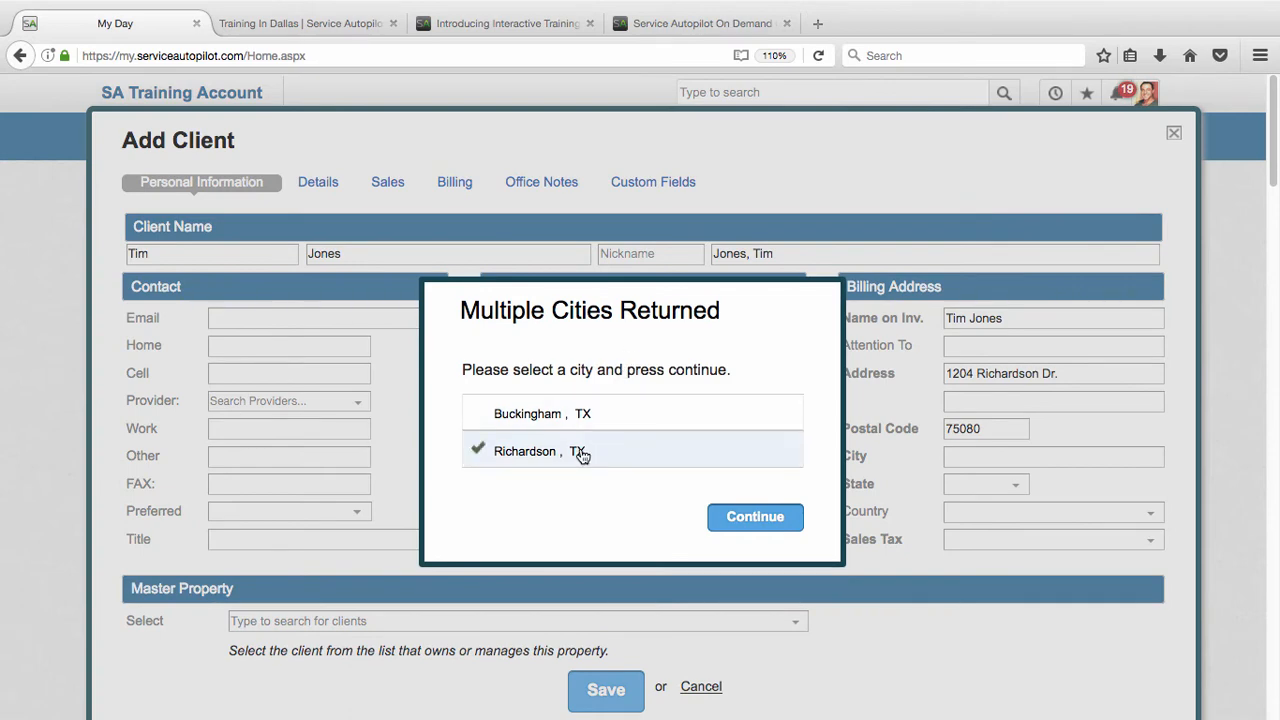
left_click(756, 516)
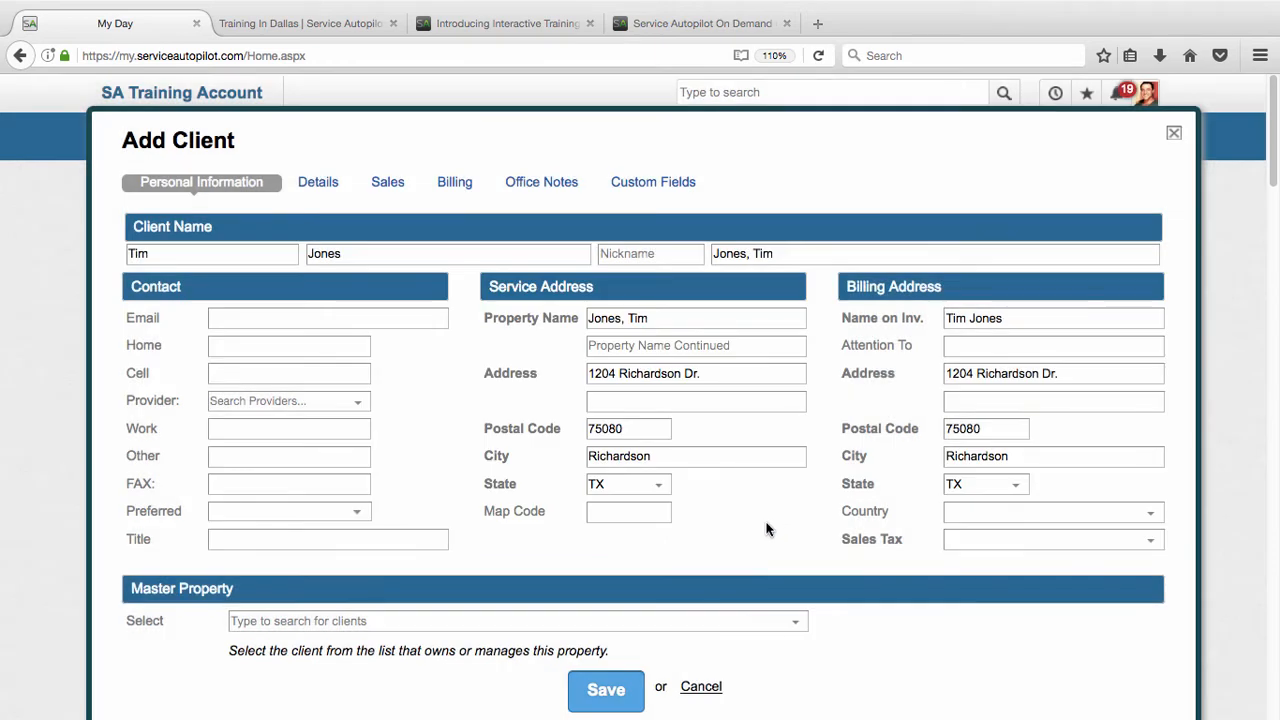
mouse_move(726, 492)
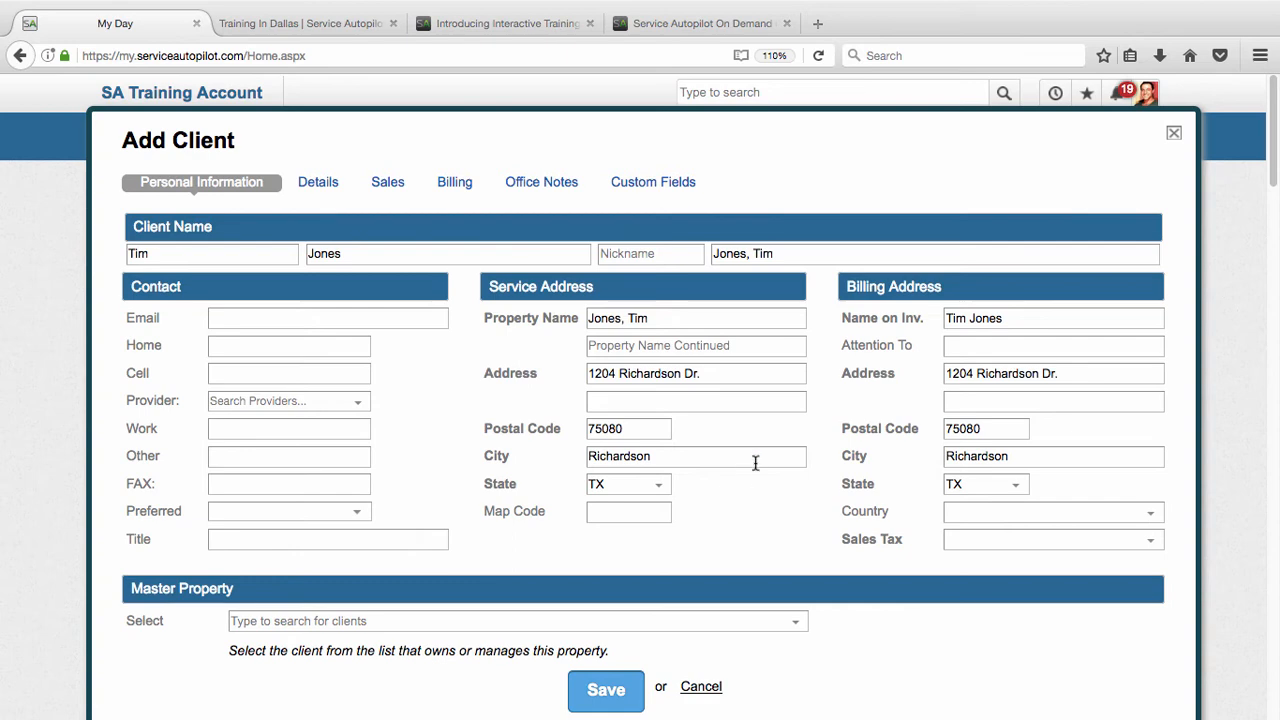
mouse_move(742, 456)
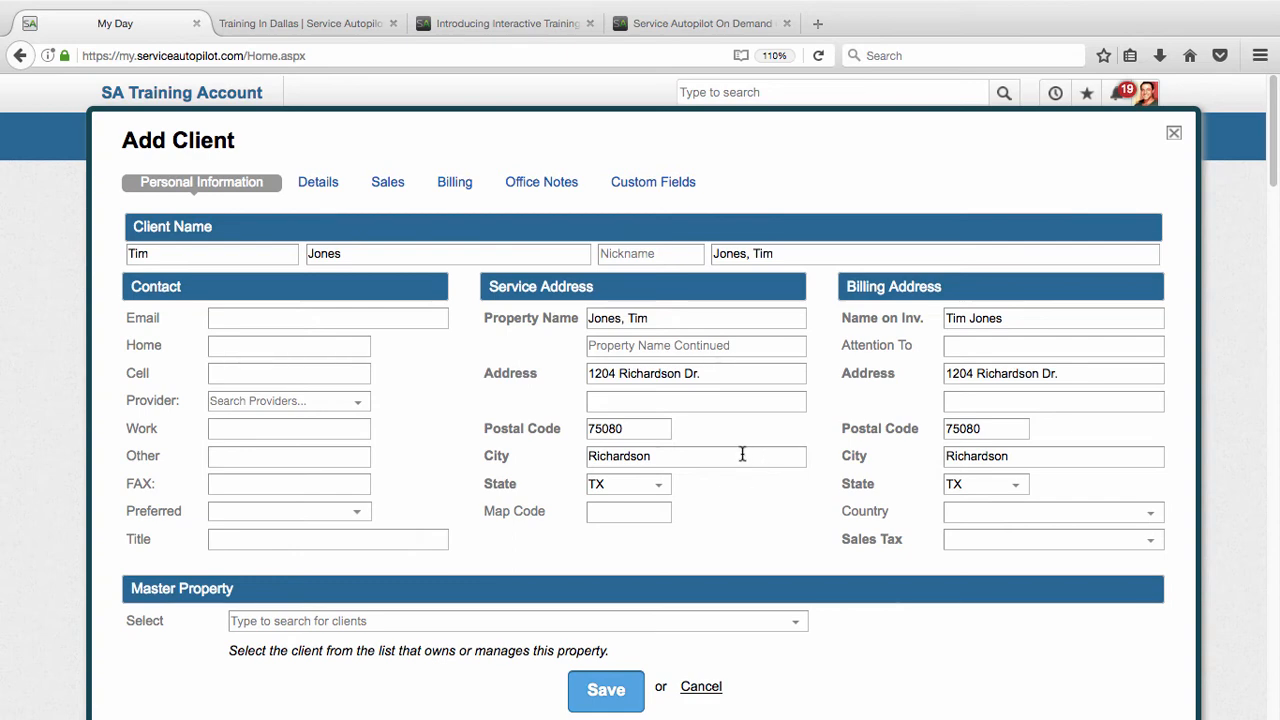
mouse_move(748, 448)
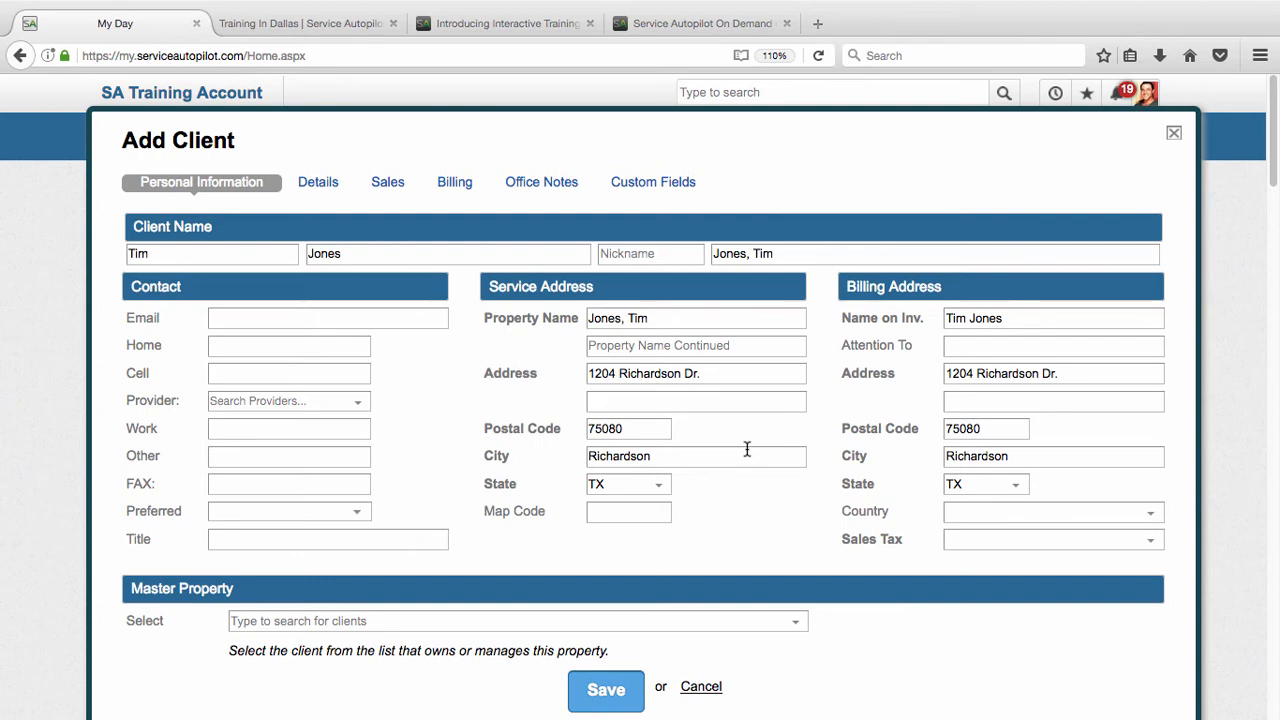
mouse_move(736, 476)
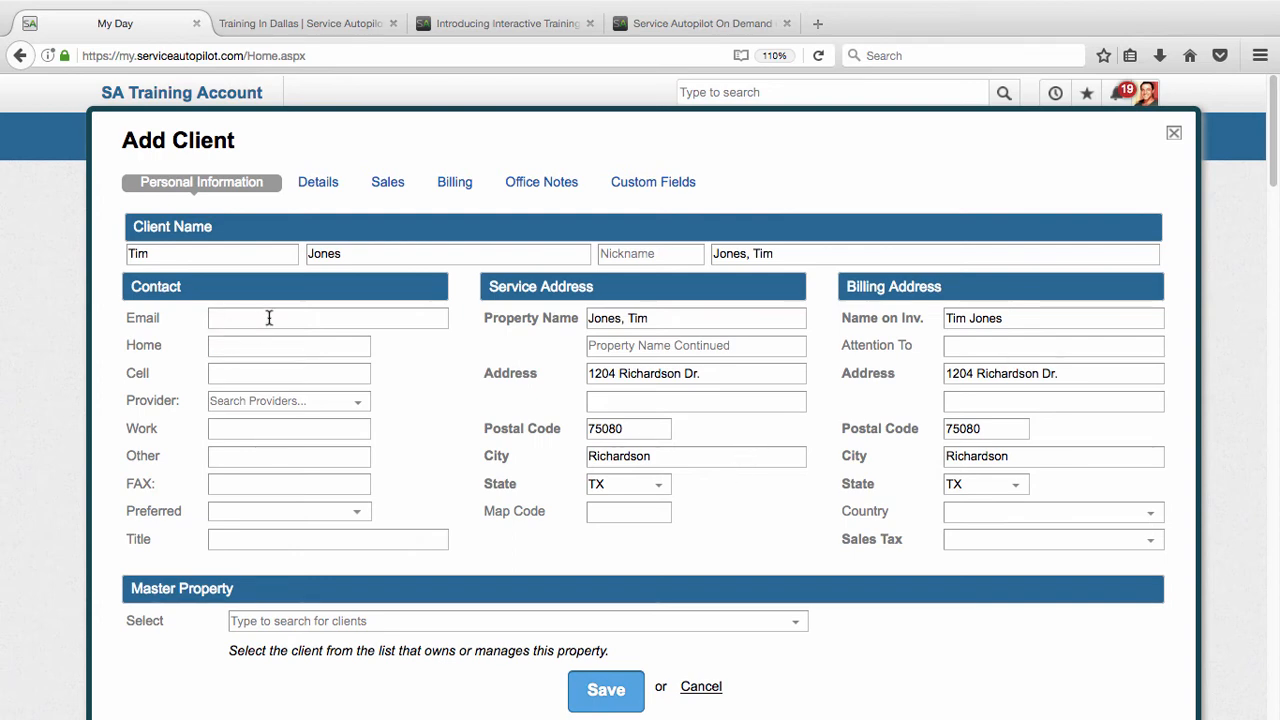
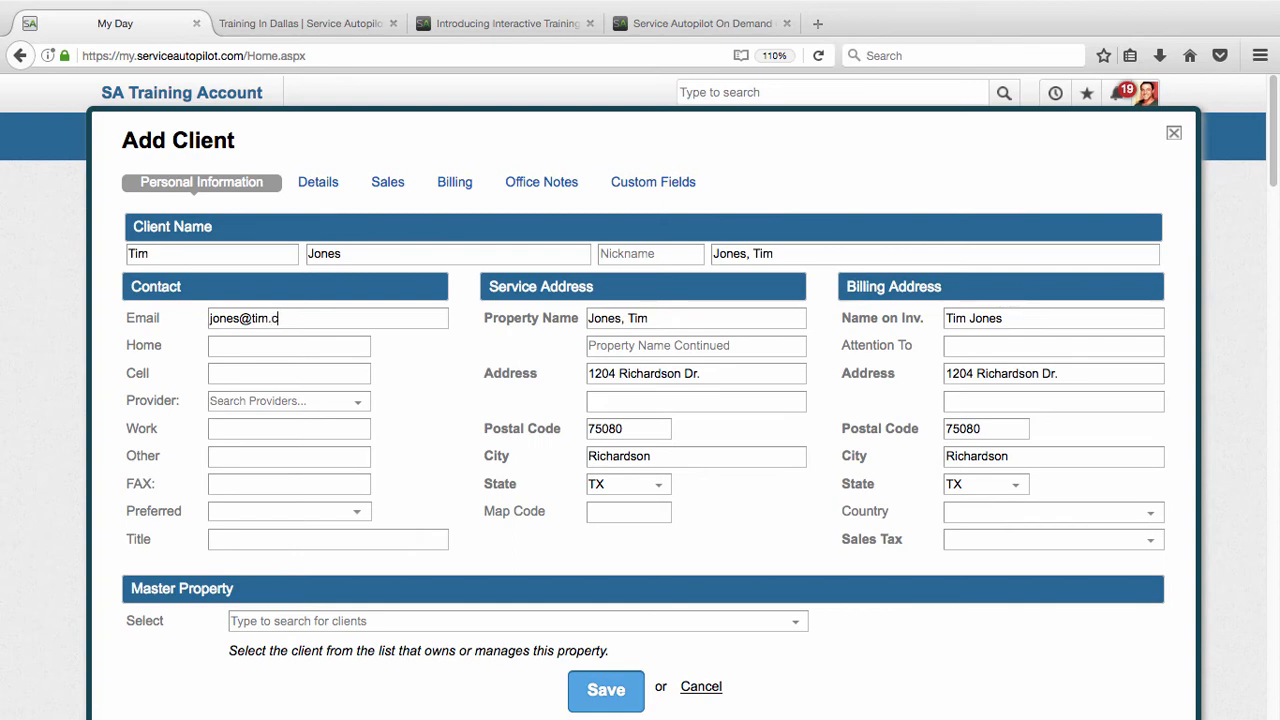
left_click(288, 344)
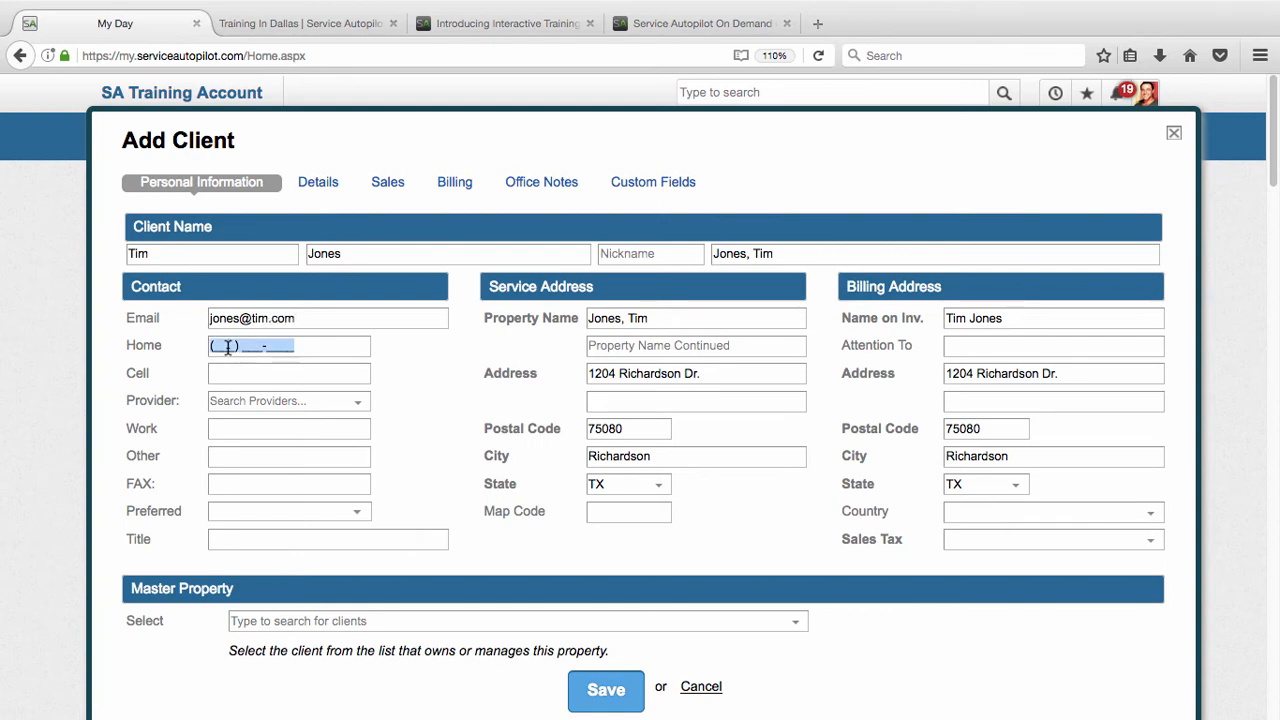
left_click(288, 374)
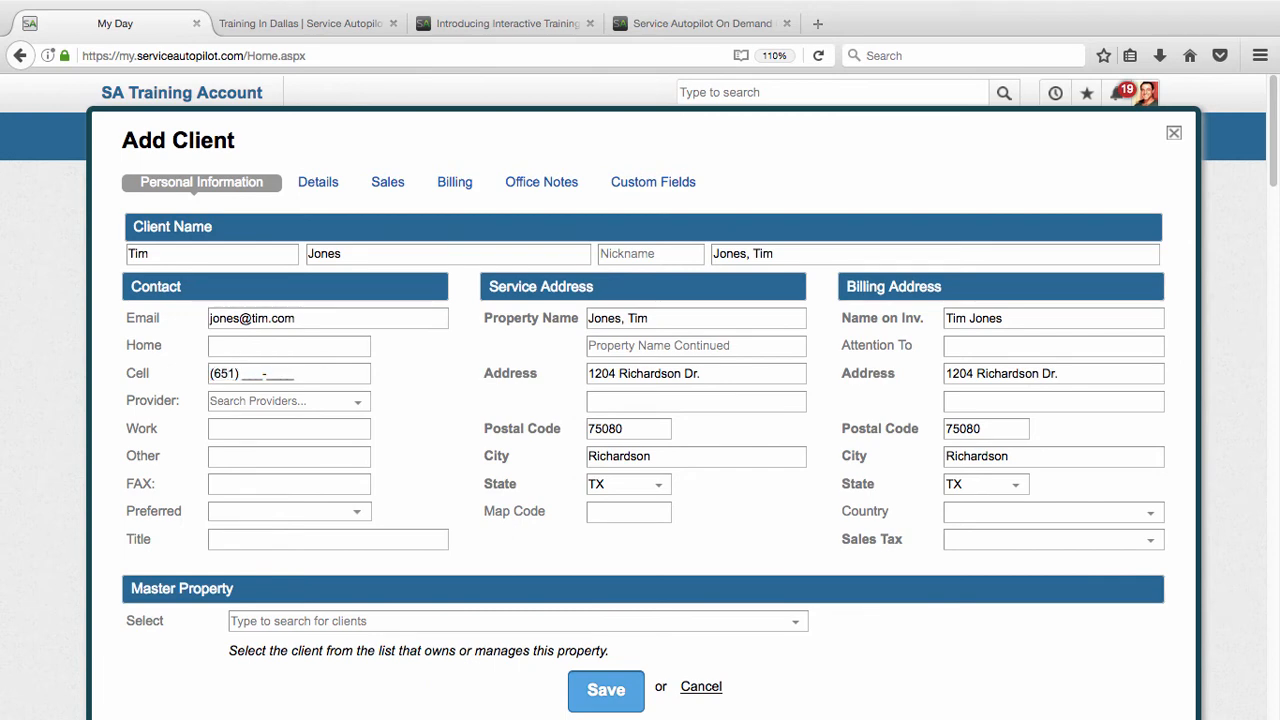
type("117-7777")
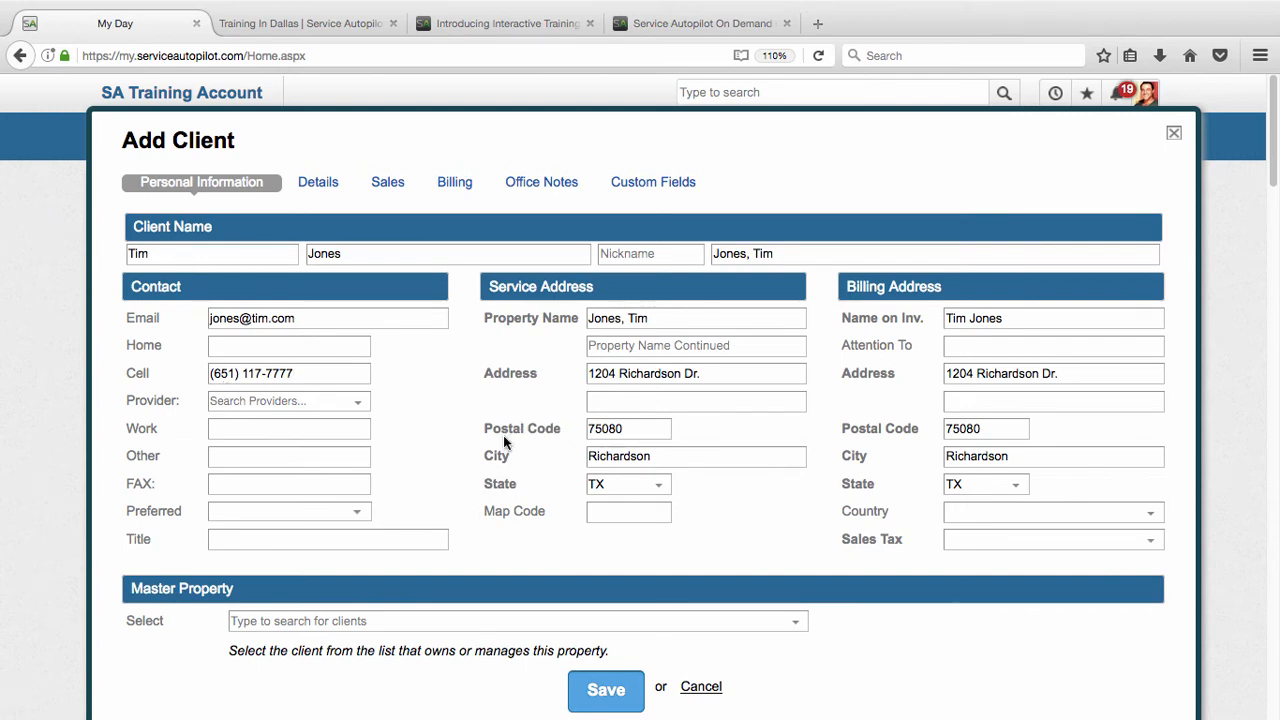
Set the client's sales tax to Texas.
left_click(1050, 540)
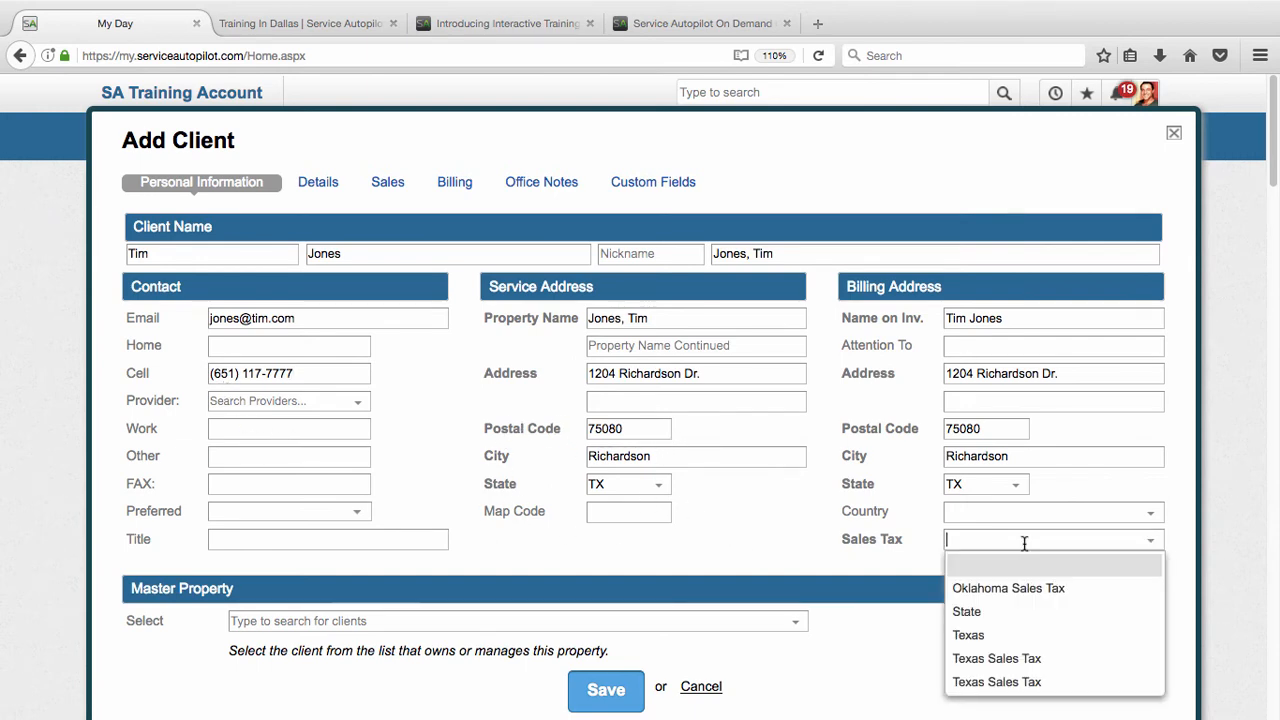
left_click(968, 634)
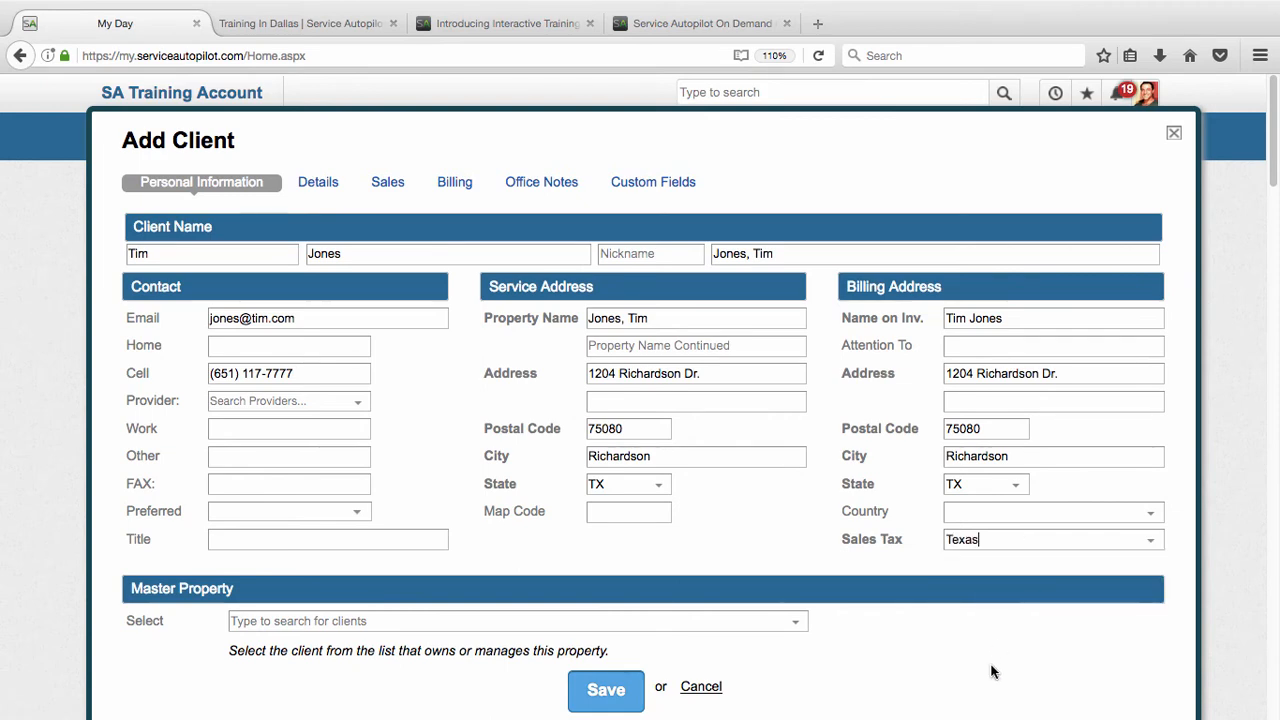
mouse_move(464, 368)
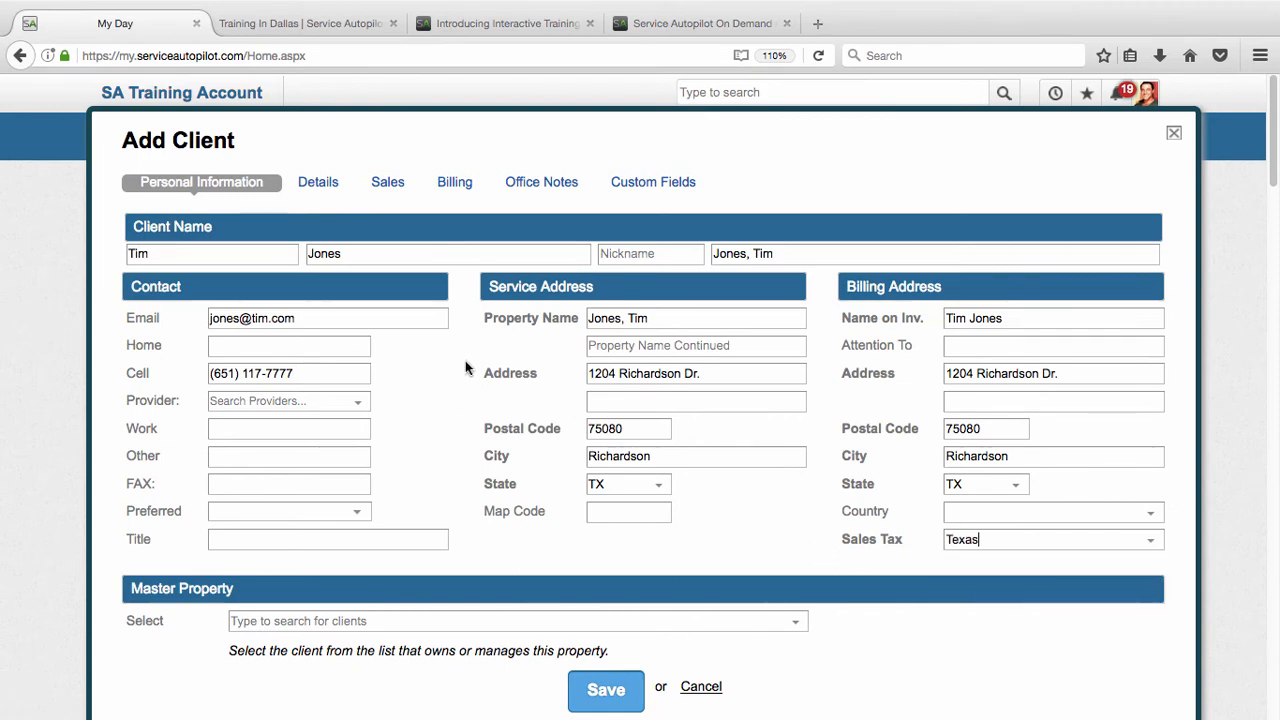
mouse_move(436, 198)
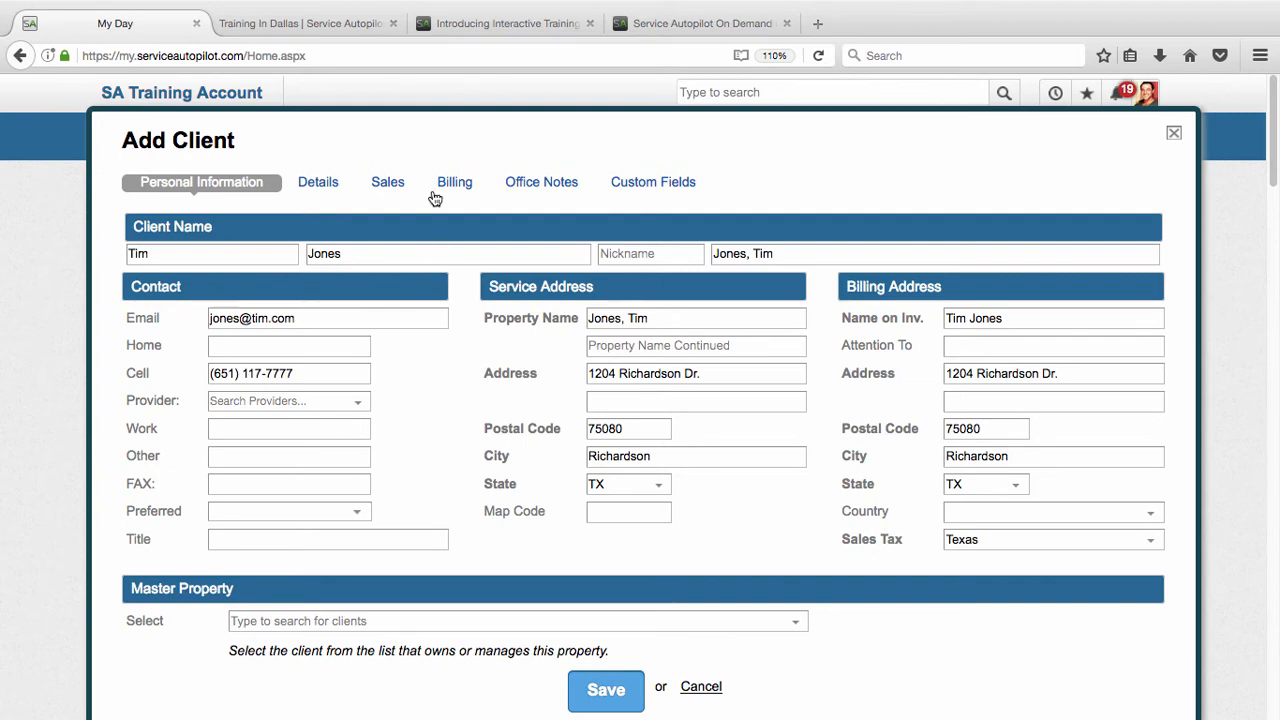
In billing settings, send invoices by both email and print.
left_click(454, 180)
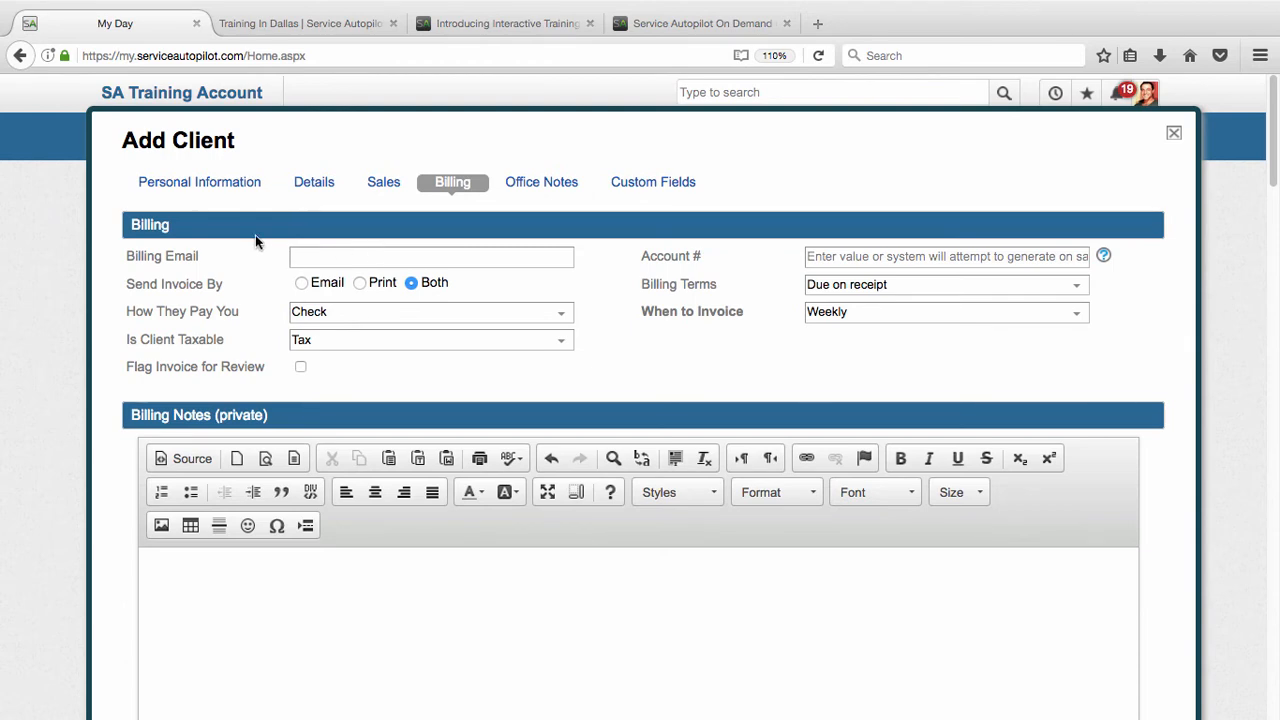
left_click(430, 256)
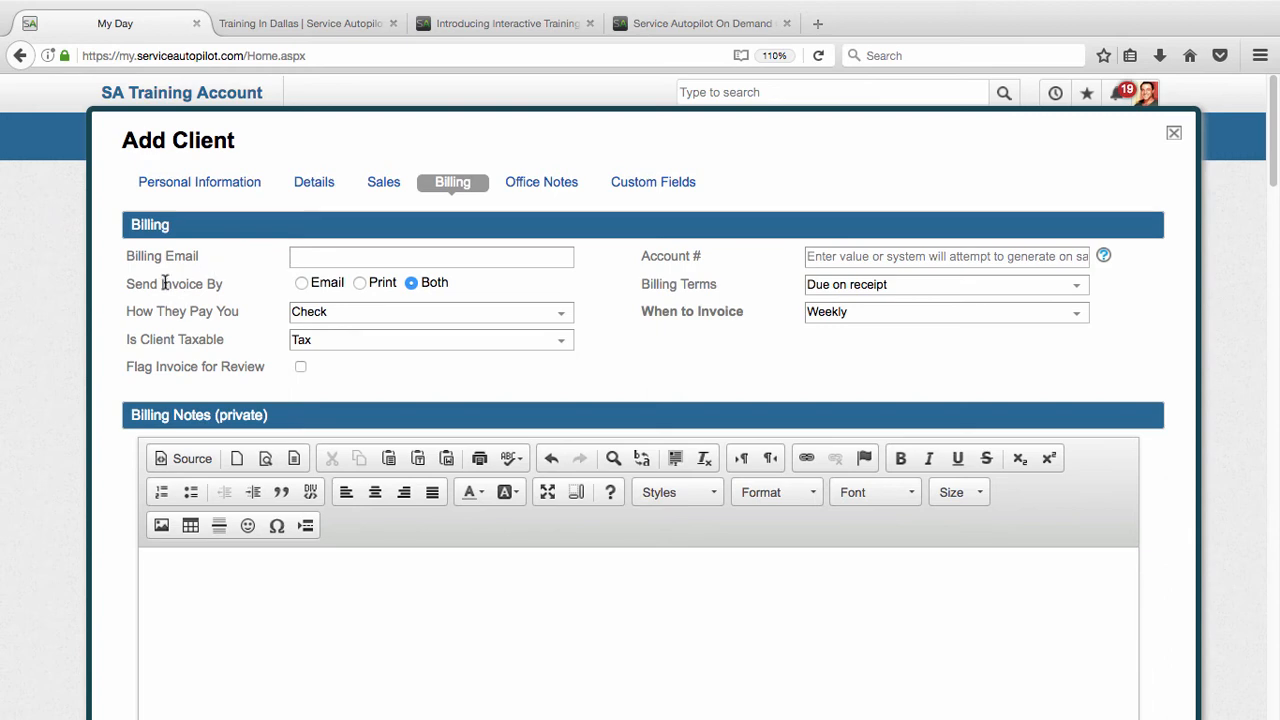
left_click(432, 256)
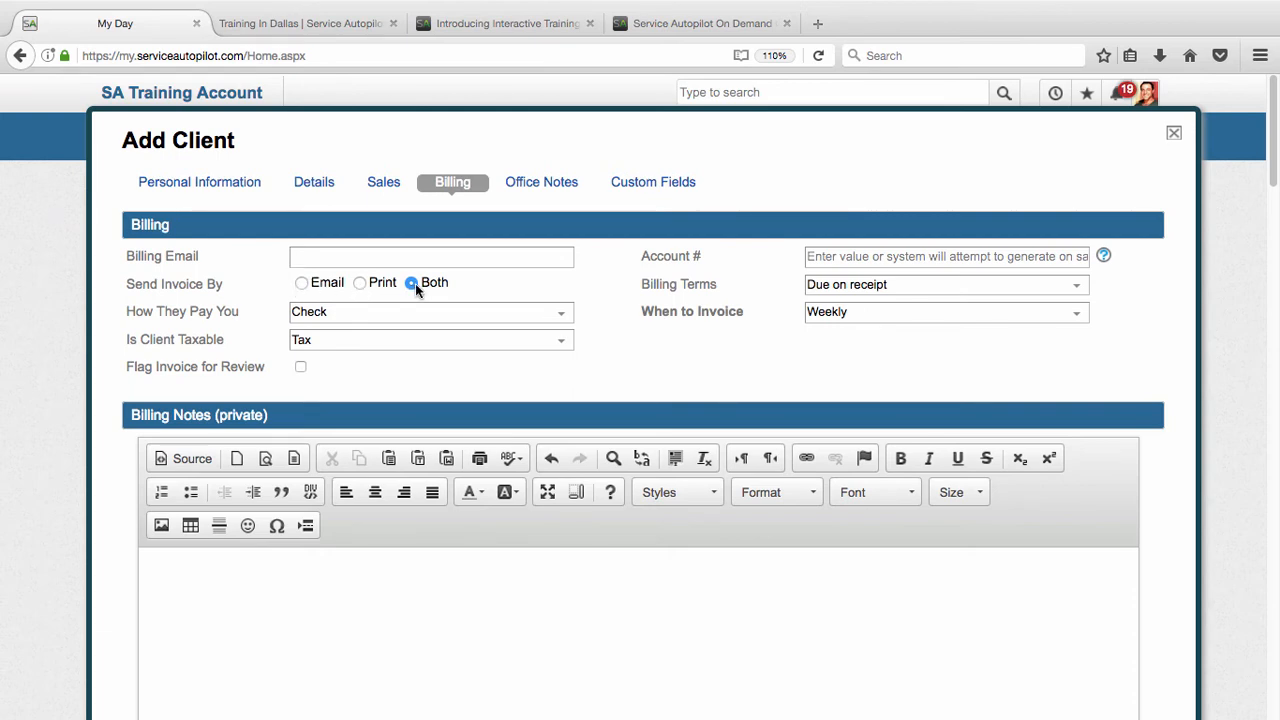
left_click(432, 256)
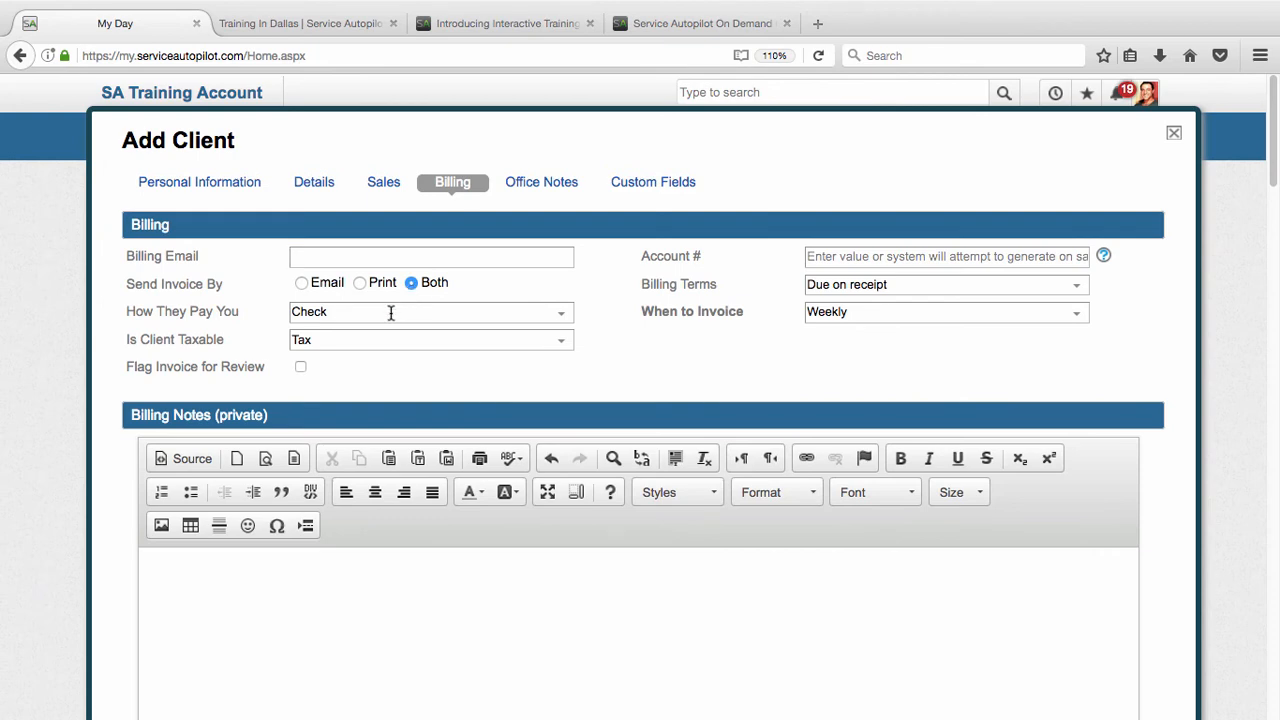
Record Cash as how the client pays and flag invoices for review.
left_click(430, 312)
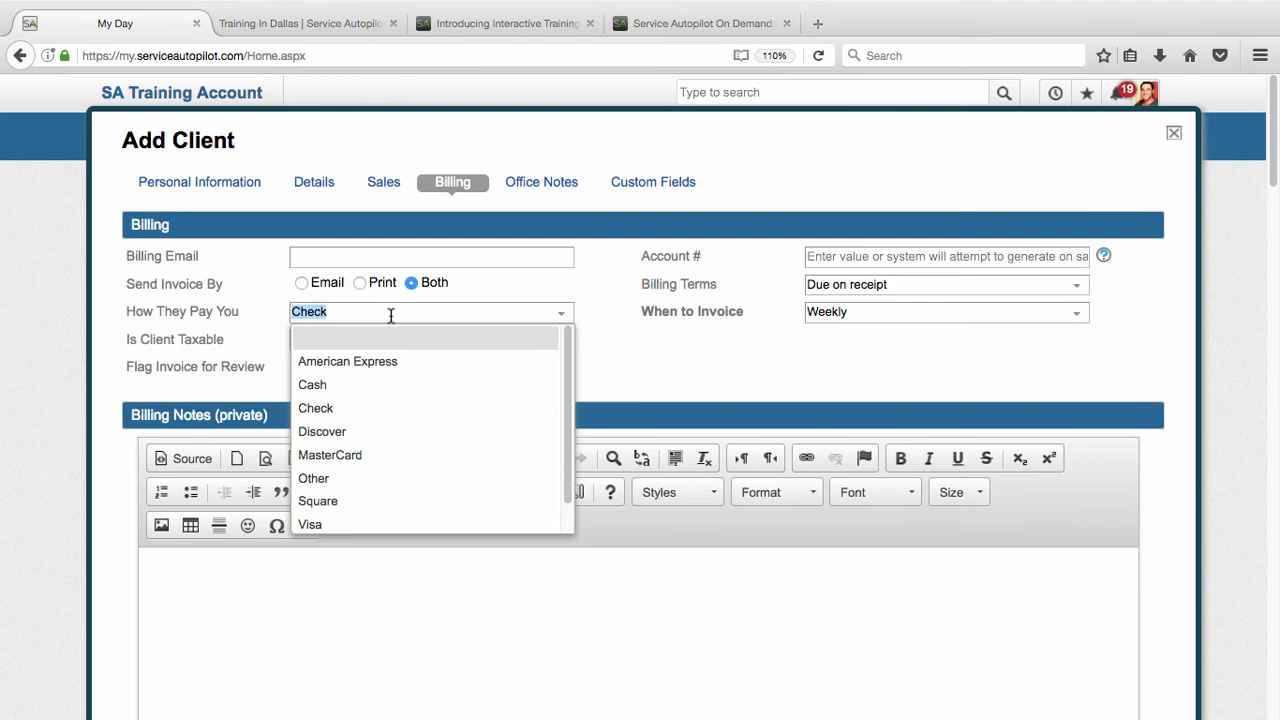
mouse_move(372, 408)
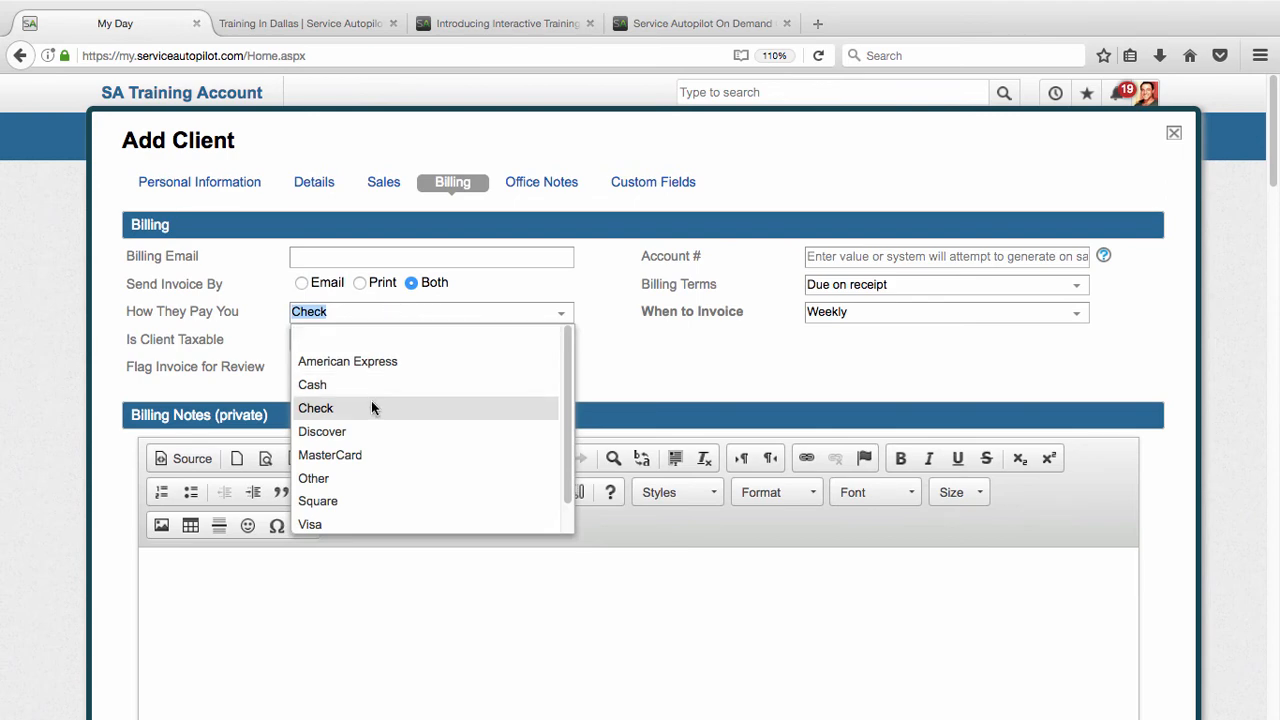
mouse_move(372, 400)
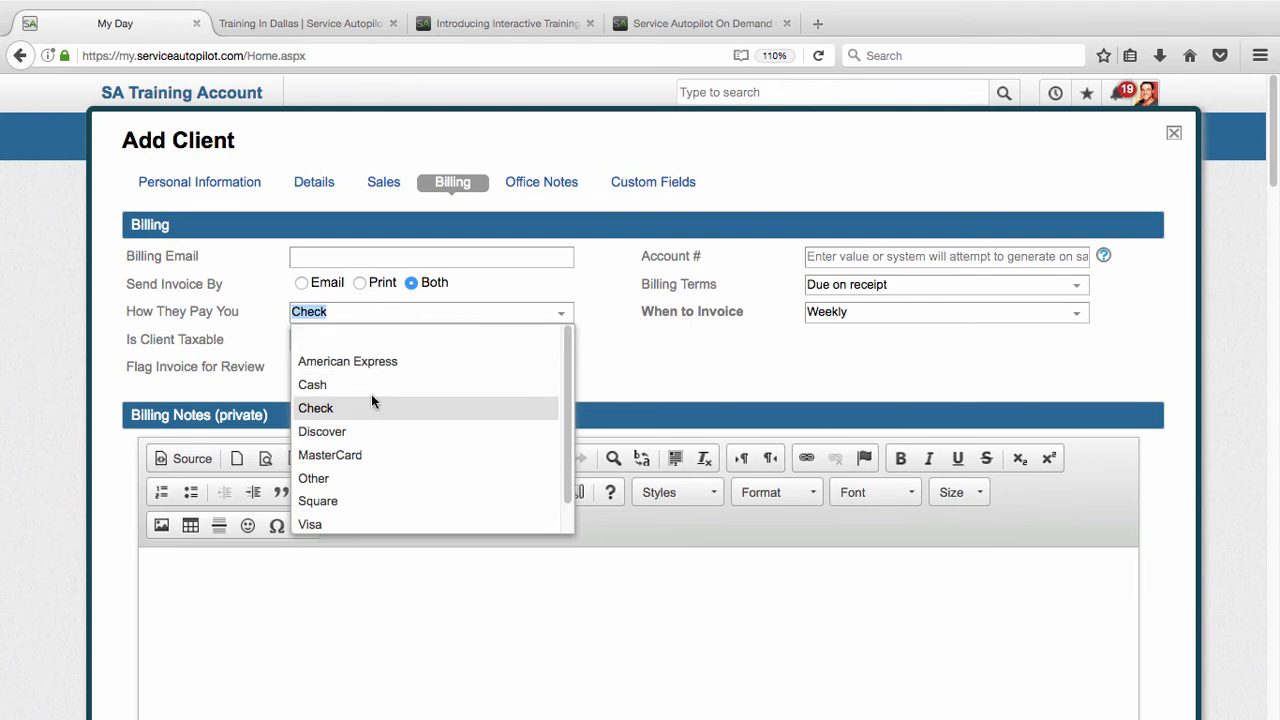
mouse_move(360, 432)
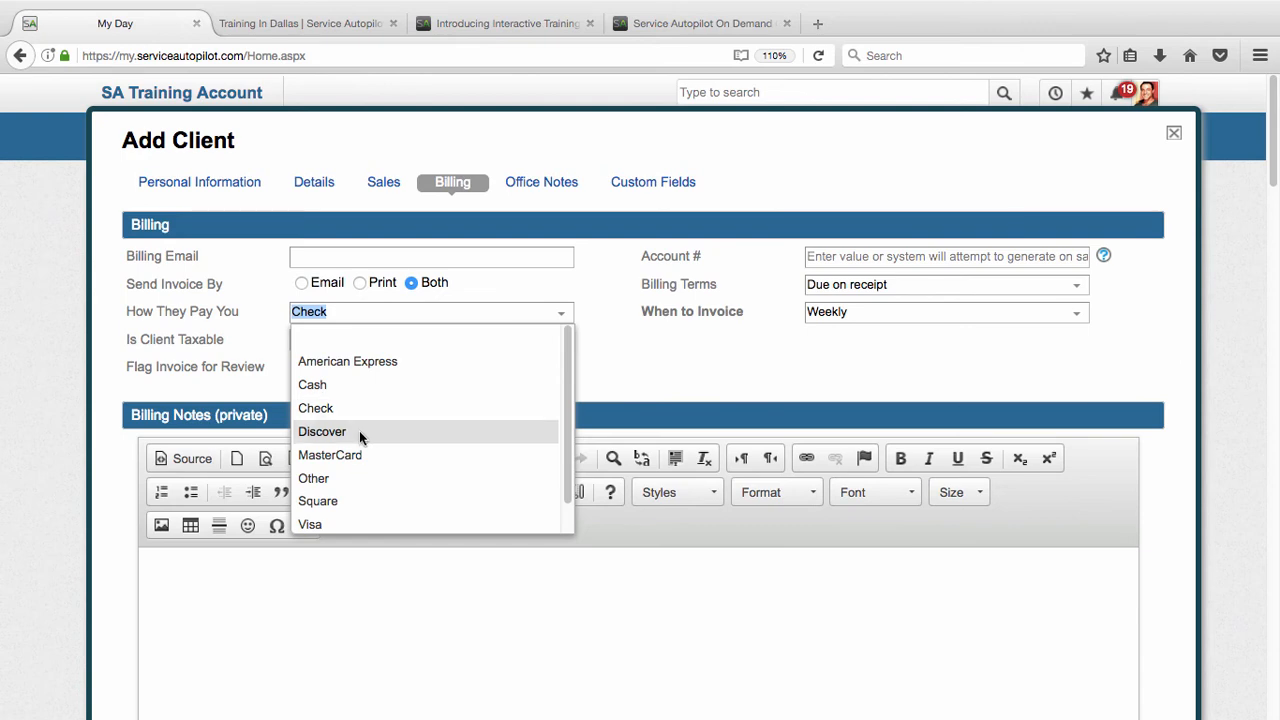
mouse_move(330, 456)
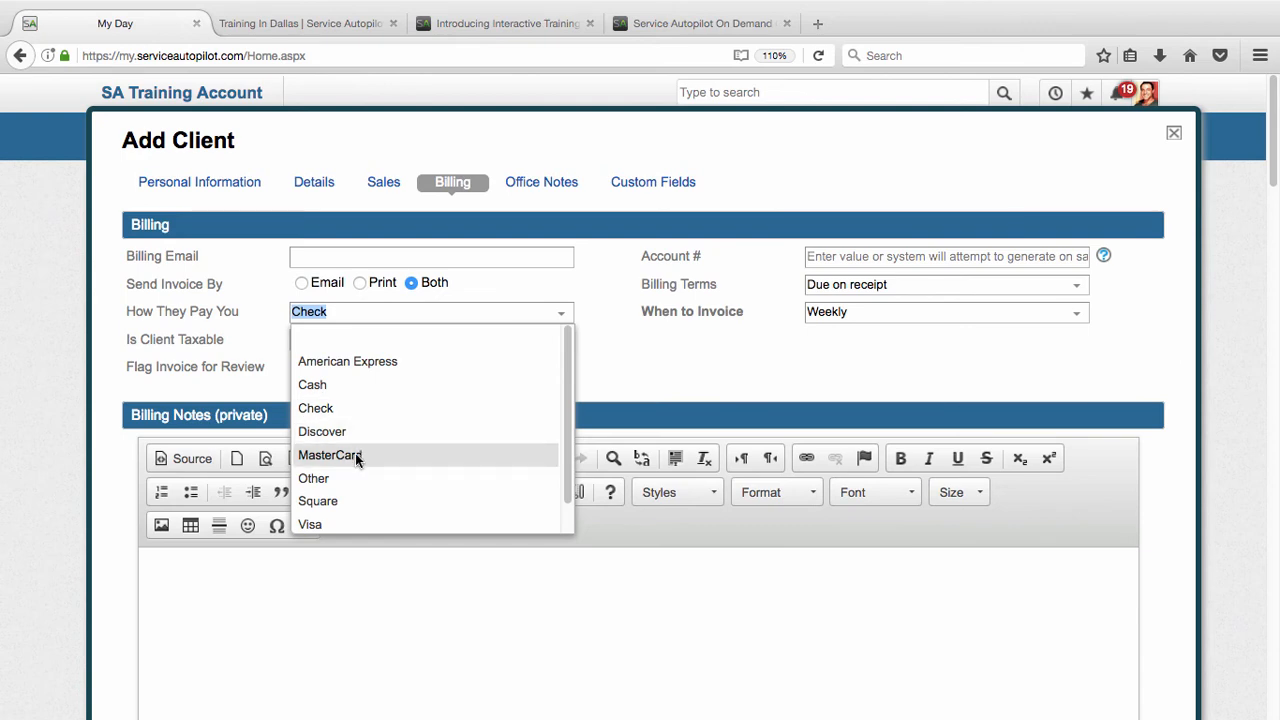
left_click(312, 384)
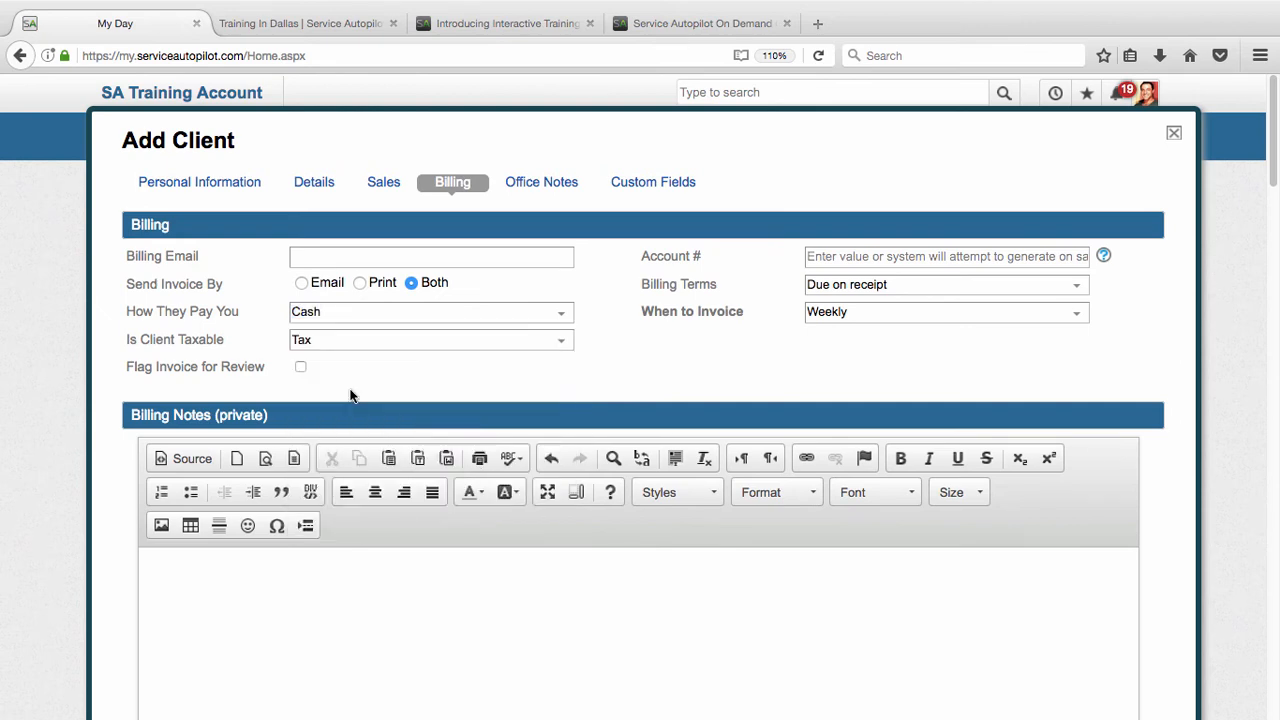
left_click(430, 312)
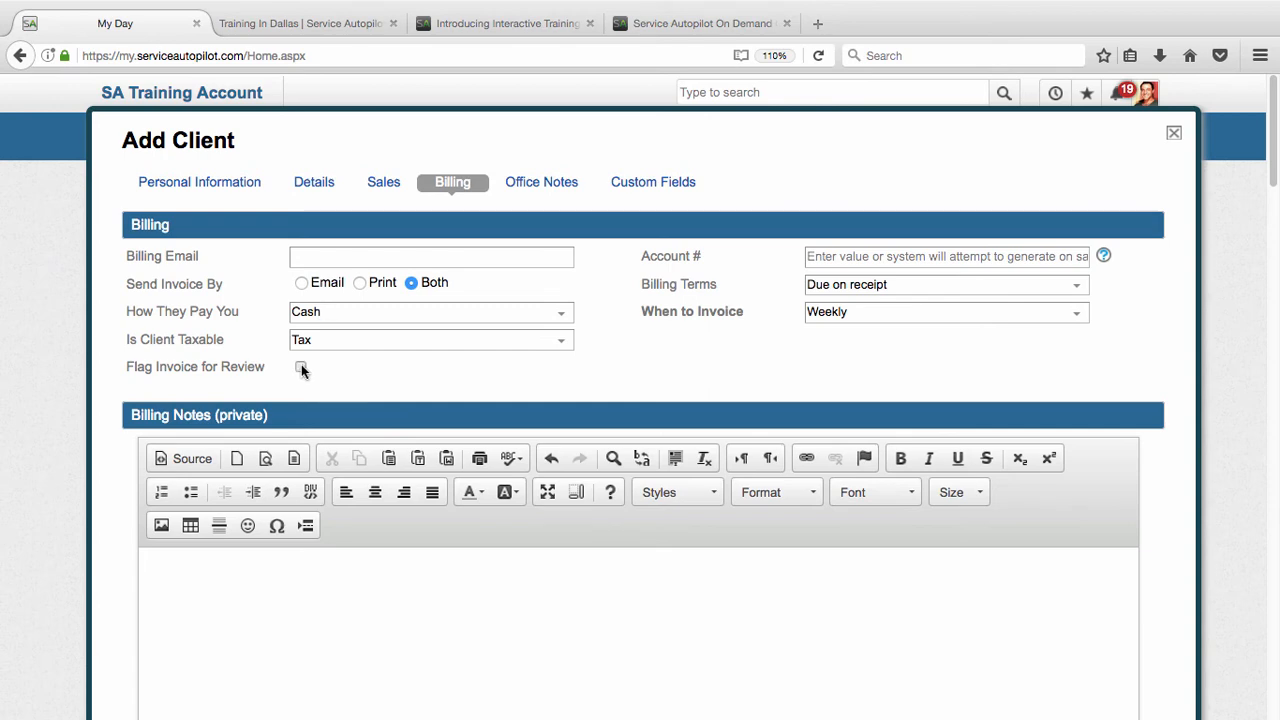
left_click(300, 366)
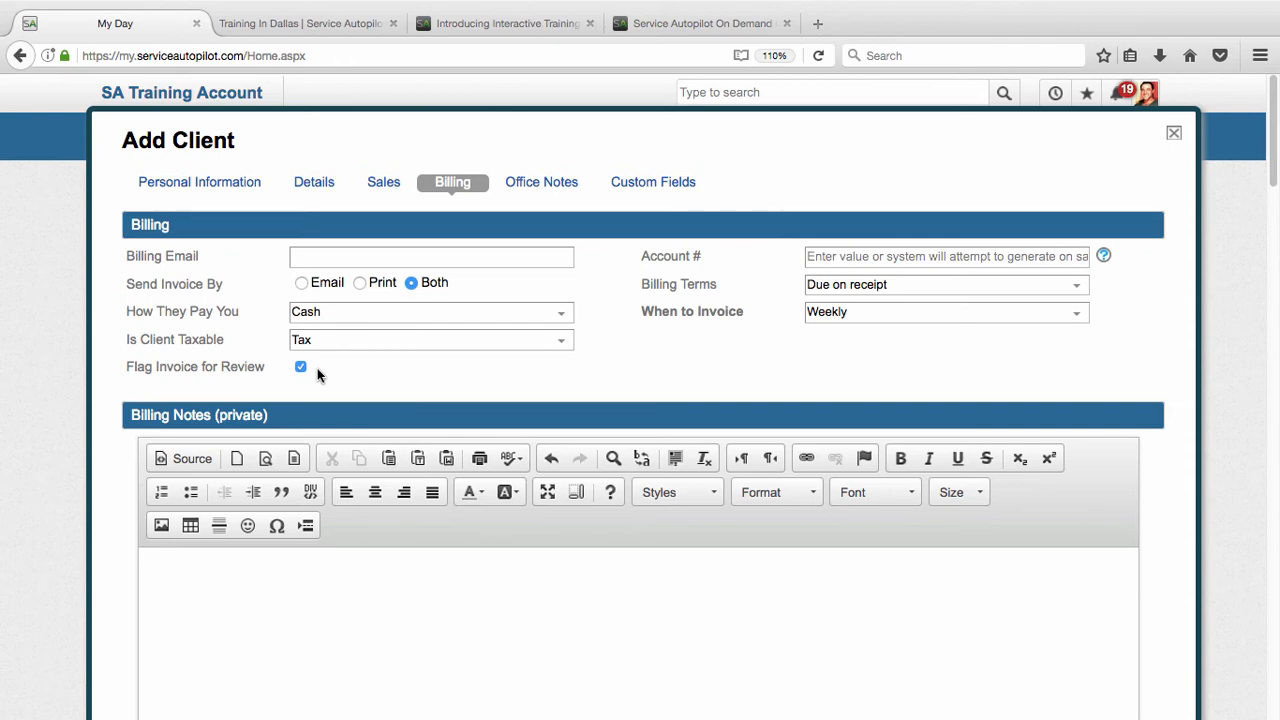
mouse_move(620, 308)
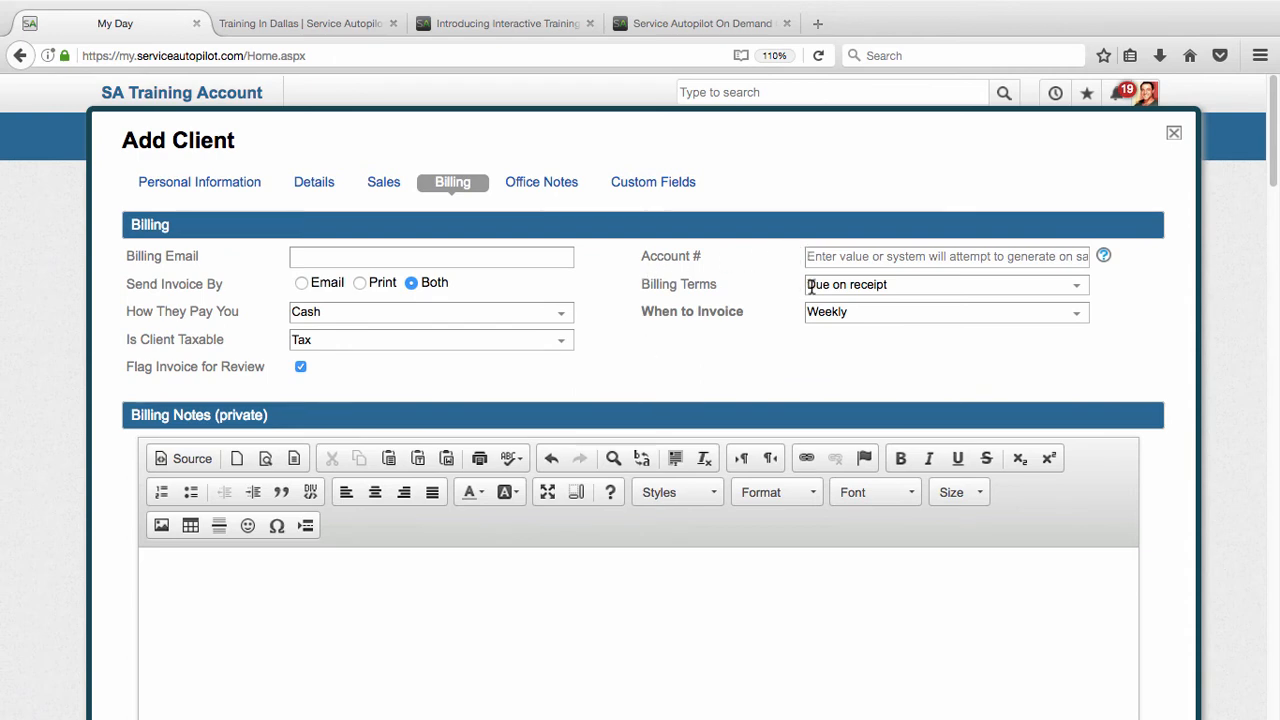
left_click(944, 284)
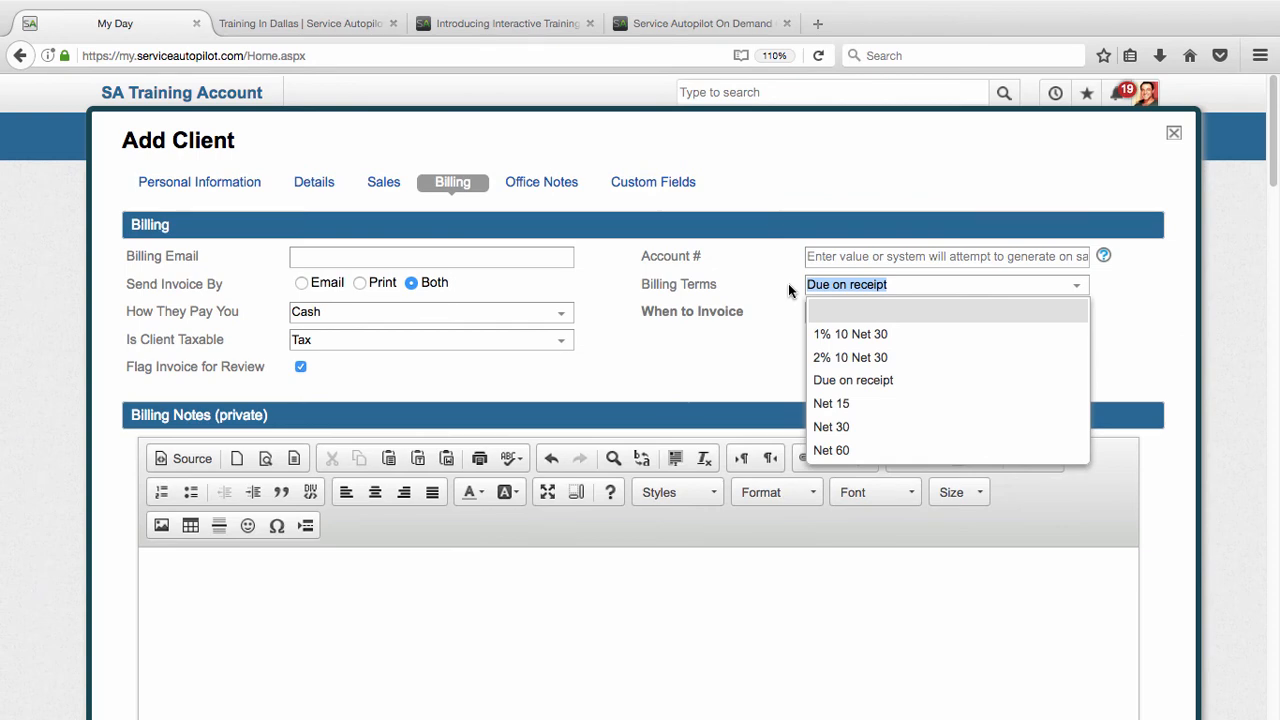
mouse_move(852, 380)
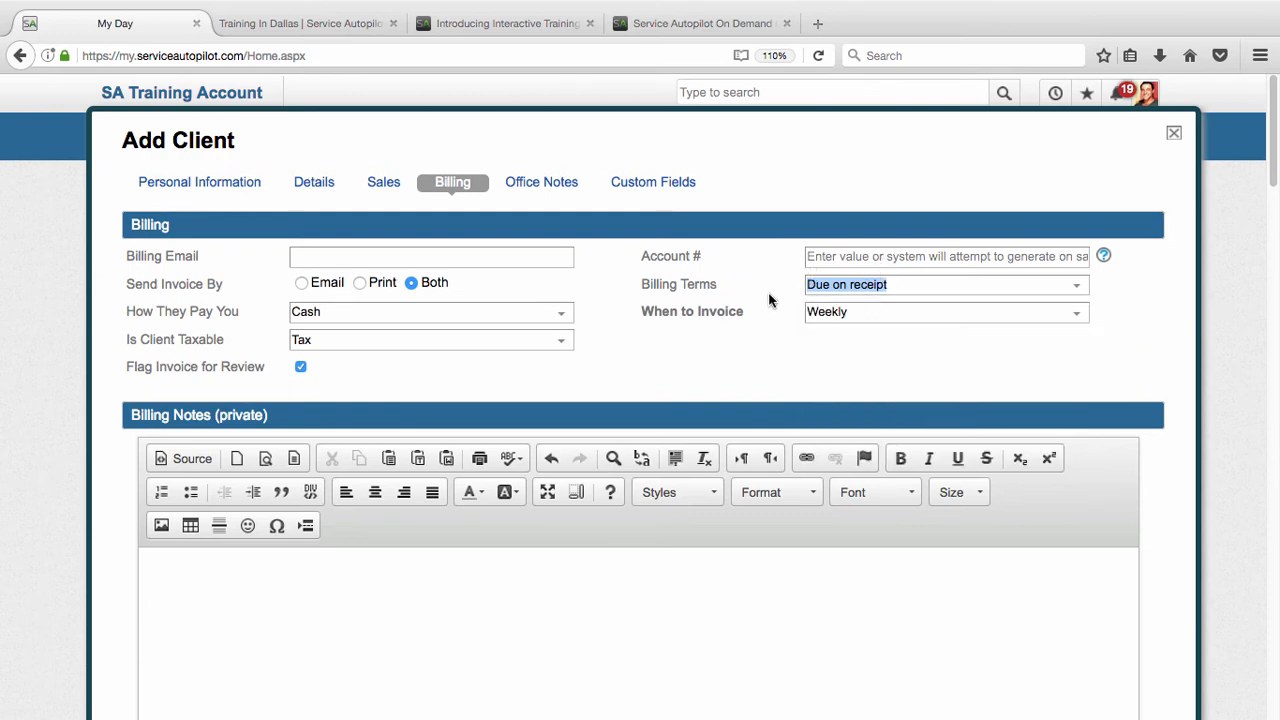
mouse_move(780, 292)
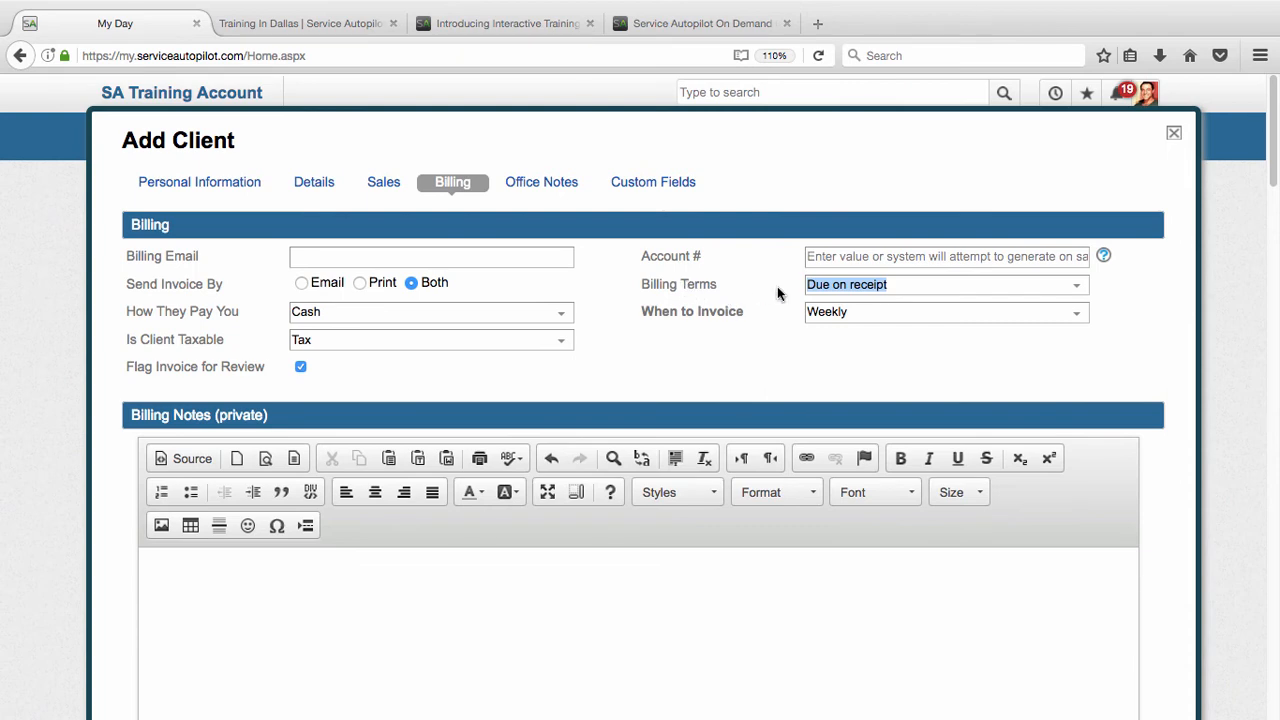
mouse_move(784, 292)
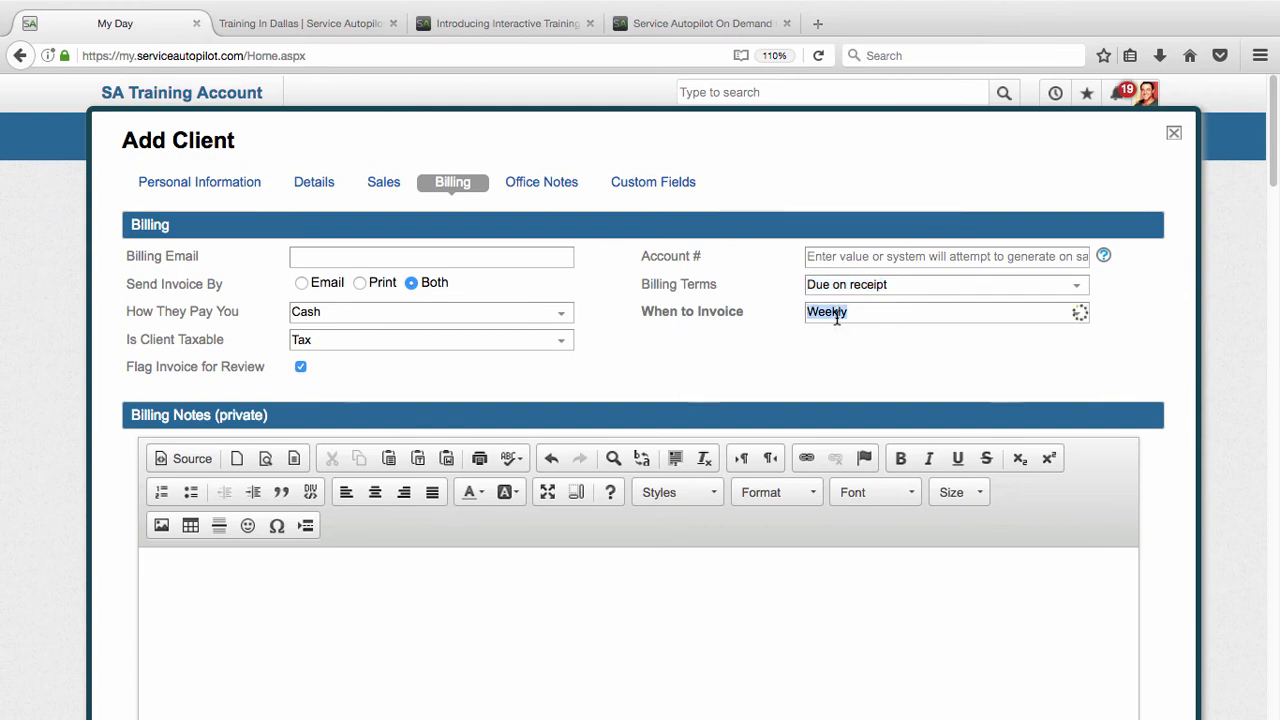
left_click(944, 312)
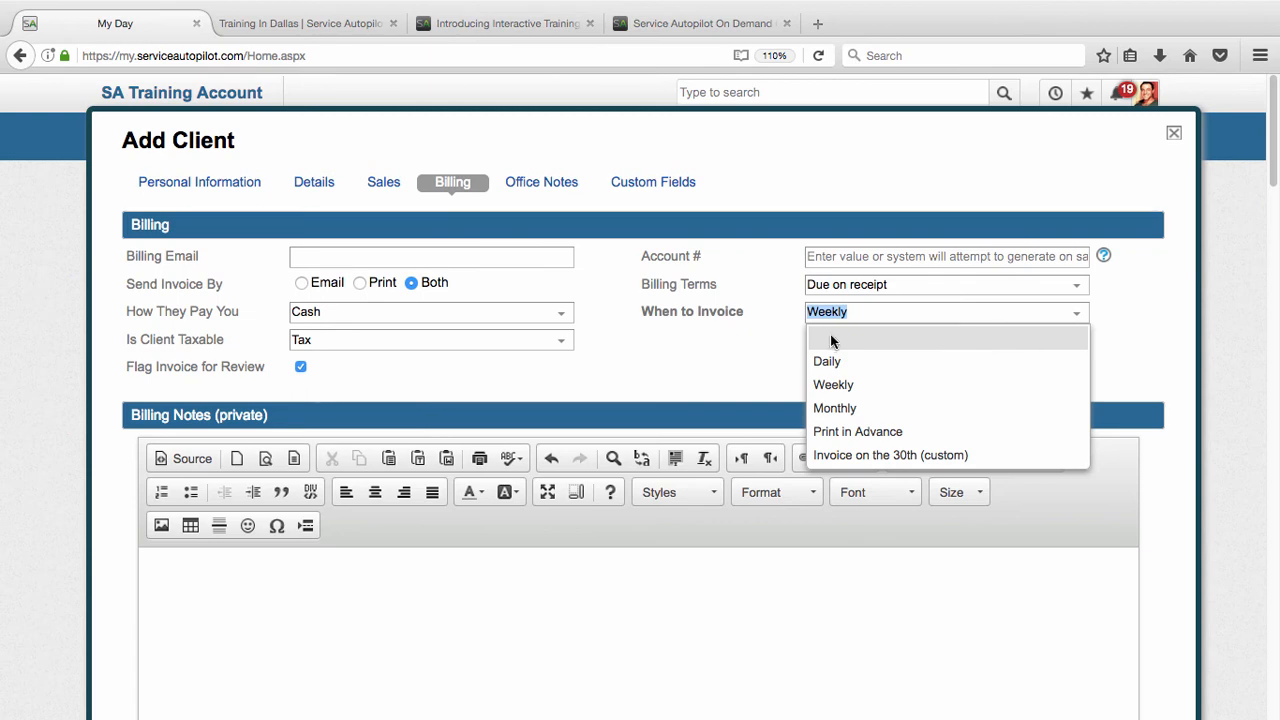
mouse_move(828, 336)
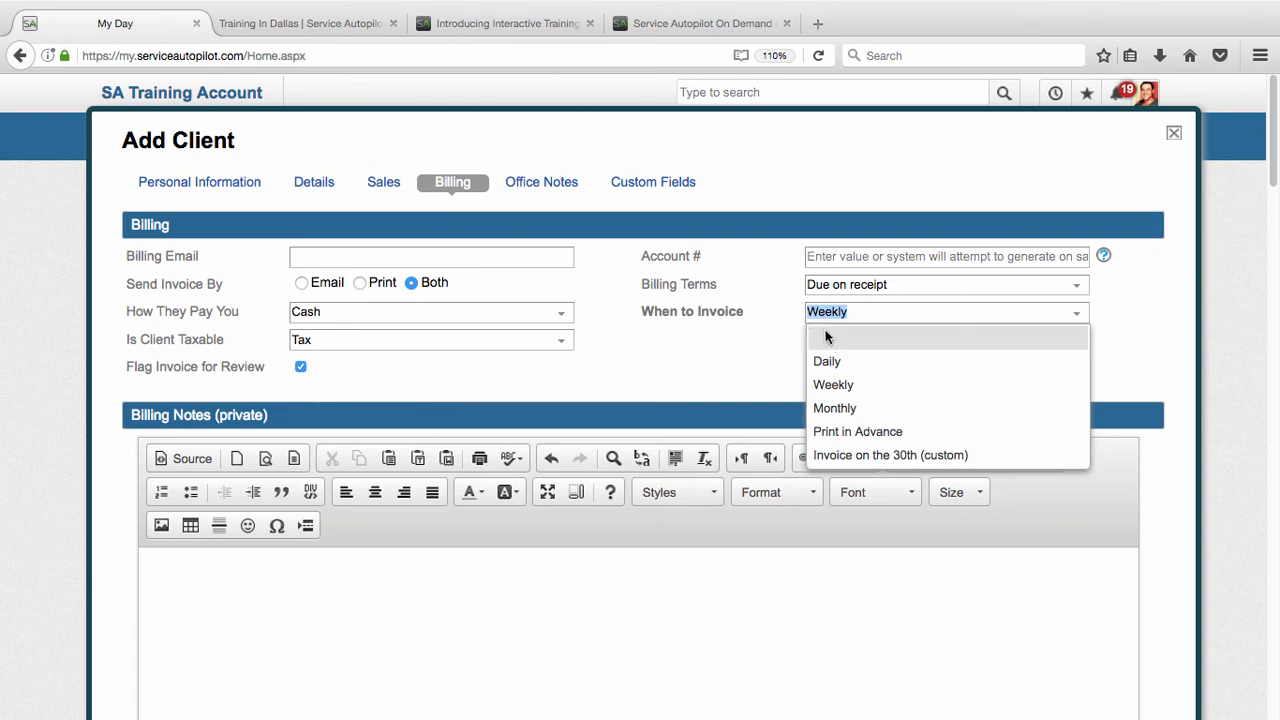
mouse_move(830, 340)
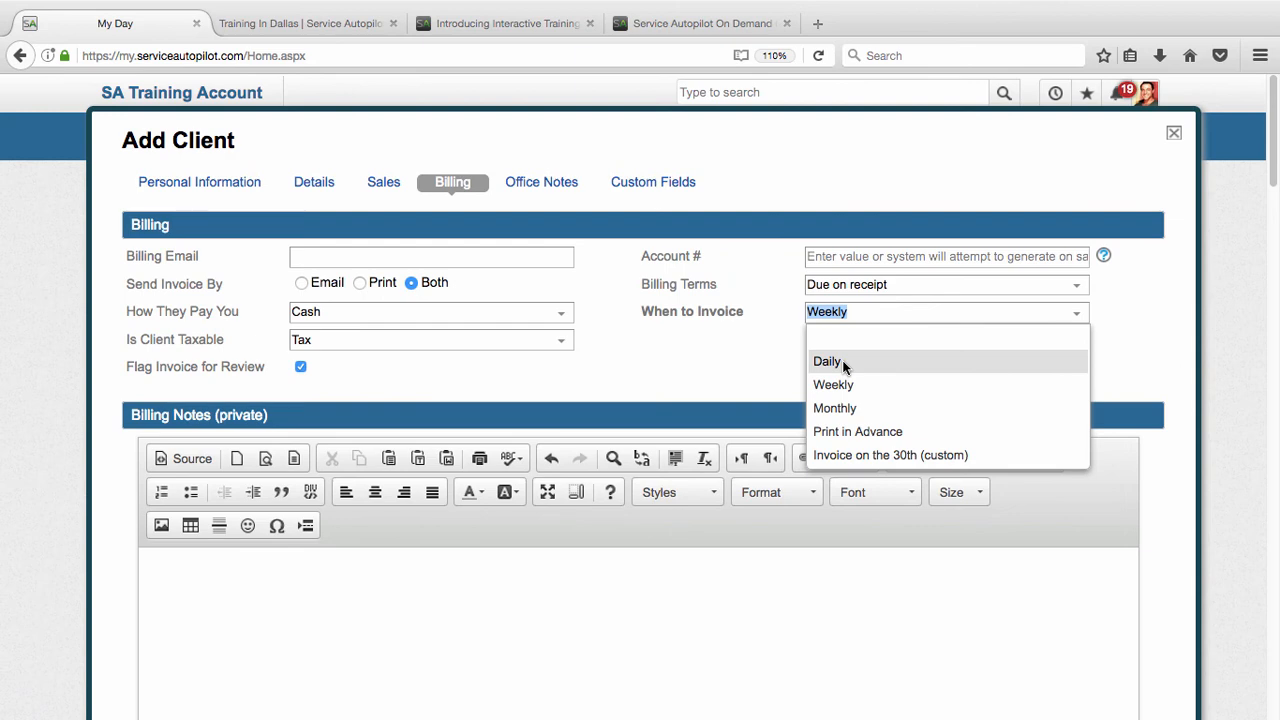
mouse_move(836, 384)
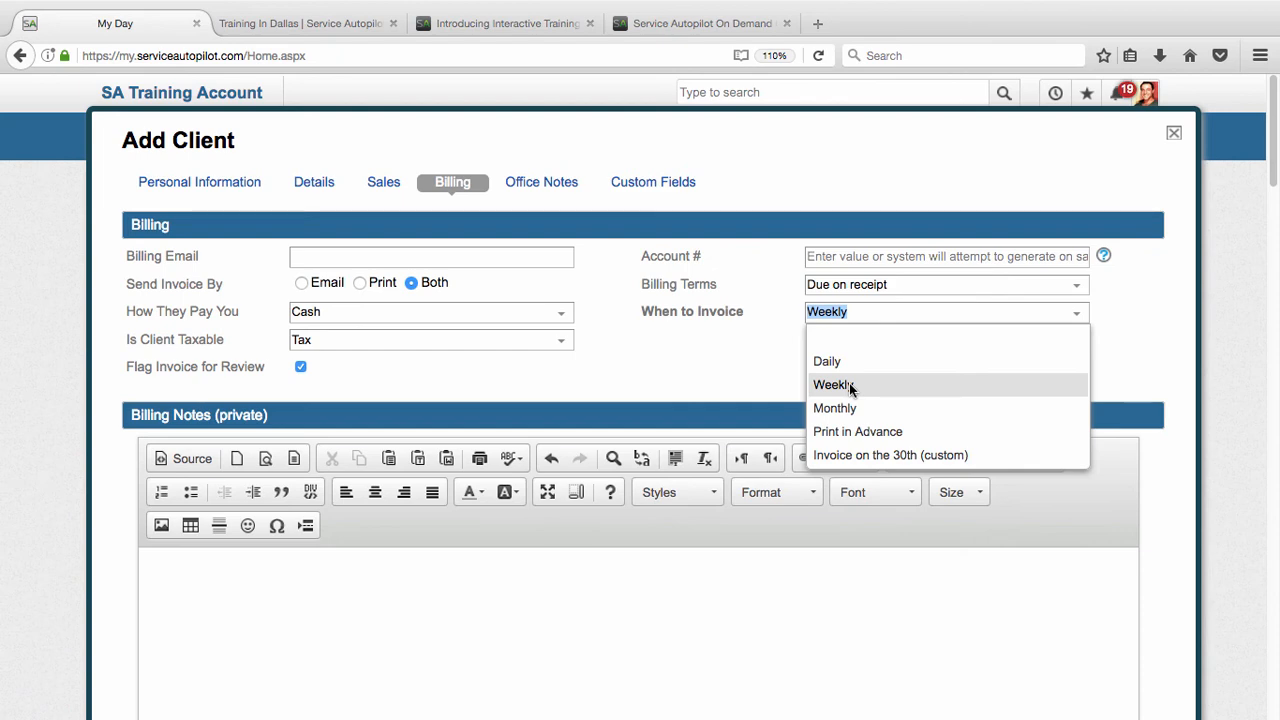
mouse_move(858, 392)
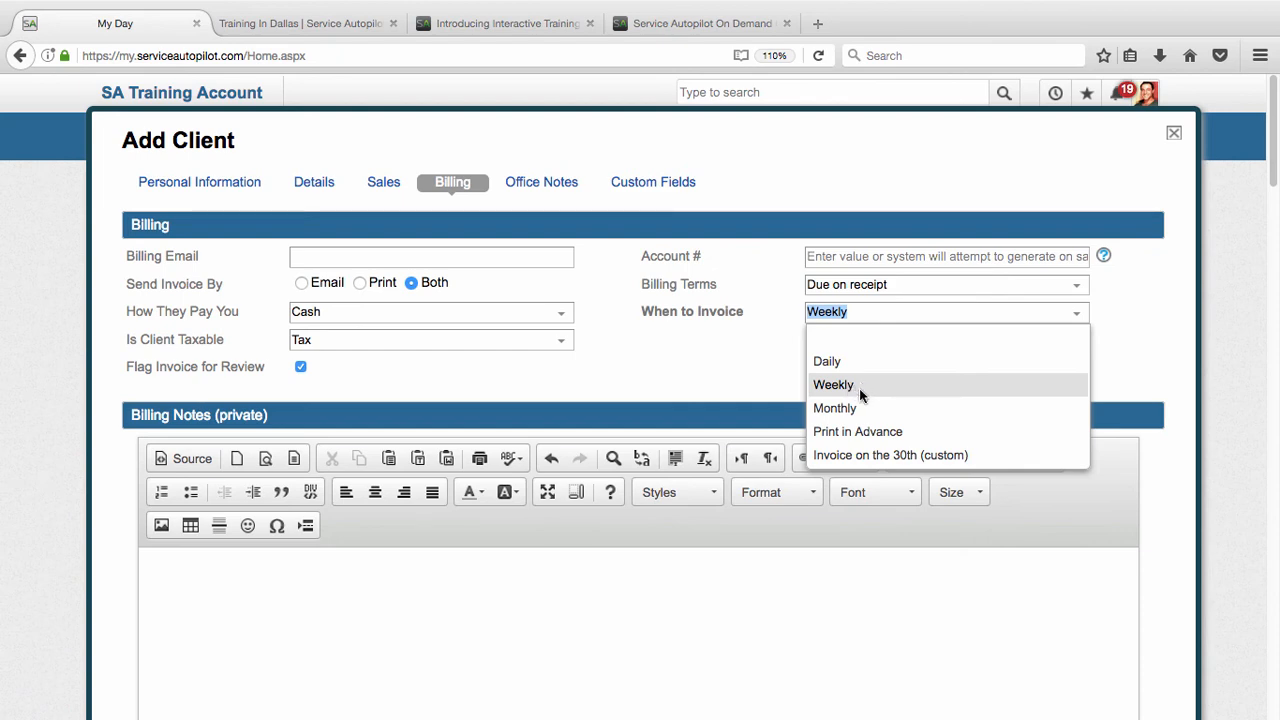
mouse_move(834, 408)
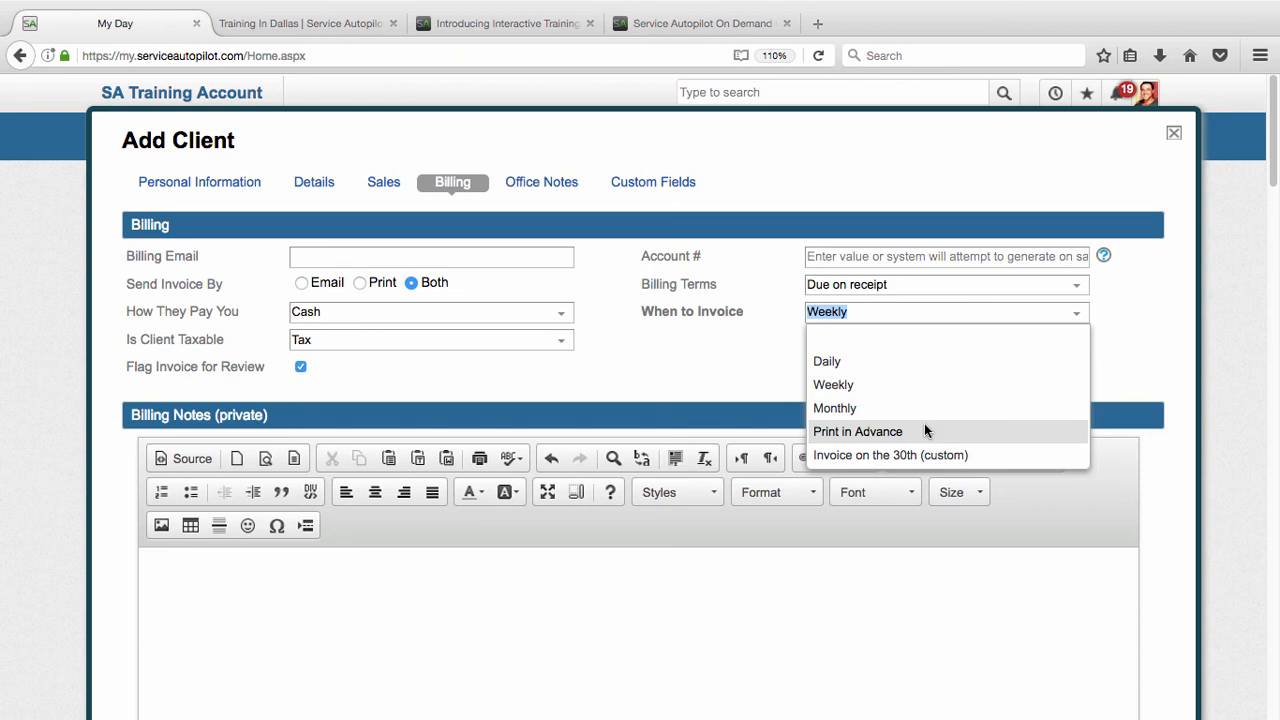
mouse_move(890, 456)
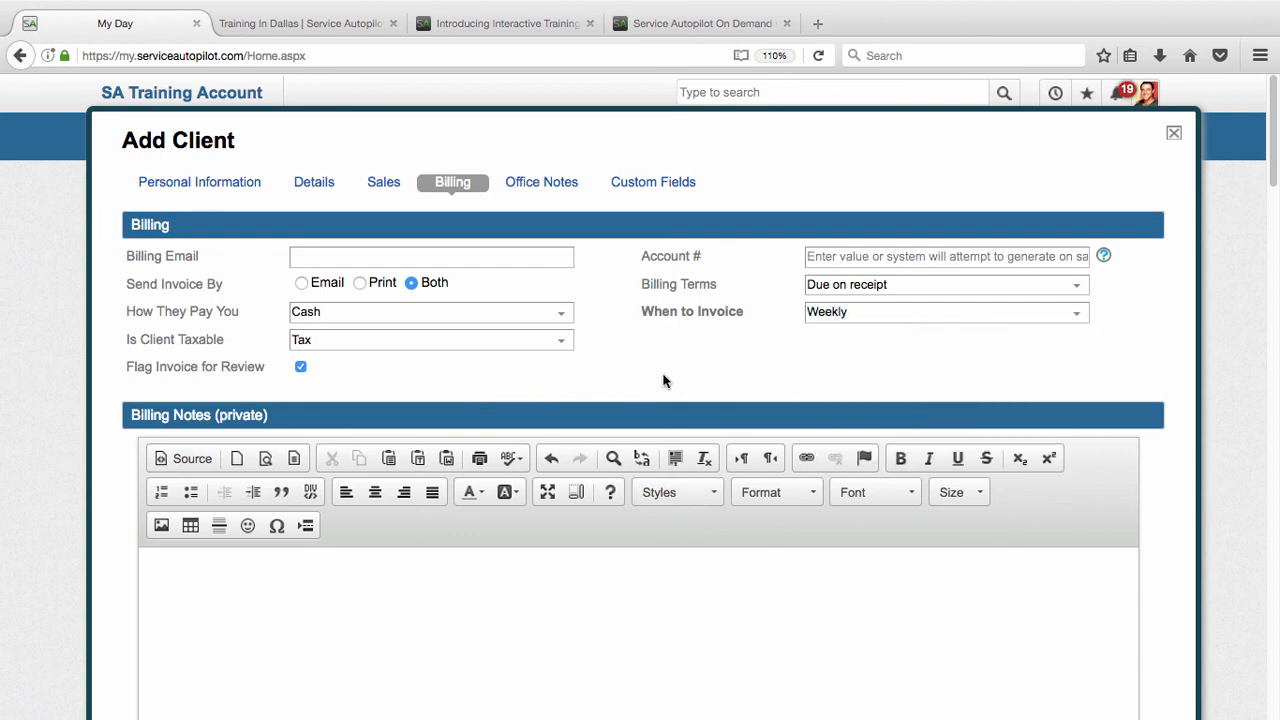
mouse_move(632, 362)
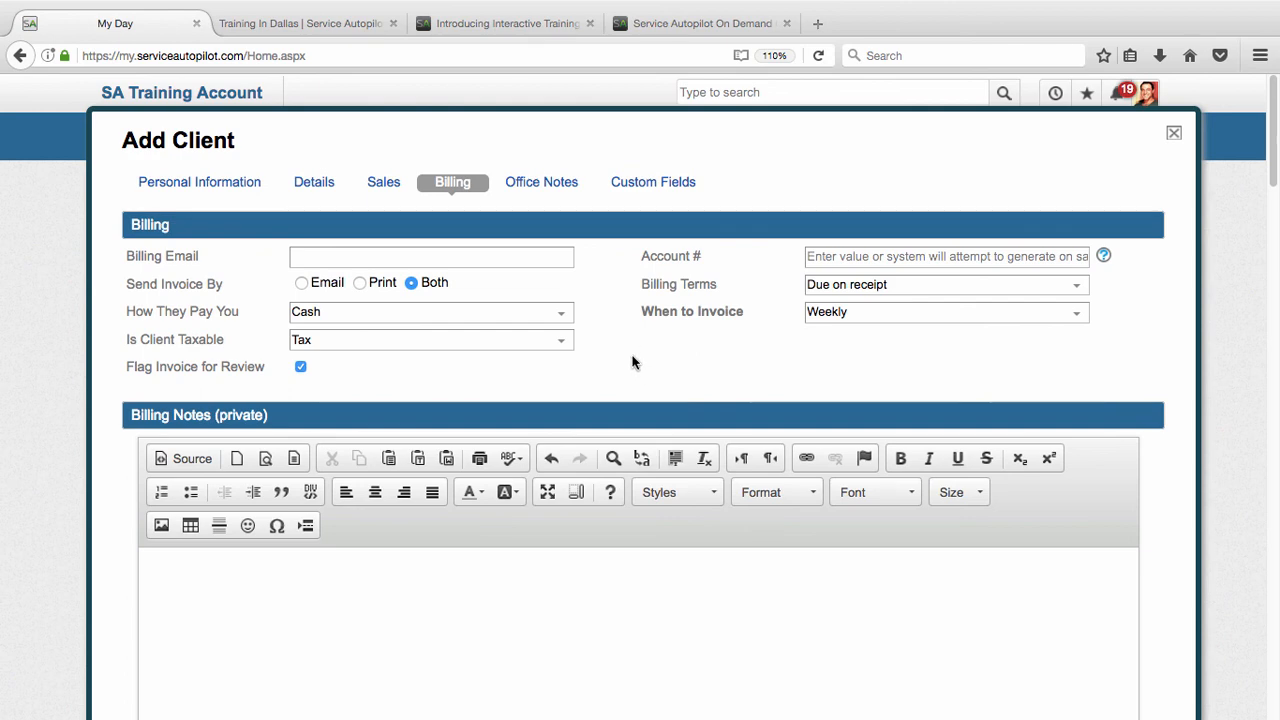
mouse_move(594, 356)
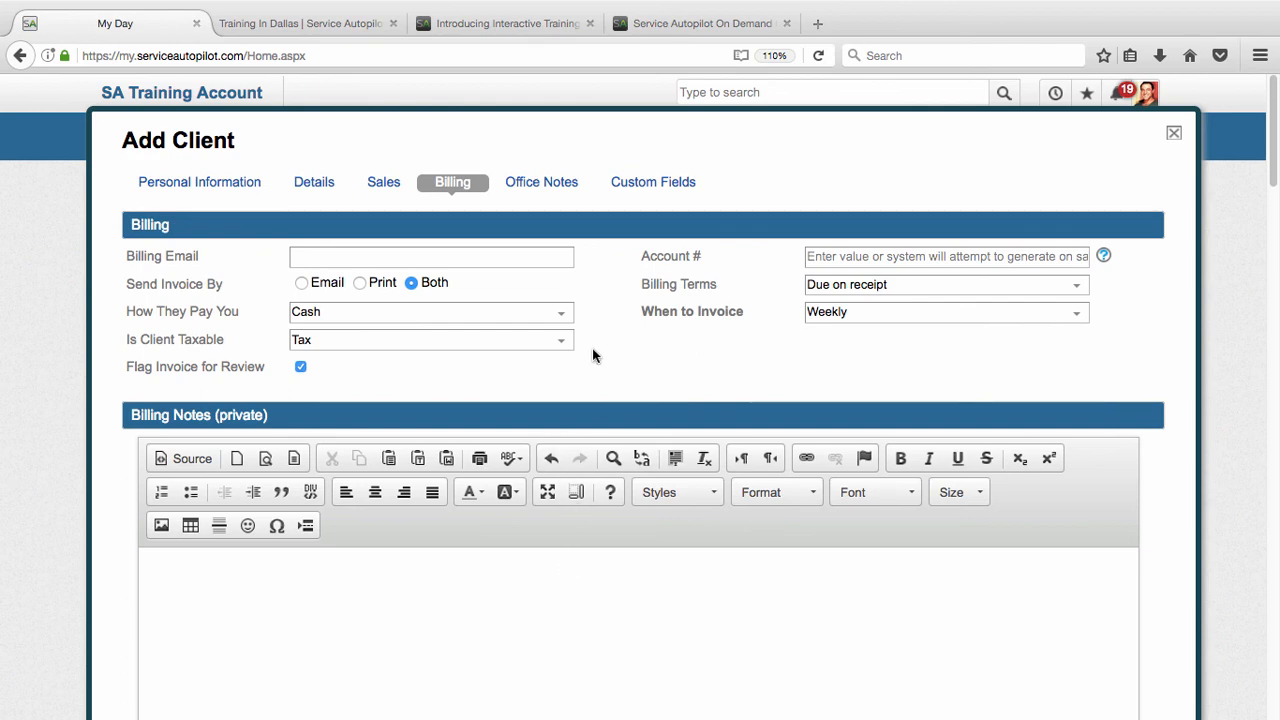
scroll("down", 3)
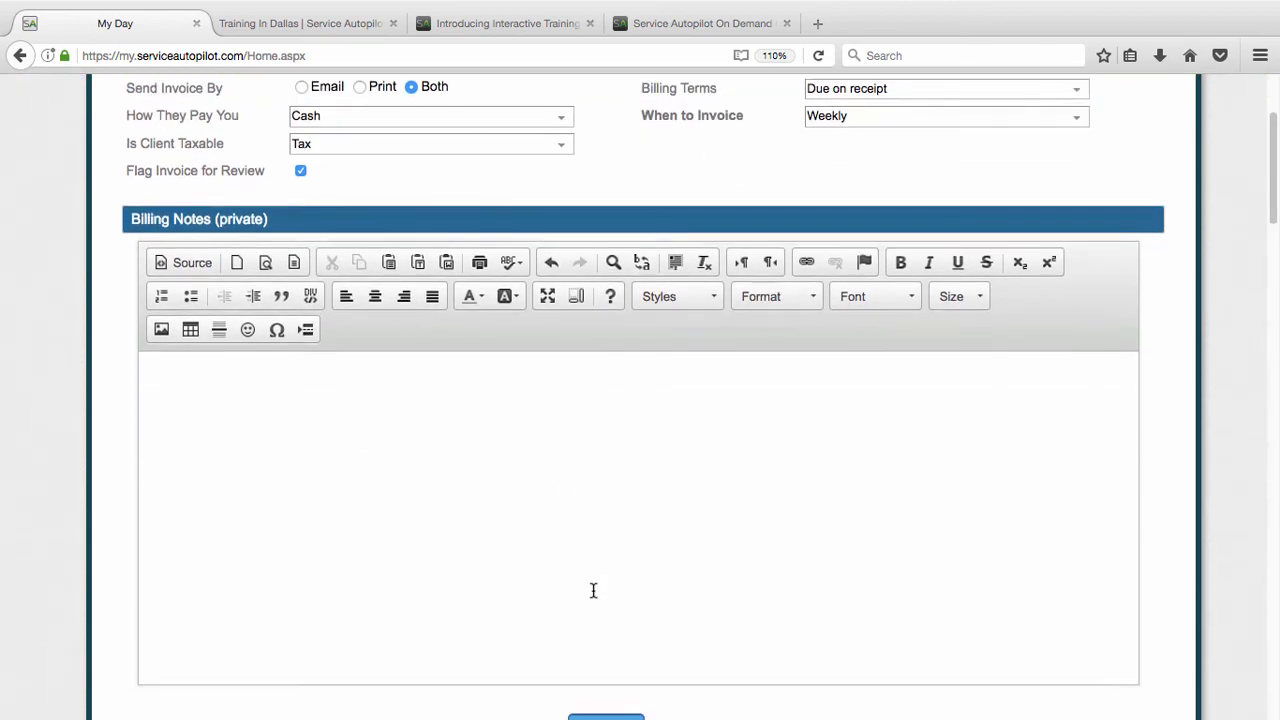
scroll("down", 3)
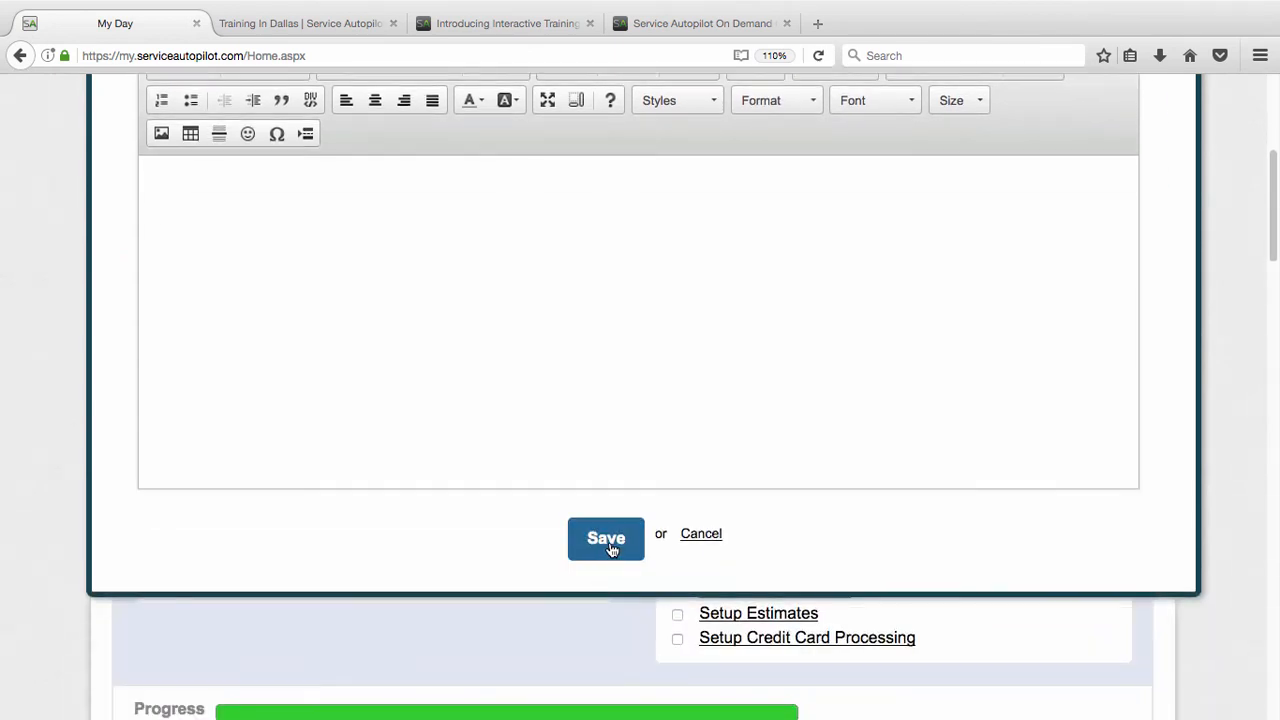
left_click(604, 538)
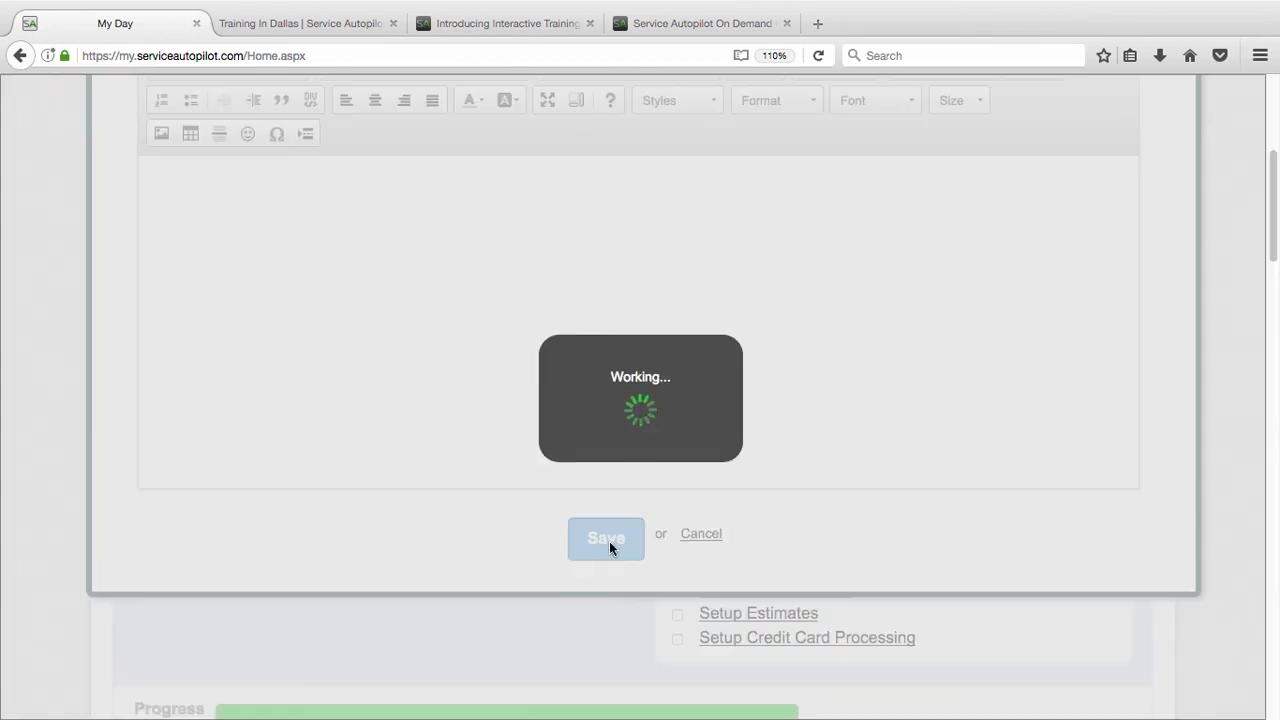
left_click(604, 538)
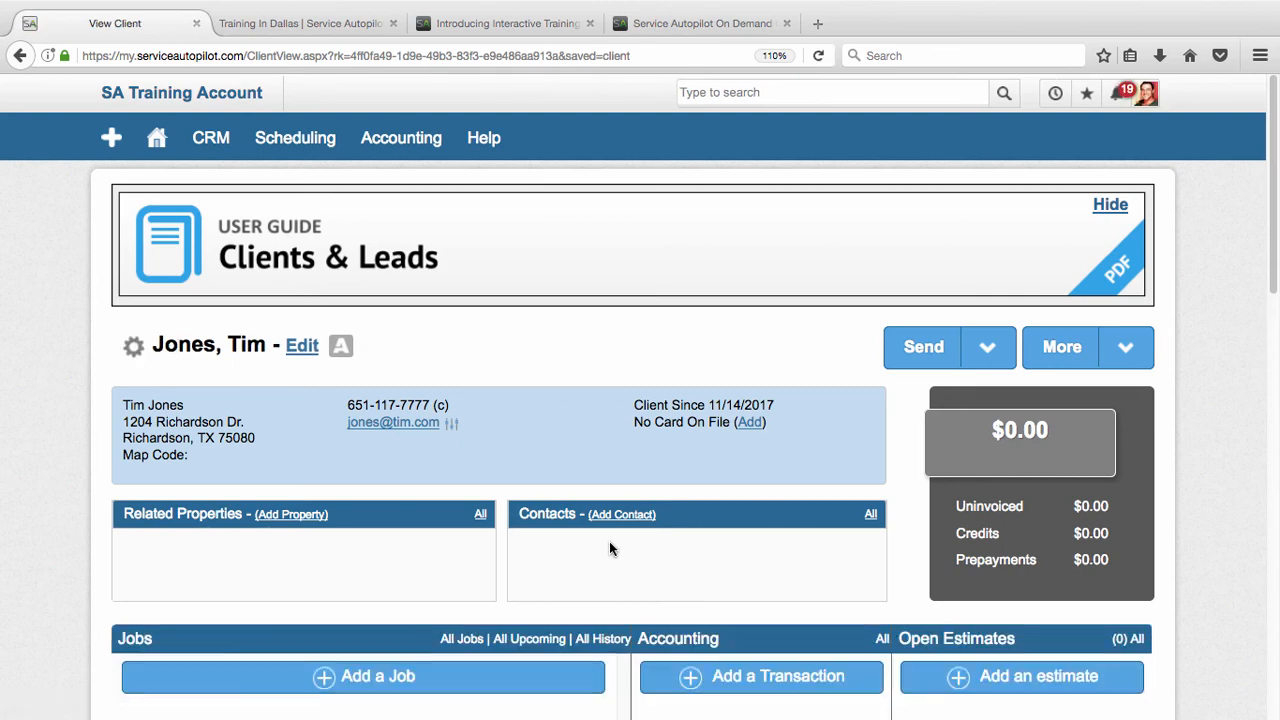